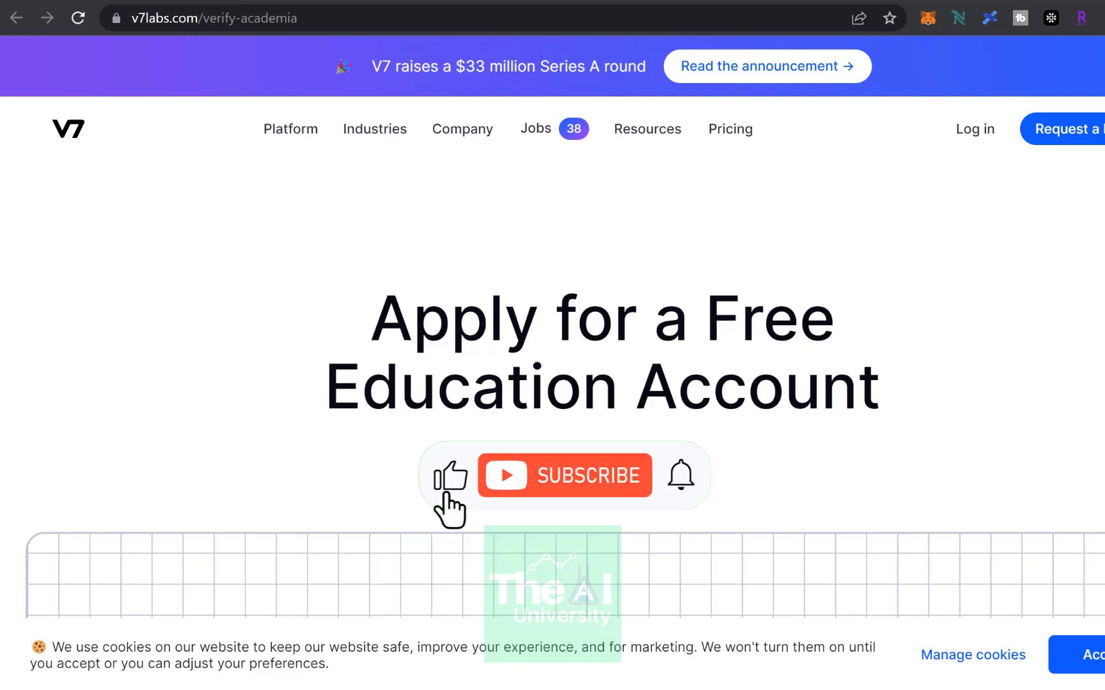
# Create a new dataset named Road_Sign_related_Data and continue to the data-upload step.
pyautogui.click(564, 475)
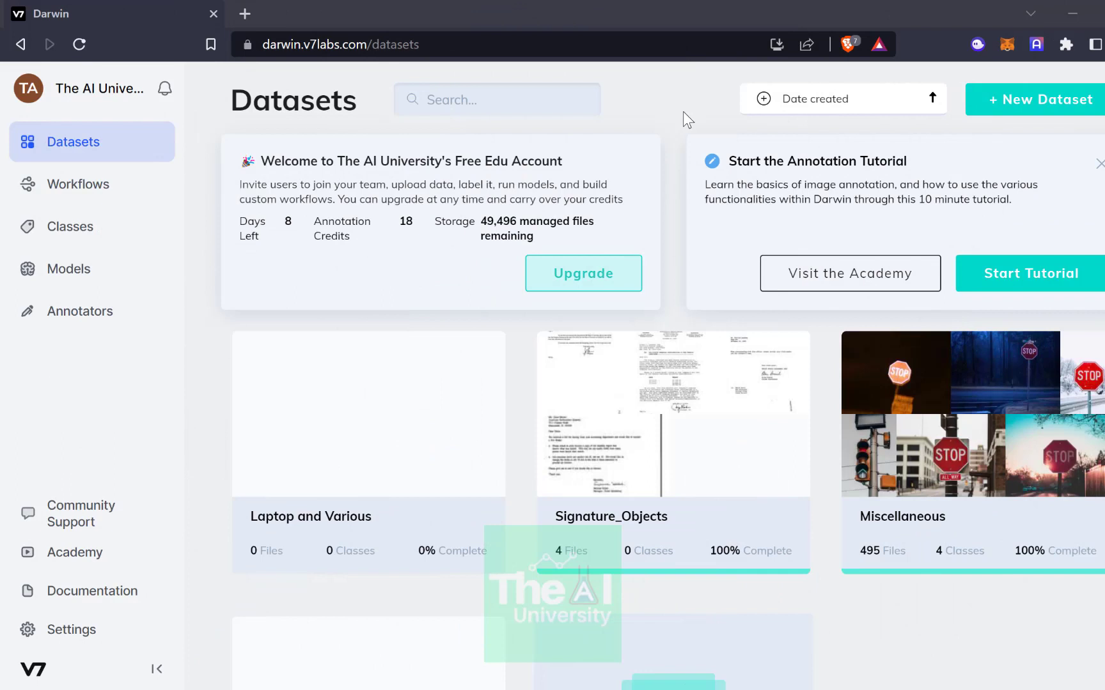
pyautogui.moveTo(722, 154)
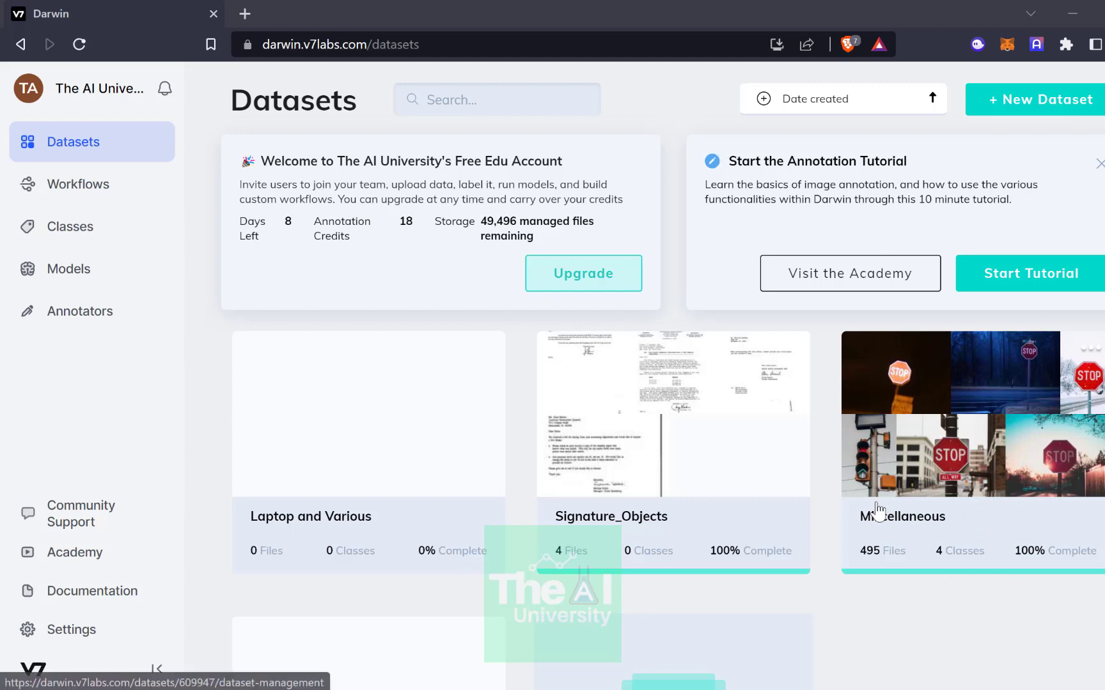
pyautogui.moveTo(989, 502)
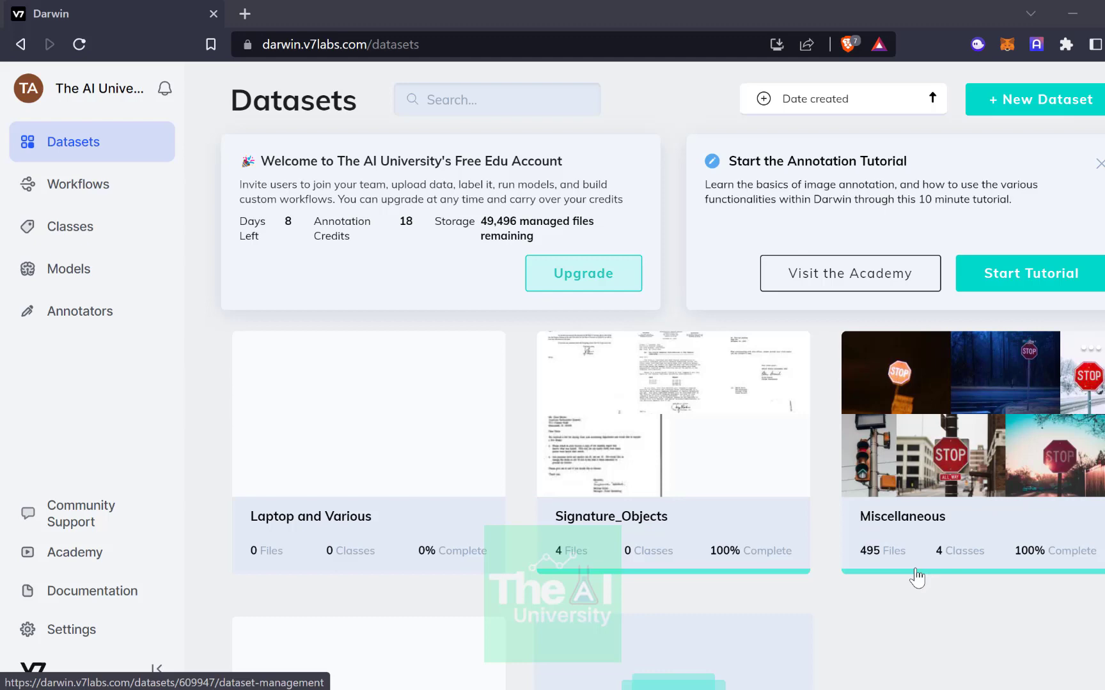
pyautogui.moveTo(963, 558)
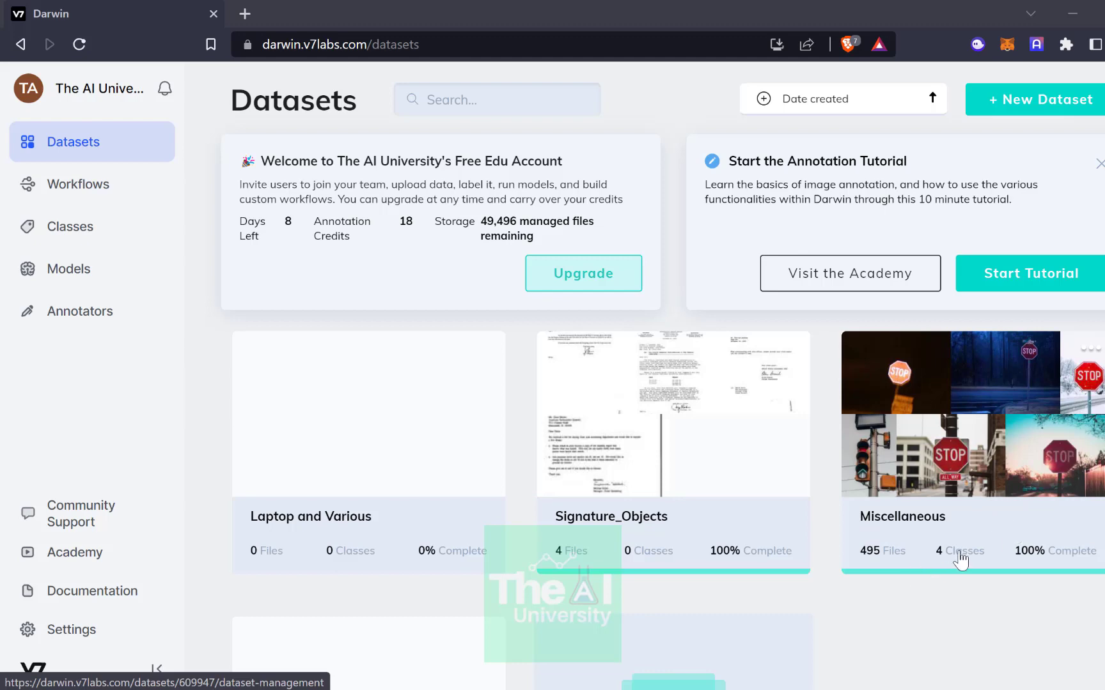
pyautogui.moveTo(987, 549)
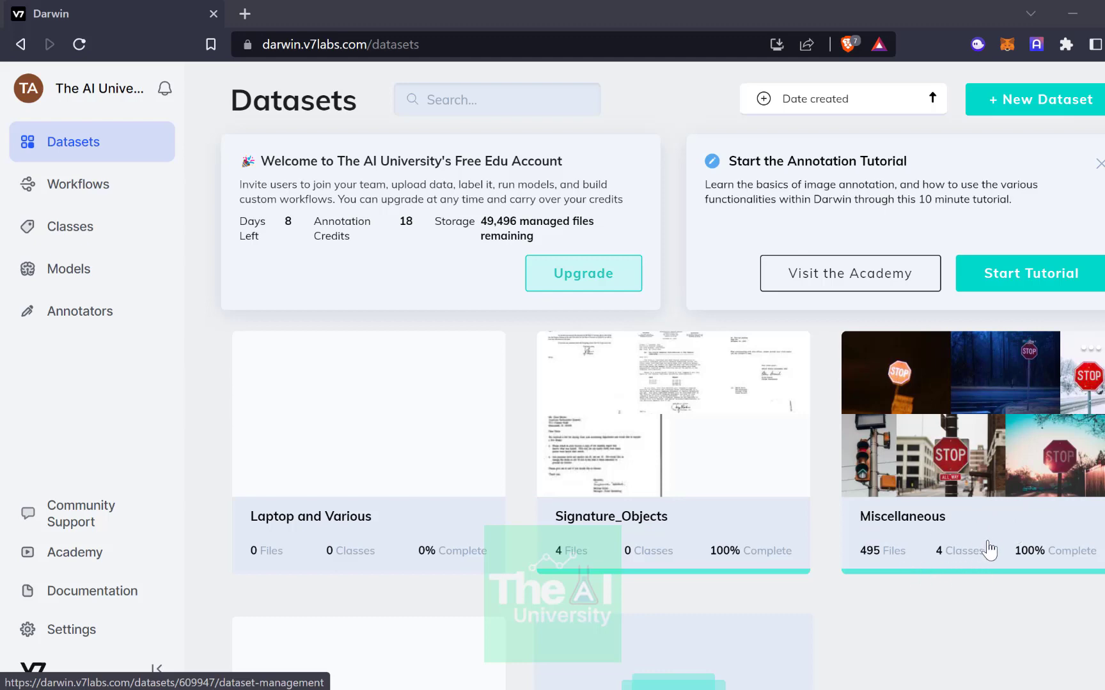
pyautogui.moveTo(1000, 519)
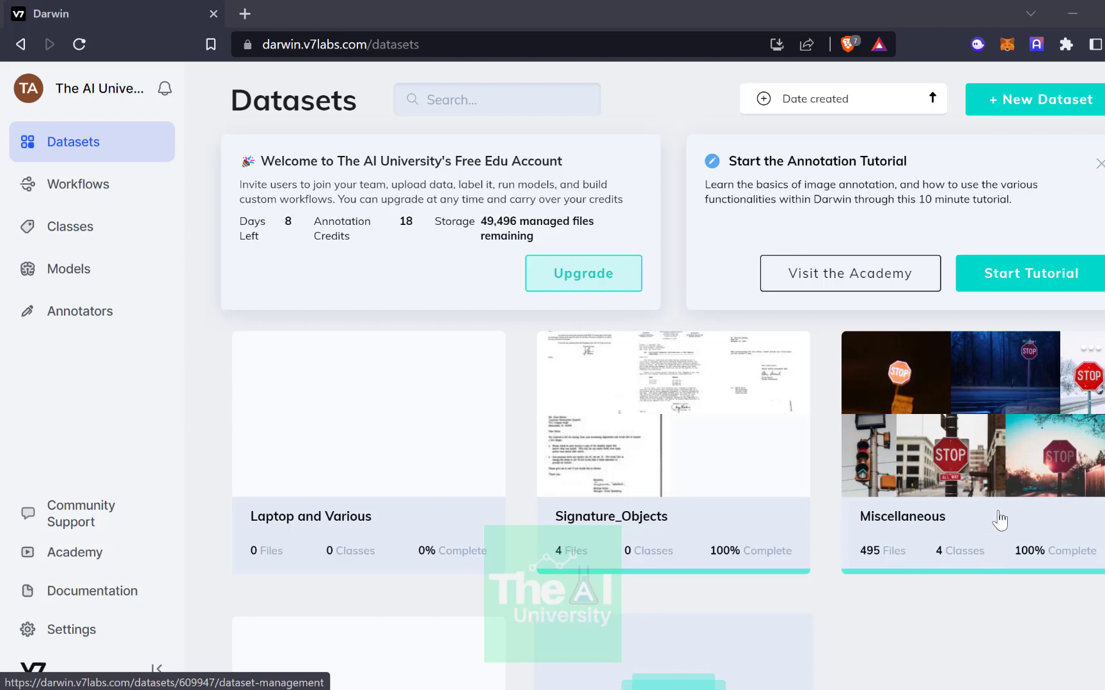
pyautogui.moveTo(1010, 431)
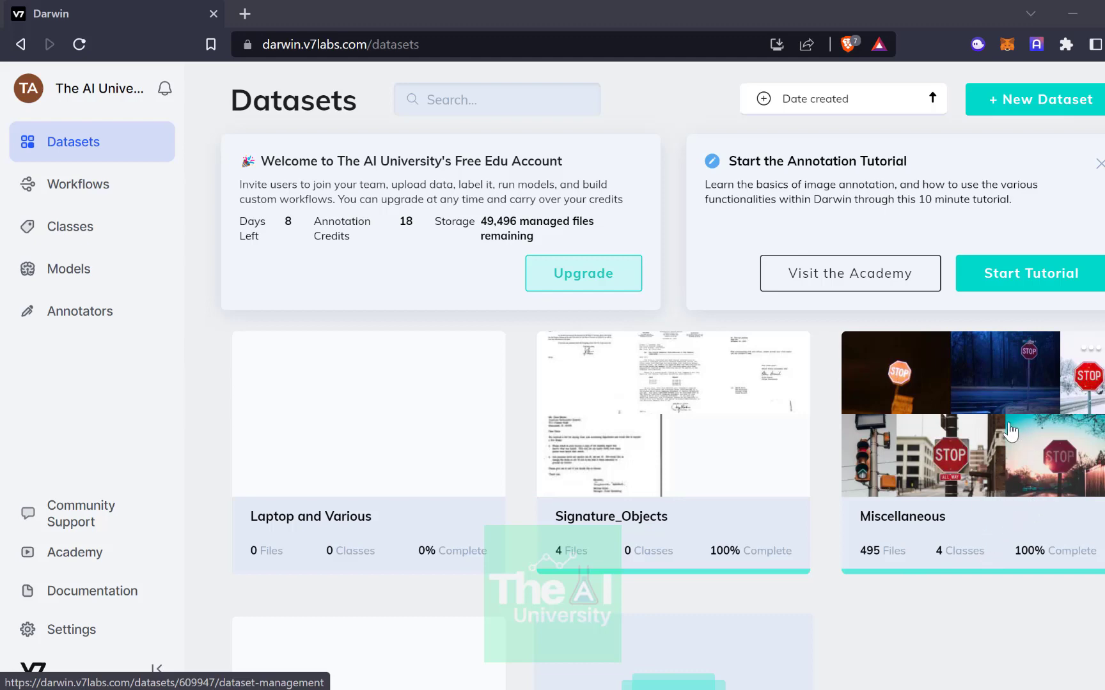
pyautogui.moveTo(1049, 498)
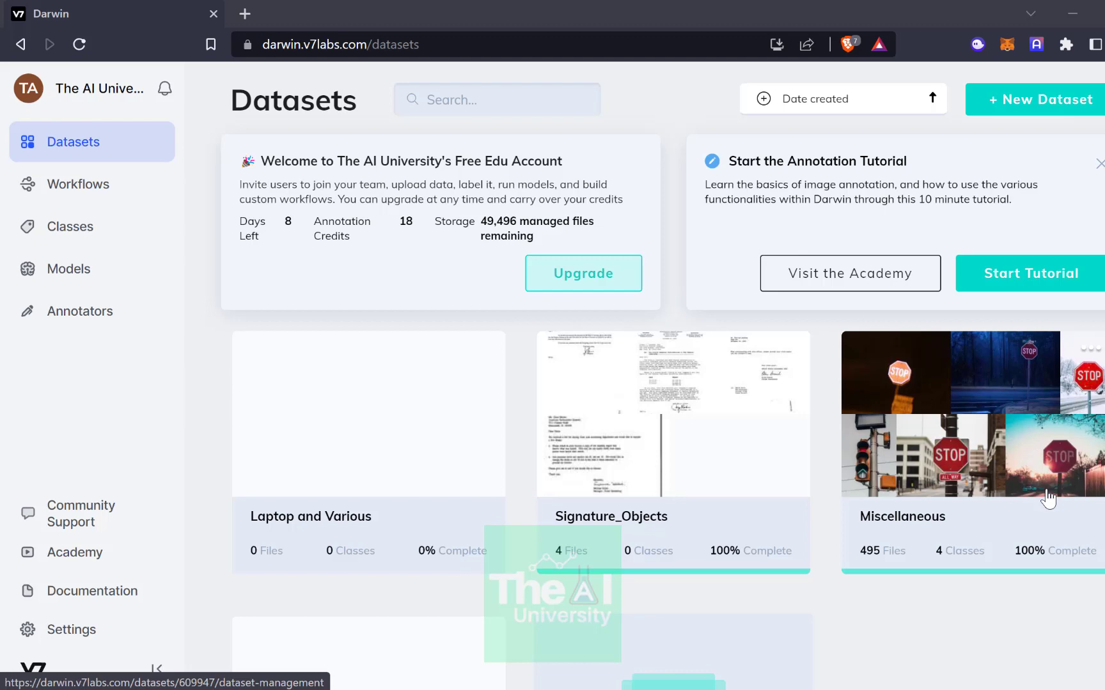
pyautogui.moveTo(974, 475)
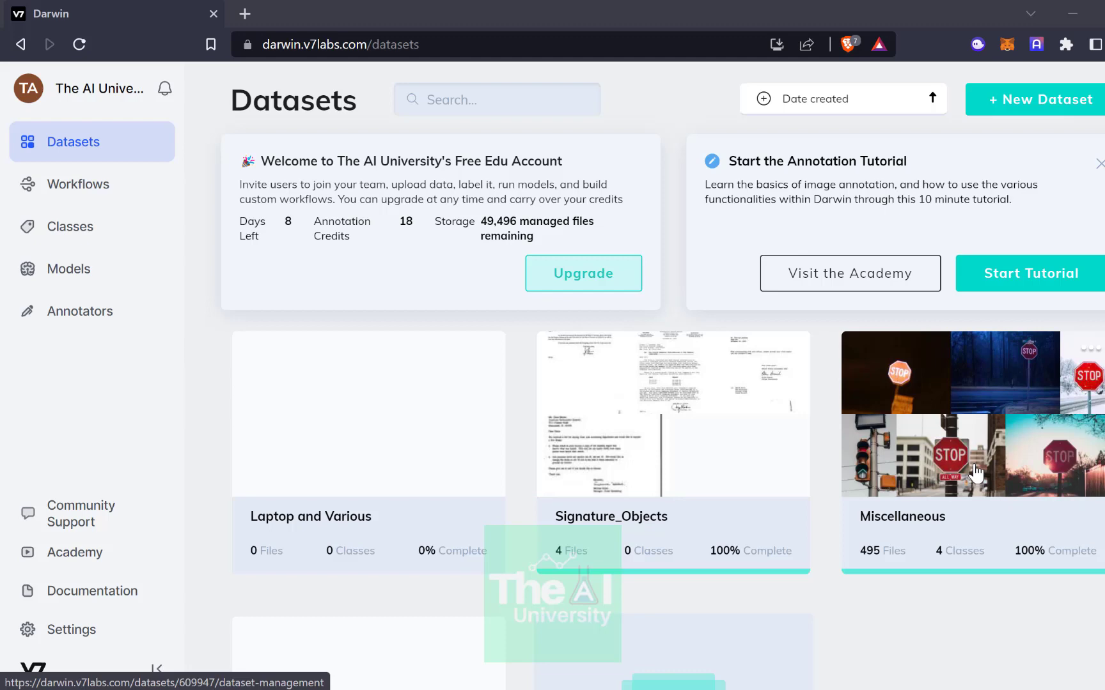
pyautogui.moveTo(1016, 536)
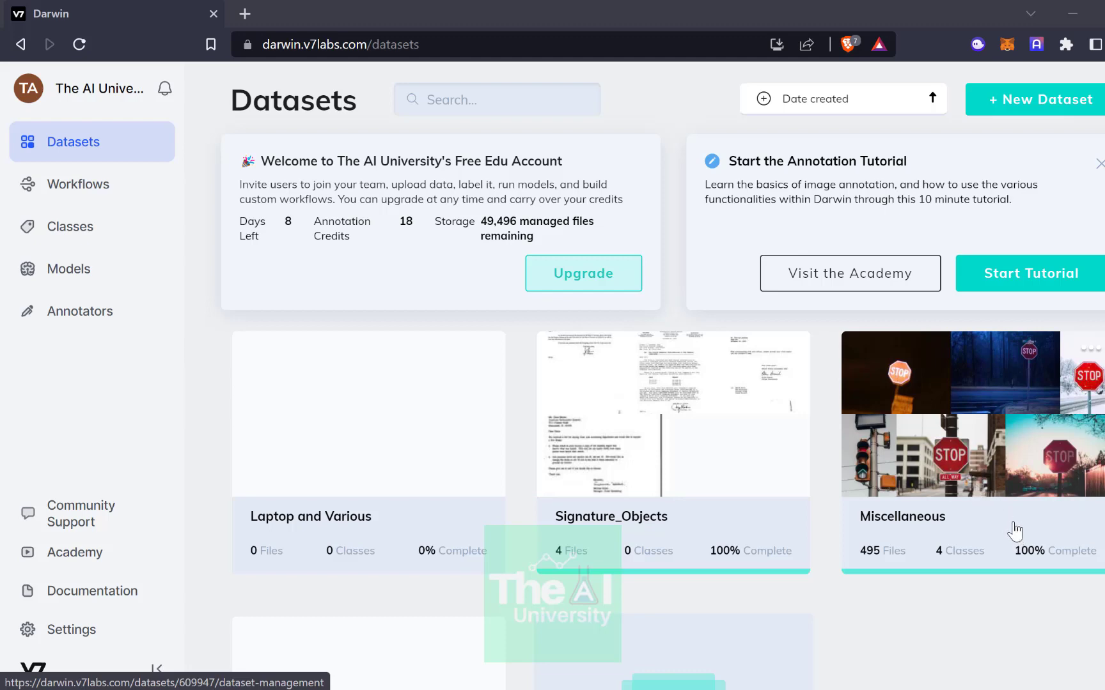
pyautogui.moveTo(1029, 470)
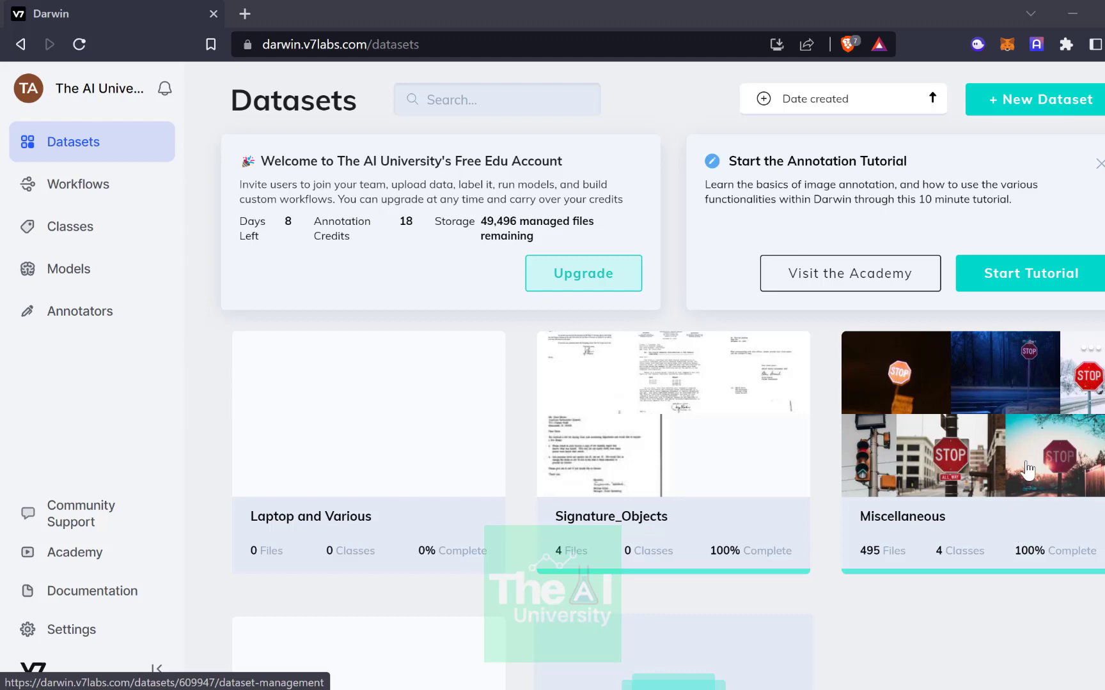
pyautogui.moveTo(1064, 431)
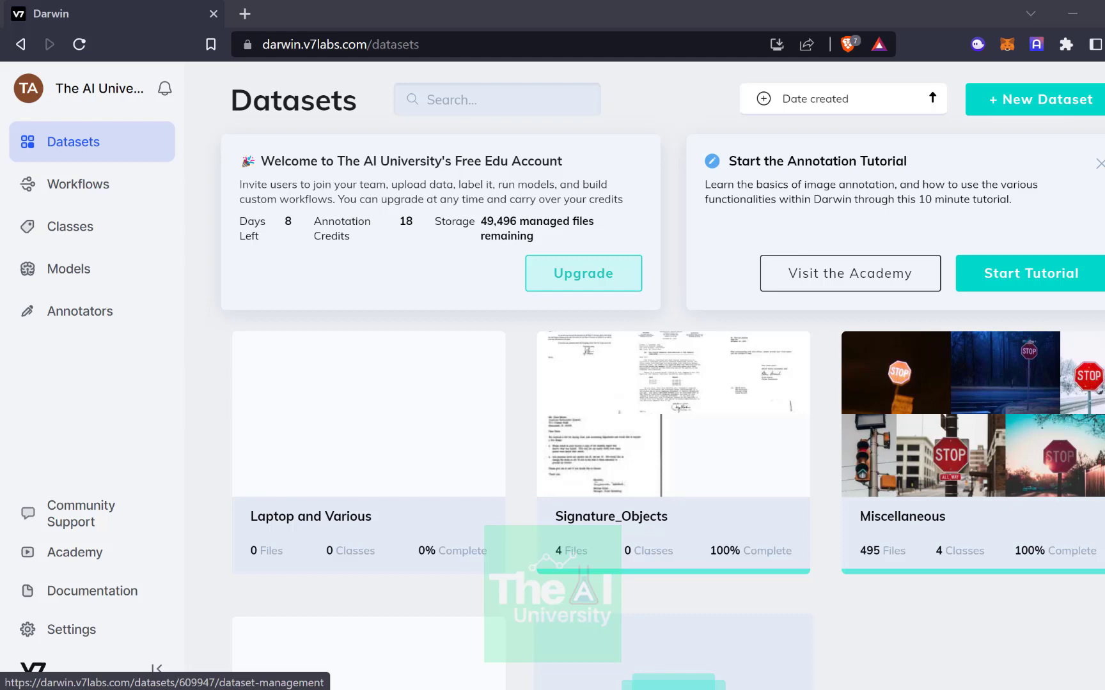
pyautogui.moveTo(1071, 423)
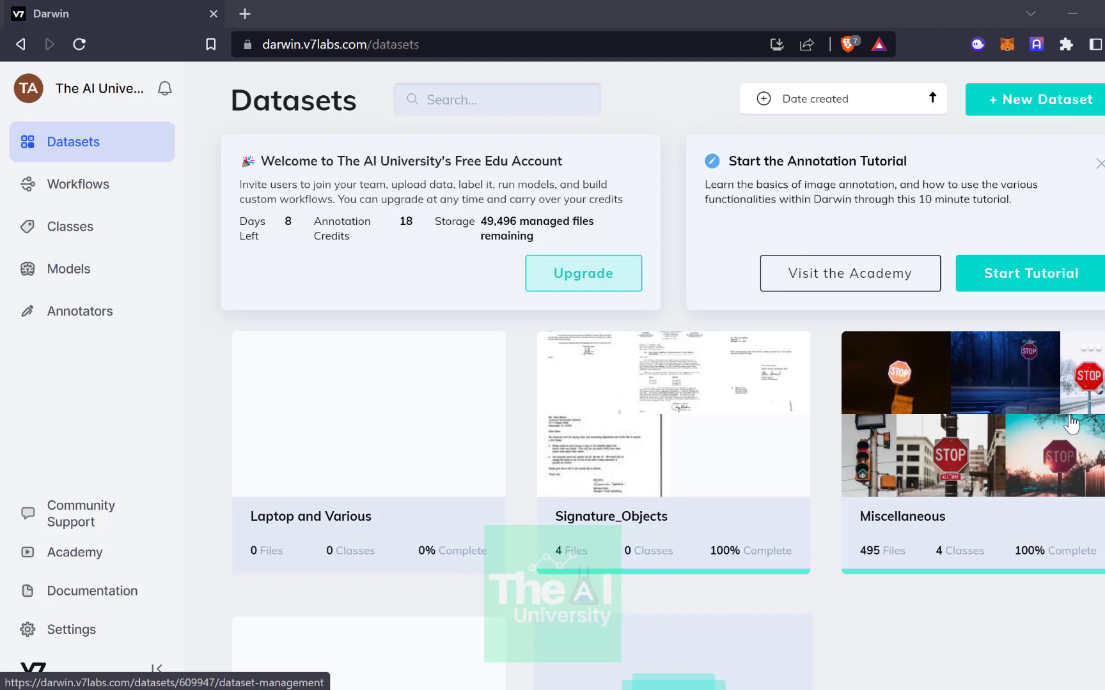
pyautogui.moveTo(1029, 333)
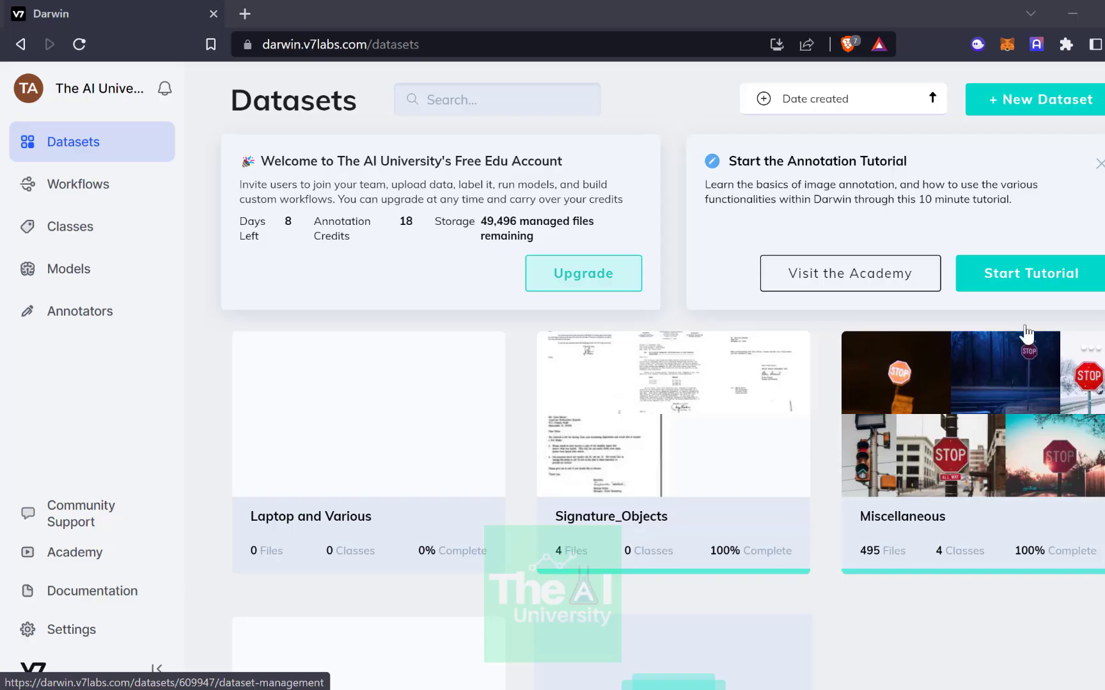
pyautogui.moveTo(971, 544)
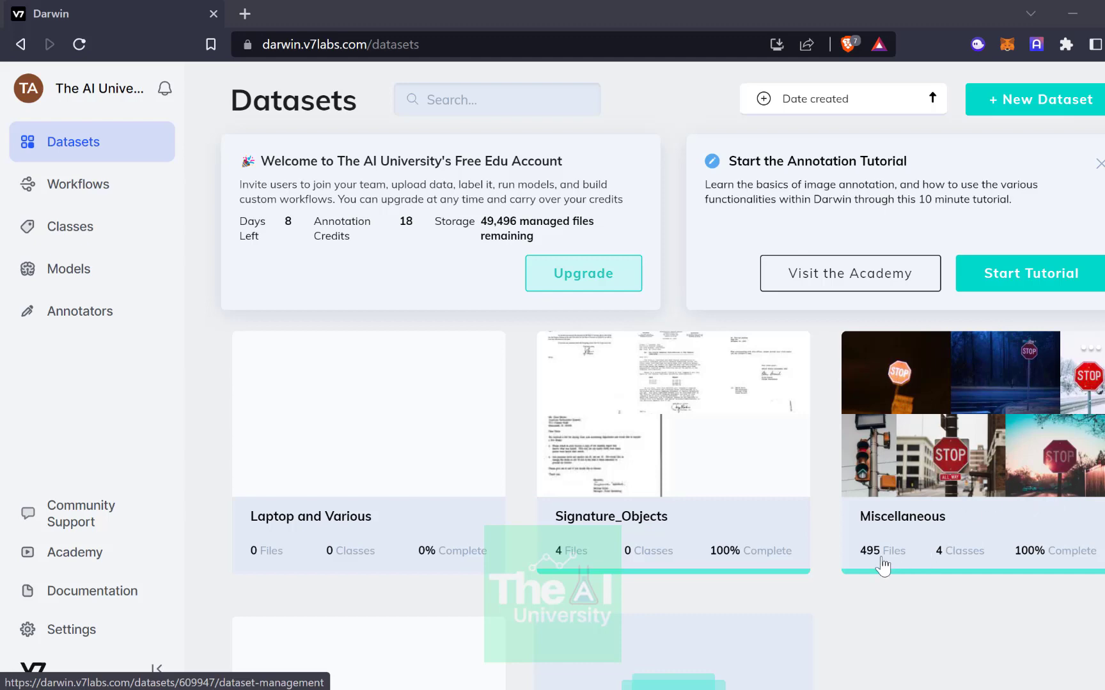
pyautogui.moveTo(906, 569)
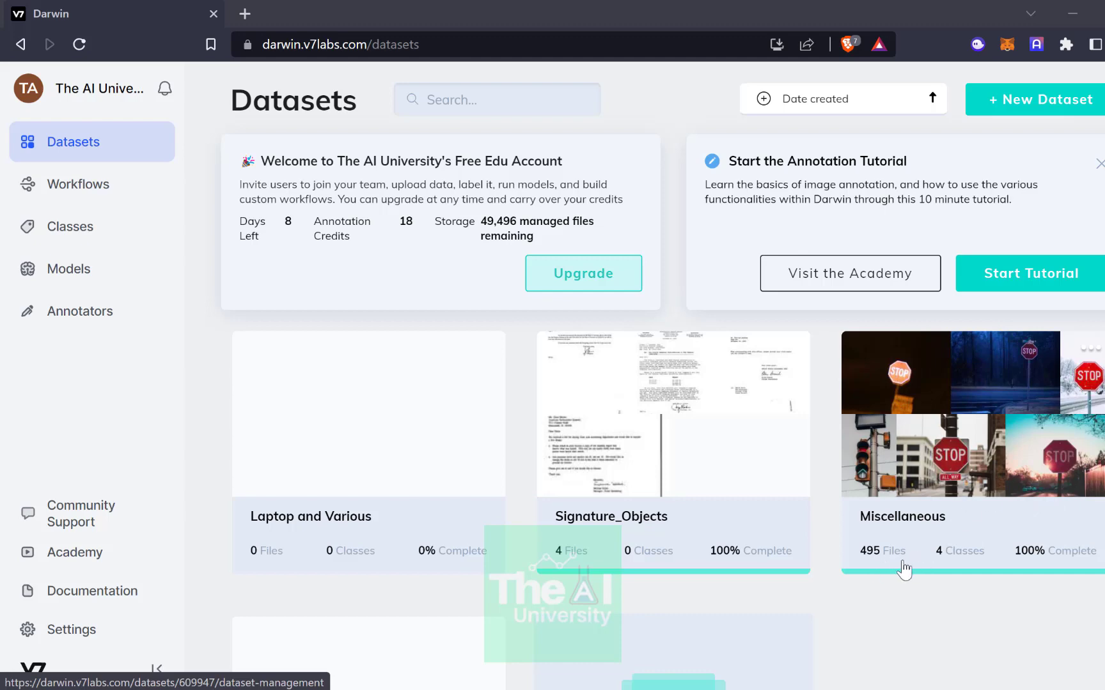
pyautogui.moveTo(963, 506)
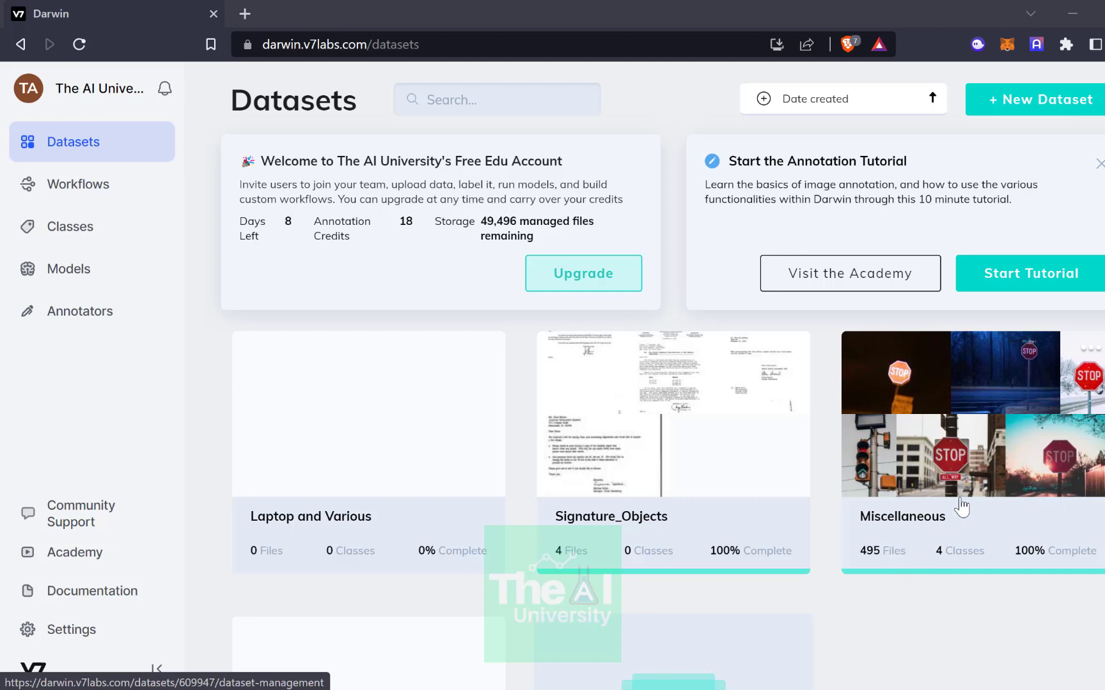
pyautogui.moveTo(887, 502)
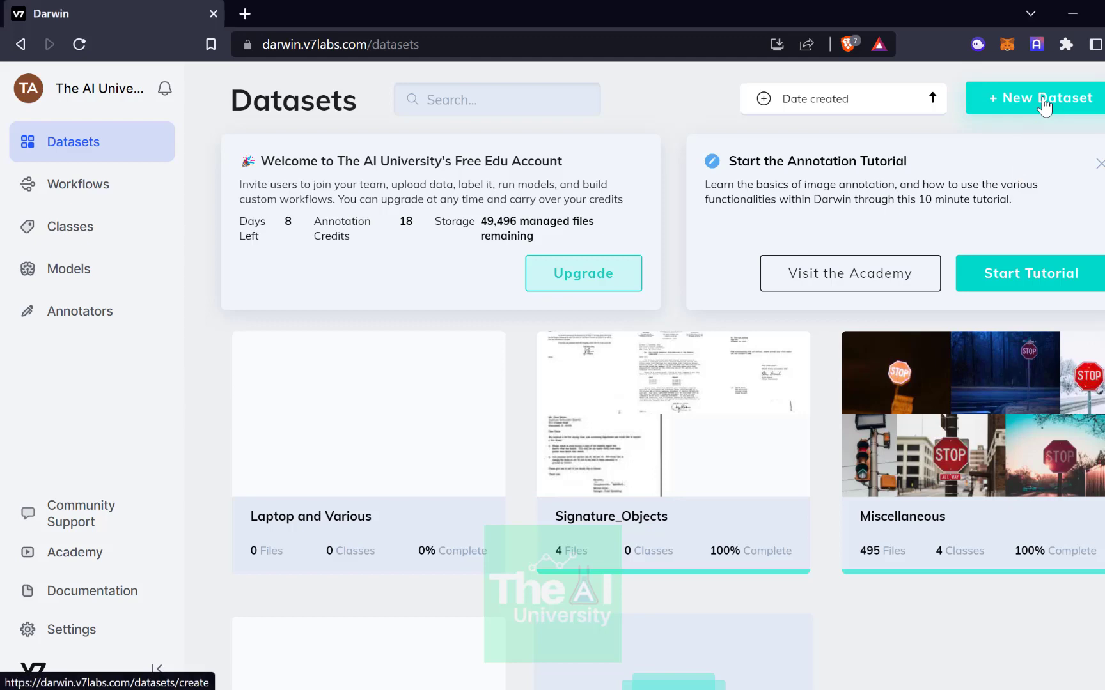
pyautogui.click(1043, 98)
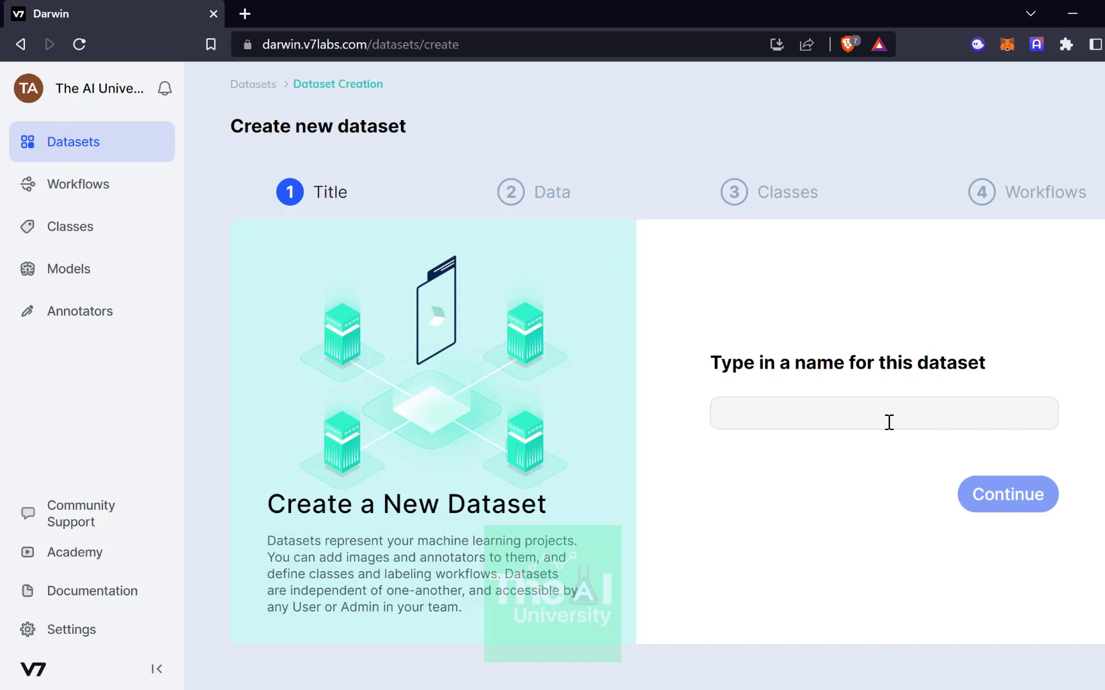
pyautogui.write('Road_Sign_')
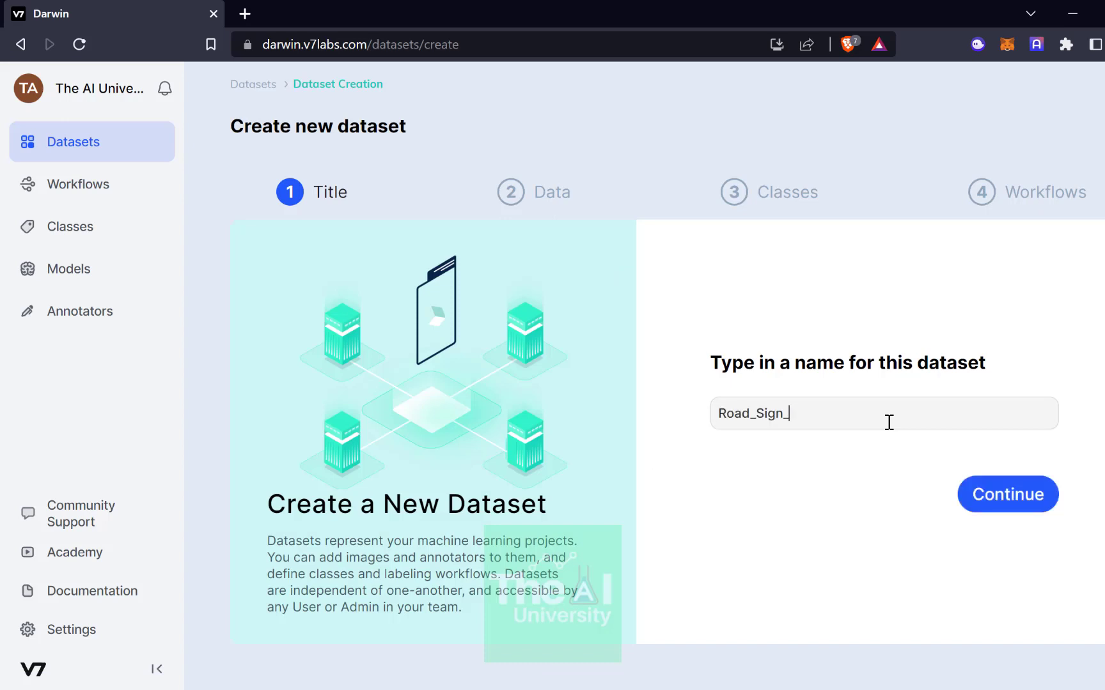
pyautogui.write('related_Dt')
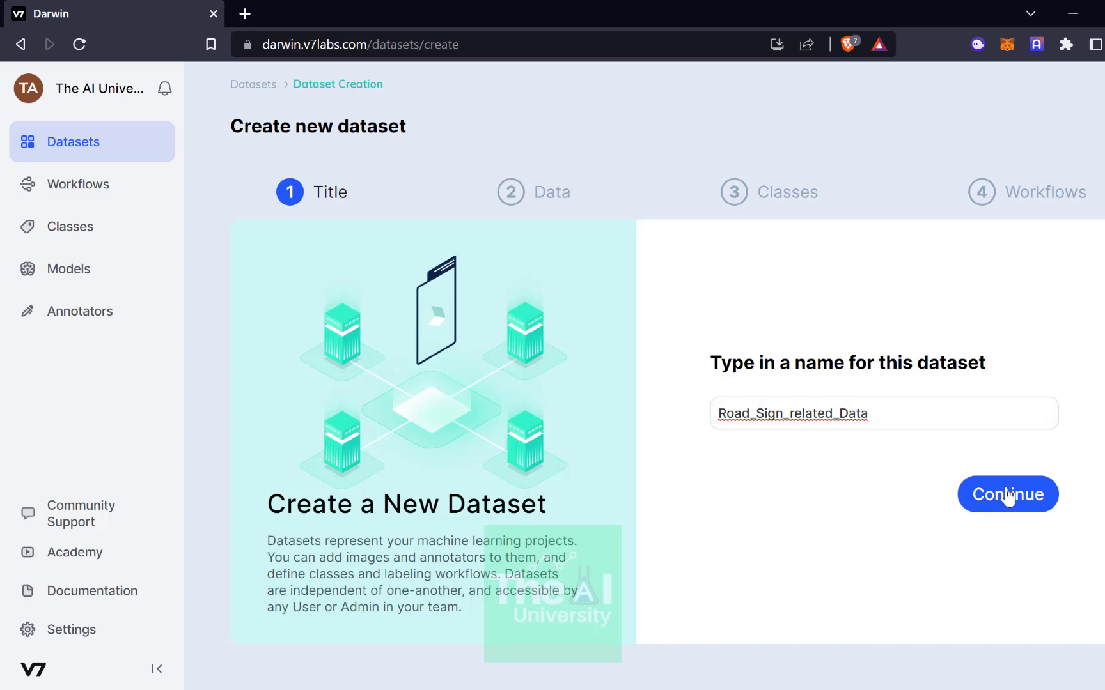
pyautogui.click(1006, 495)
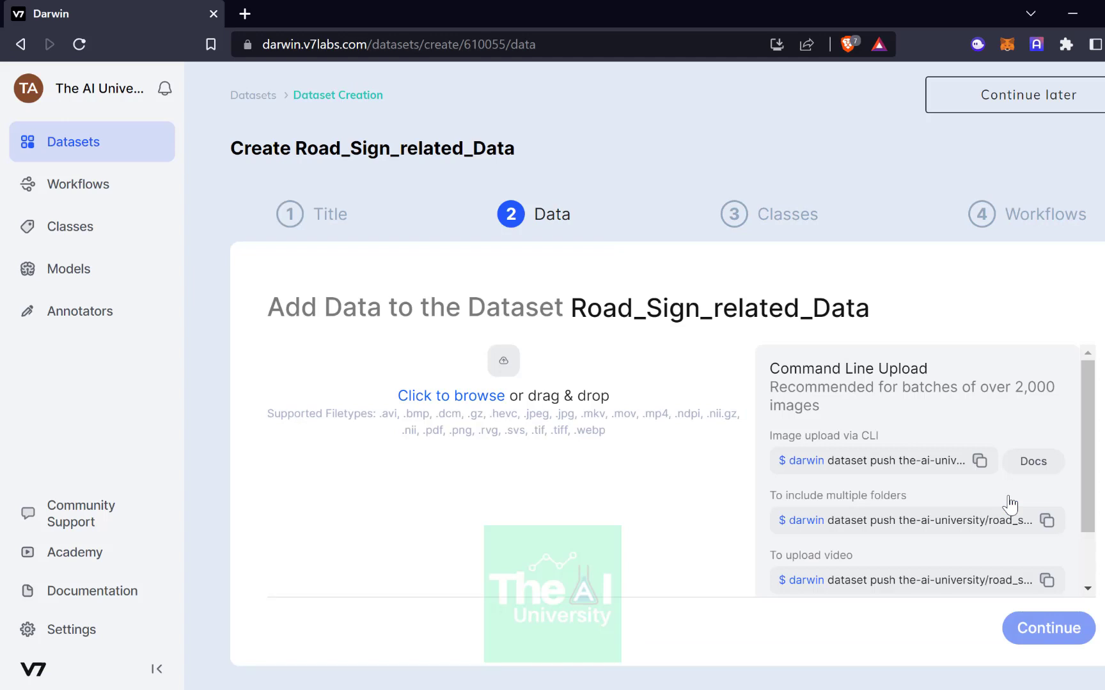
pyautogui.moveTo(478, 488)
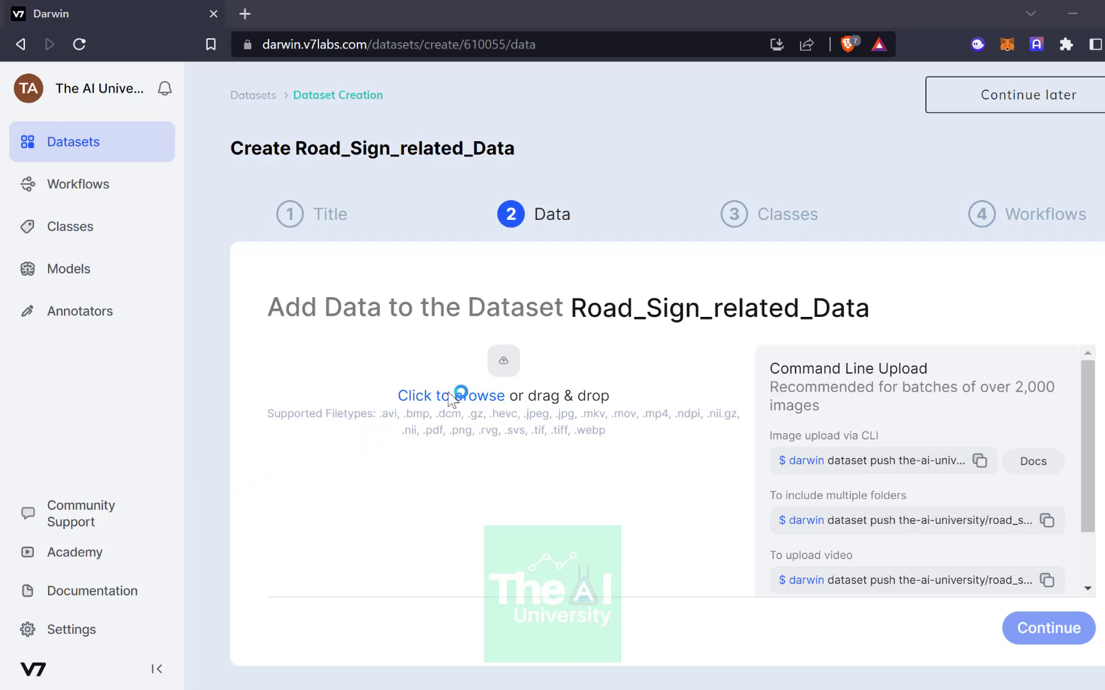
# Upload pedestrian.png and rail crossing.jpg, then continue to the classes and instructions step.
pyautogui.click(450, 396)
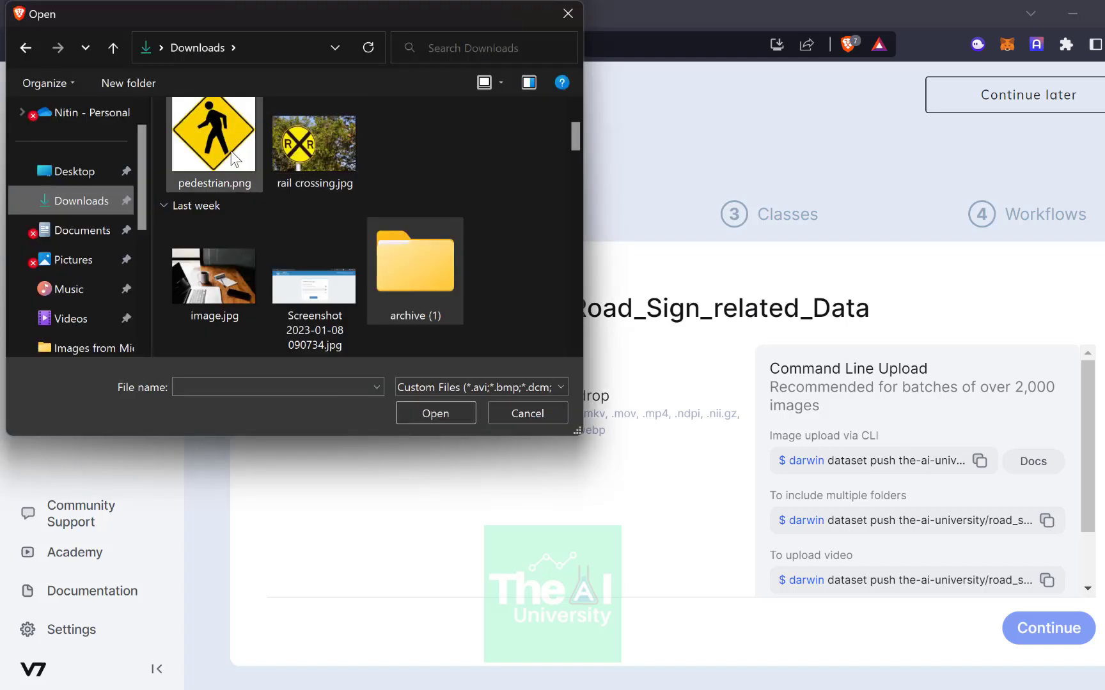
pyautogui.click(313, 144)
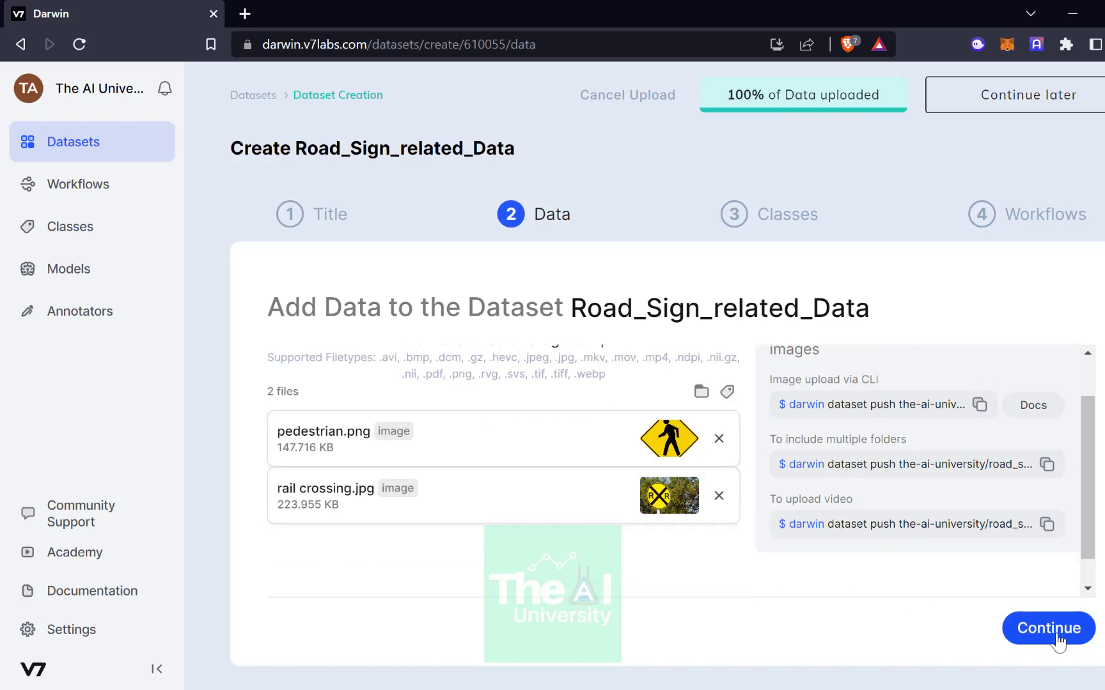
pyautogui.click(1046, 627)
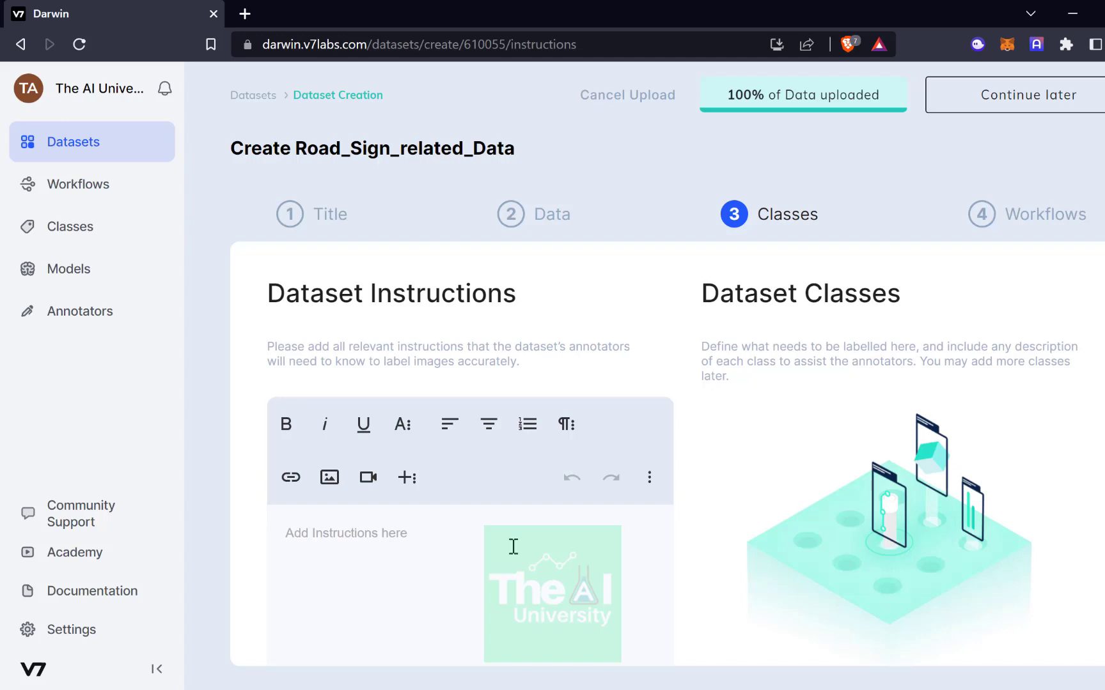
# Enter the instructions 'Create bounding boxes for pedestrian and railroad sign'.
pyautogui.write('Create bounding boxes for pedes')
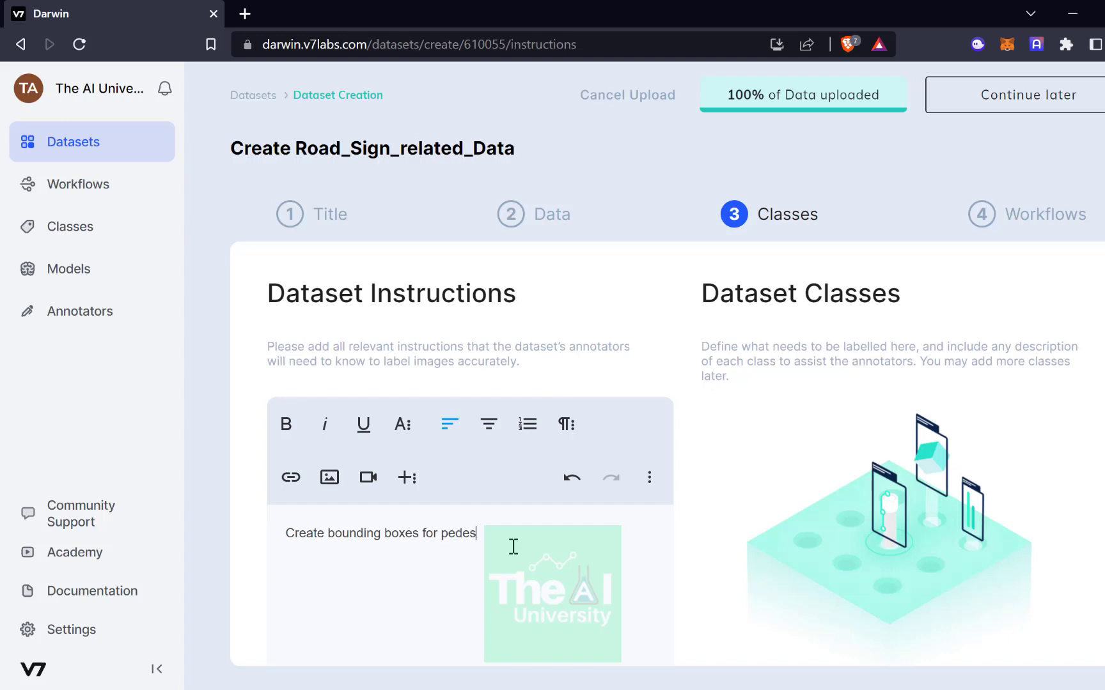
pyautogui.write('trian and')
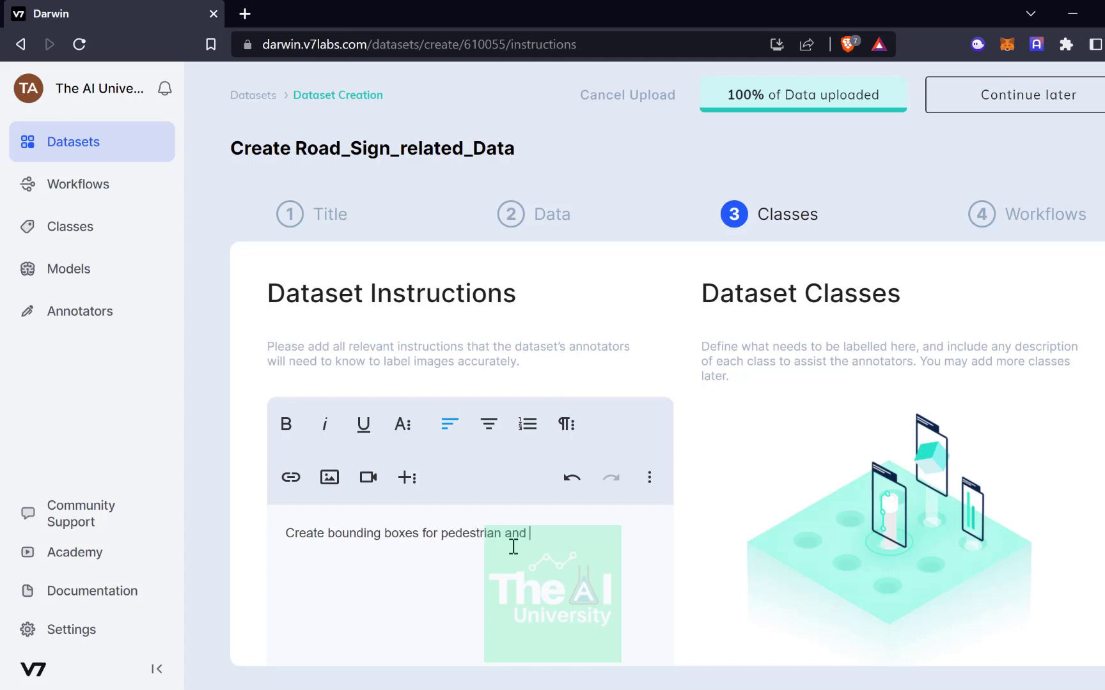
pyautogui.write('railroad sig')
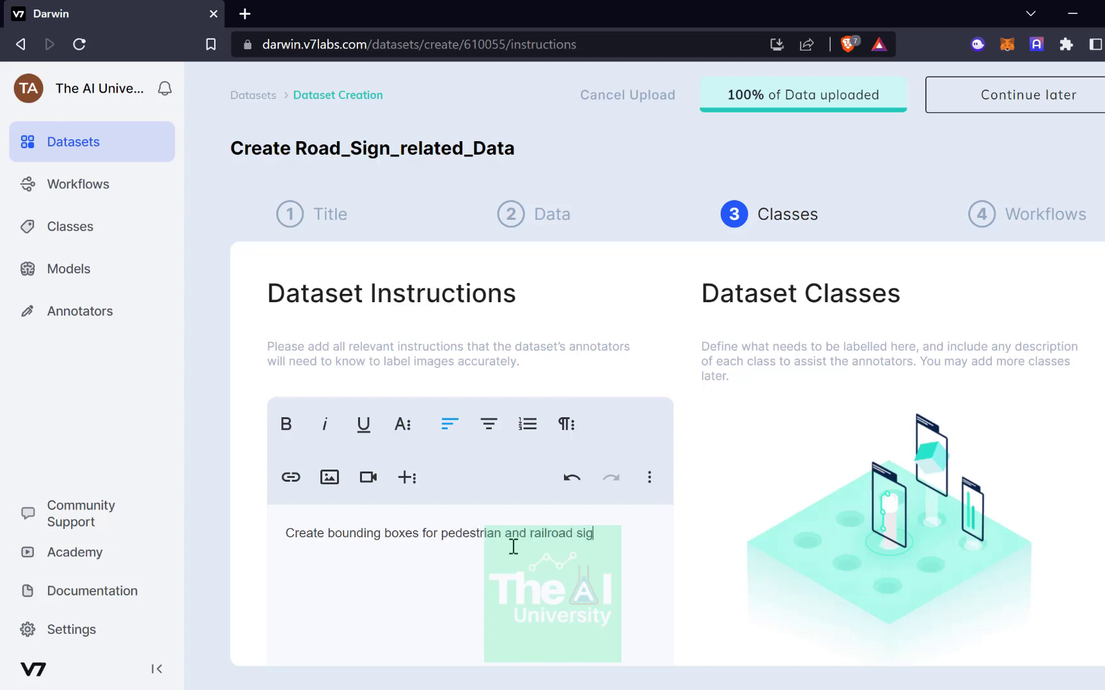
pyautogui.write('n')
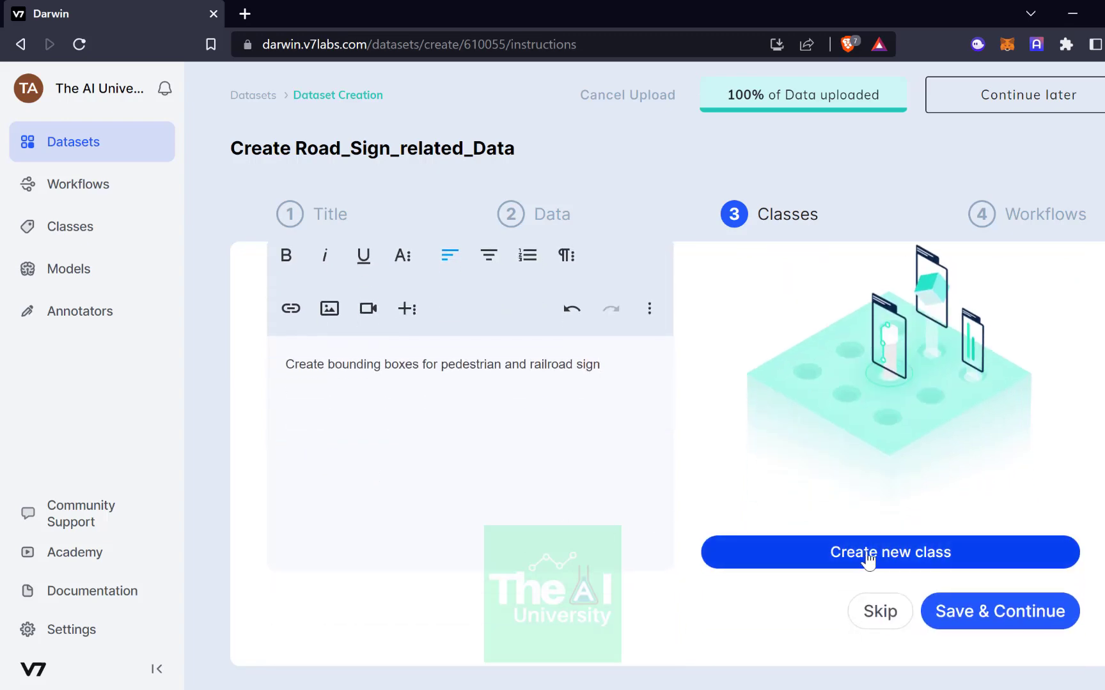
# Quick-add bounding-box classes Pedestrian and Rail Road, then Save & Continue.
pyautogui.click(890, 552)
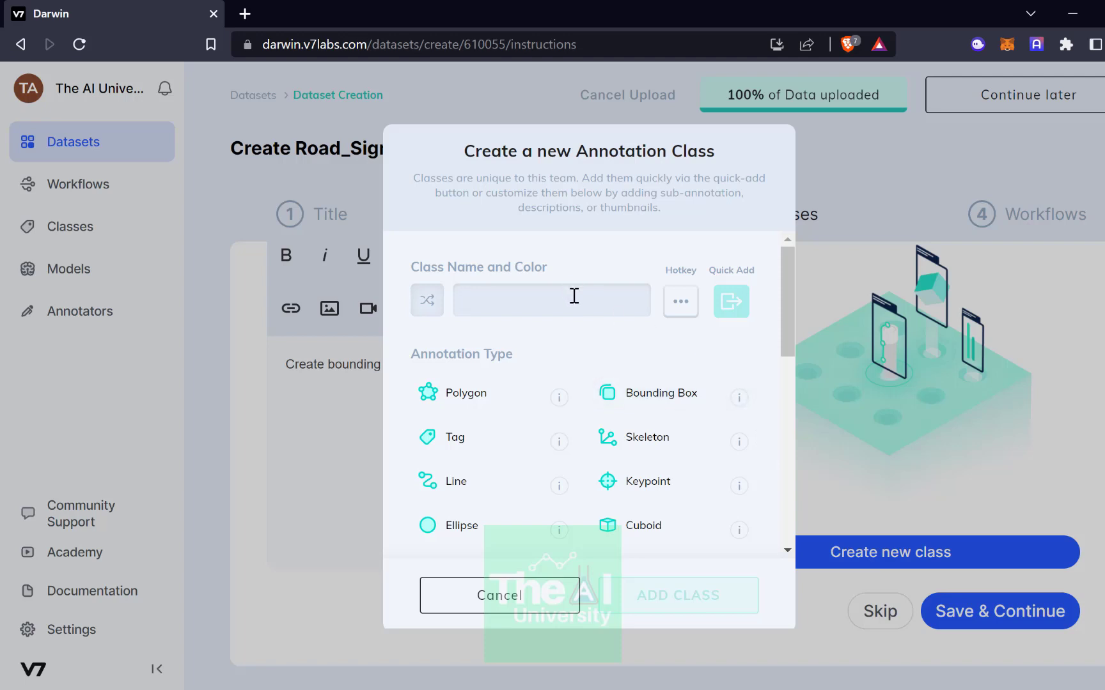
pyautogui.write('P')
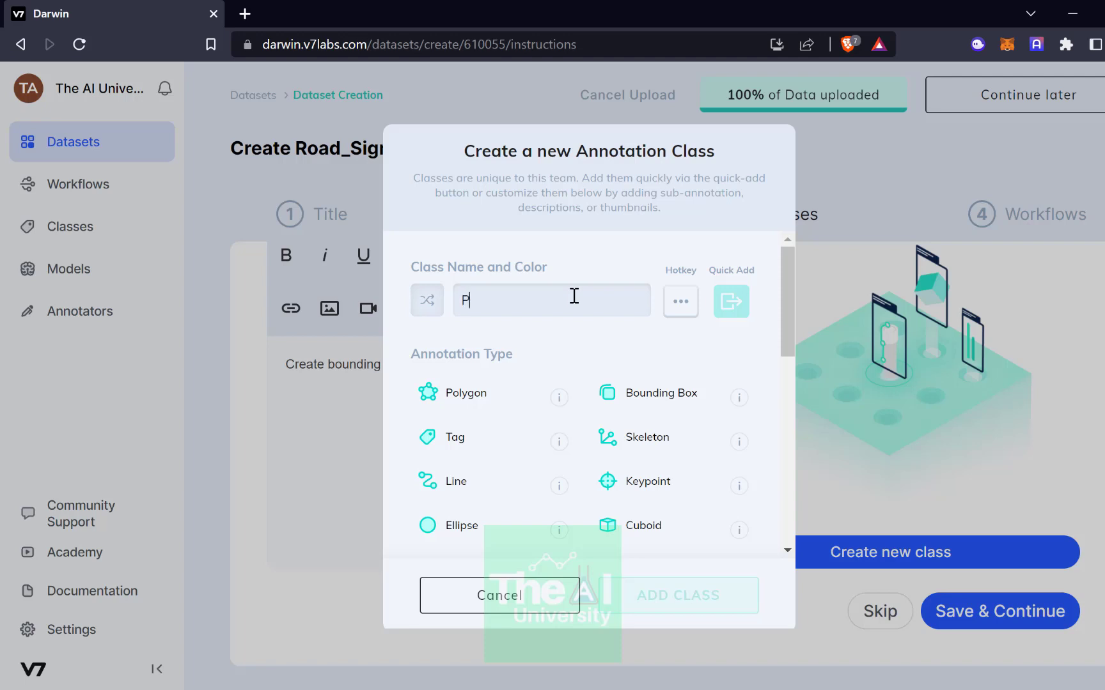
pyautogui.write('edestrian')
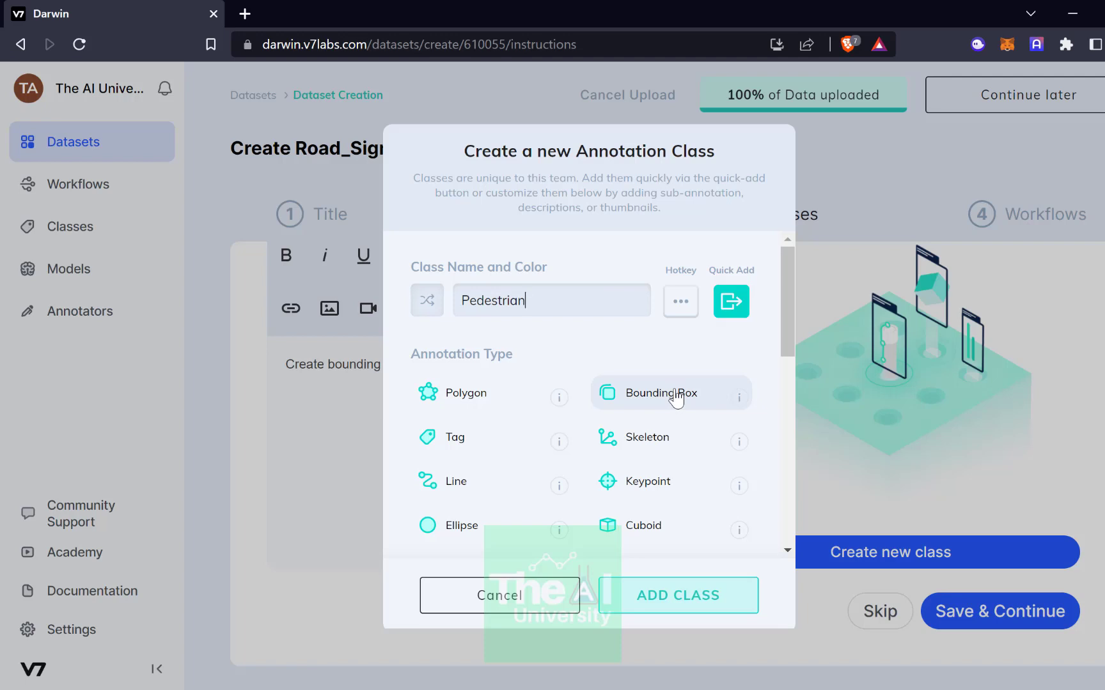
pyautogui.click(669, 393)
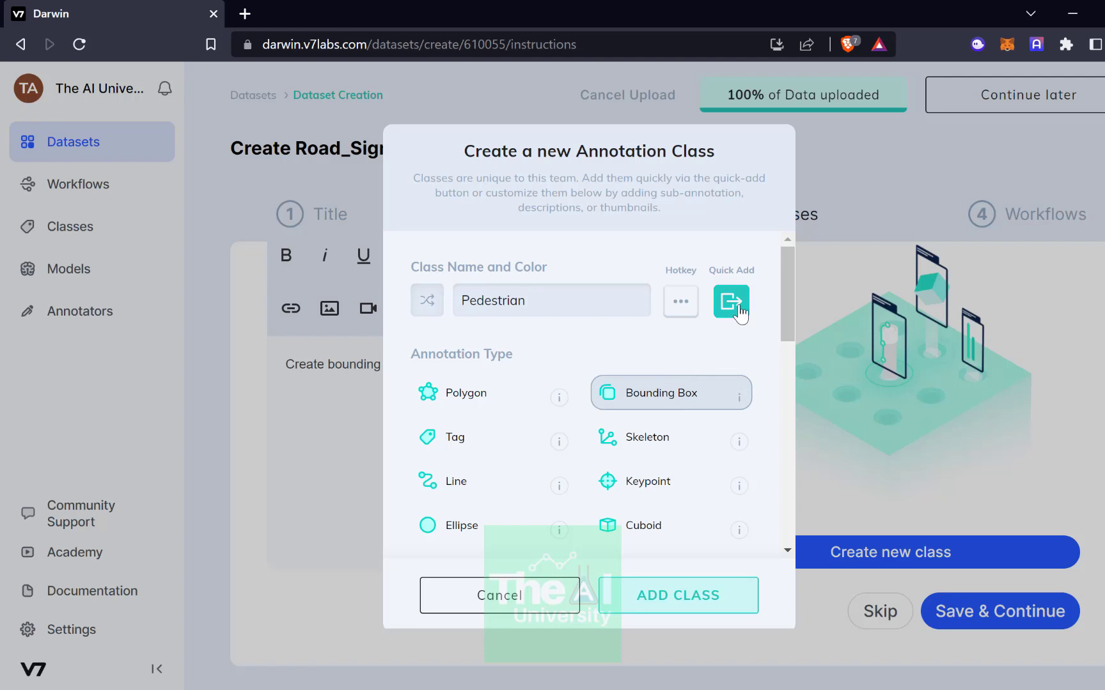
pyautogui.click(731, 301)
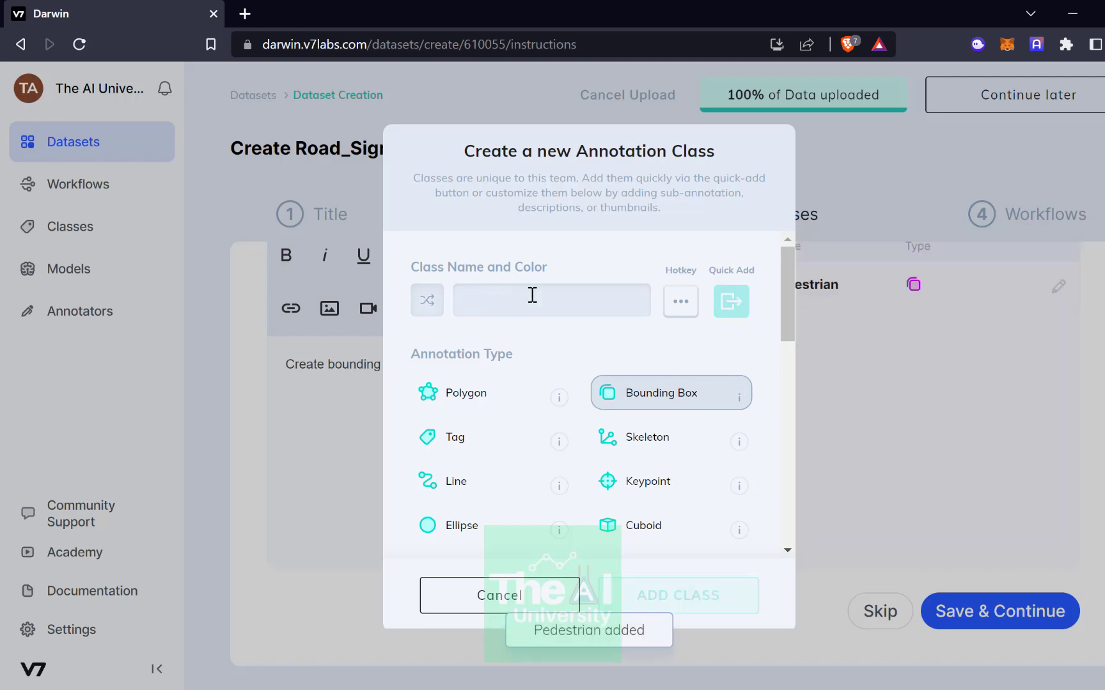
pyautogui.write('Ro')
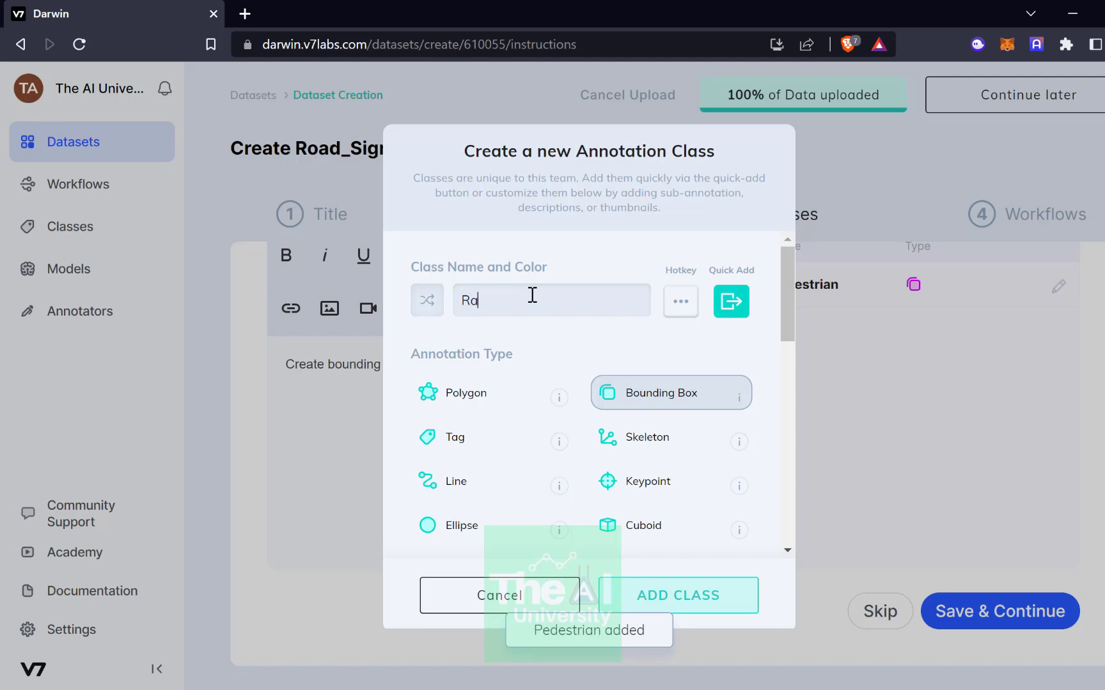
pyautogui.write('ail Road')
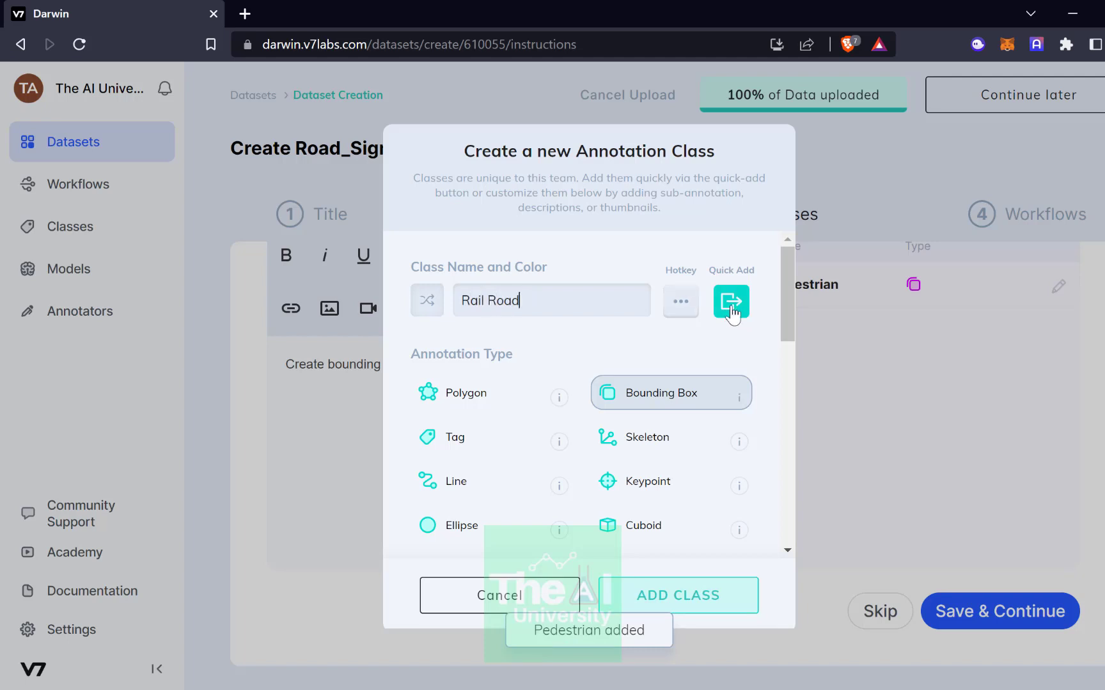
pyautogui.click(732, 301)
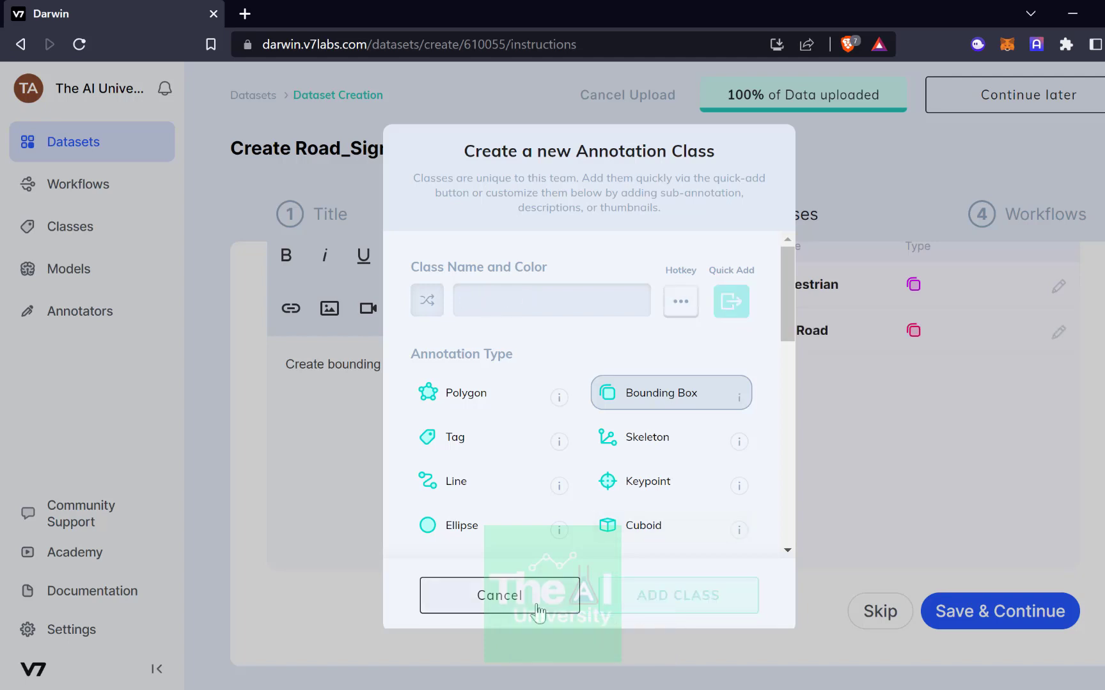
pyautogui.click(499, 595)
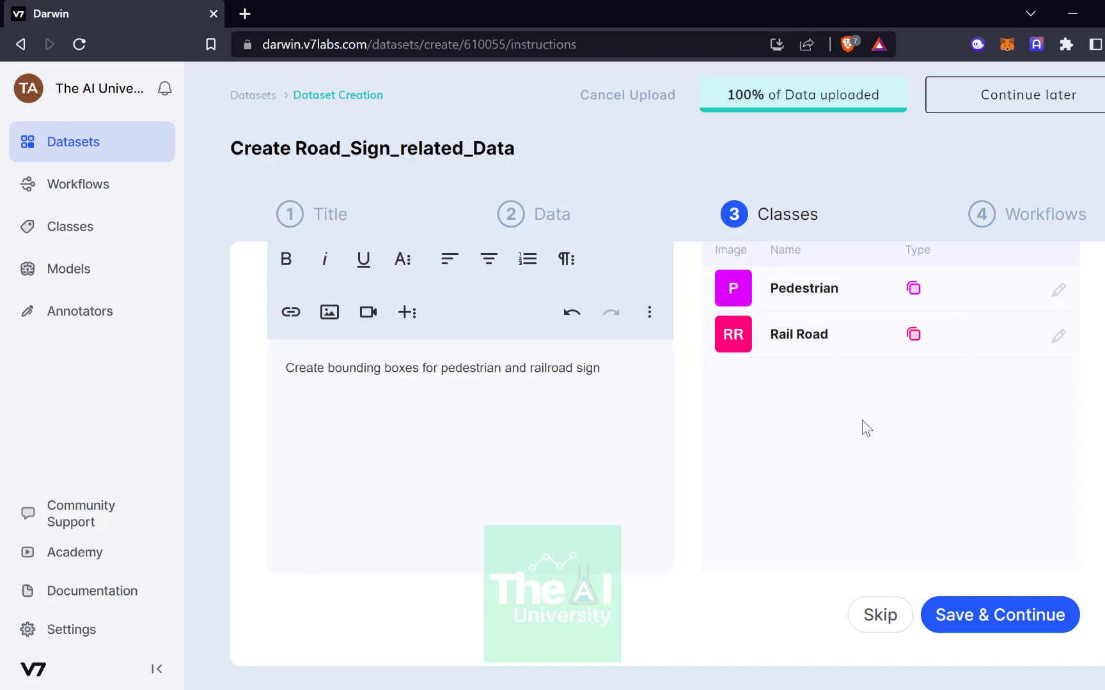
pyautogui.moveTo(1024, 631)
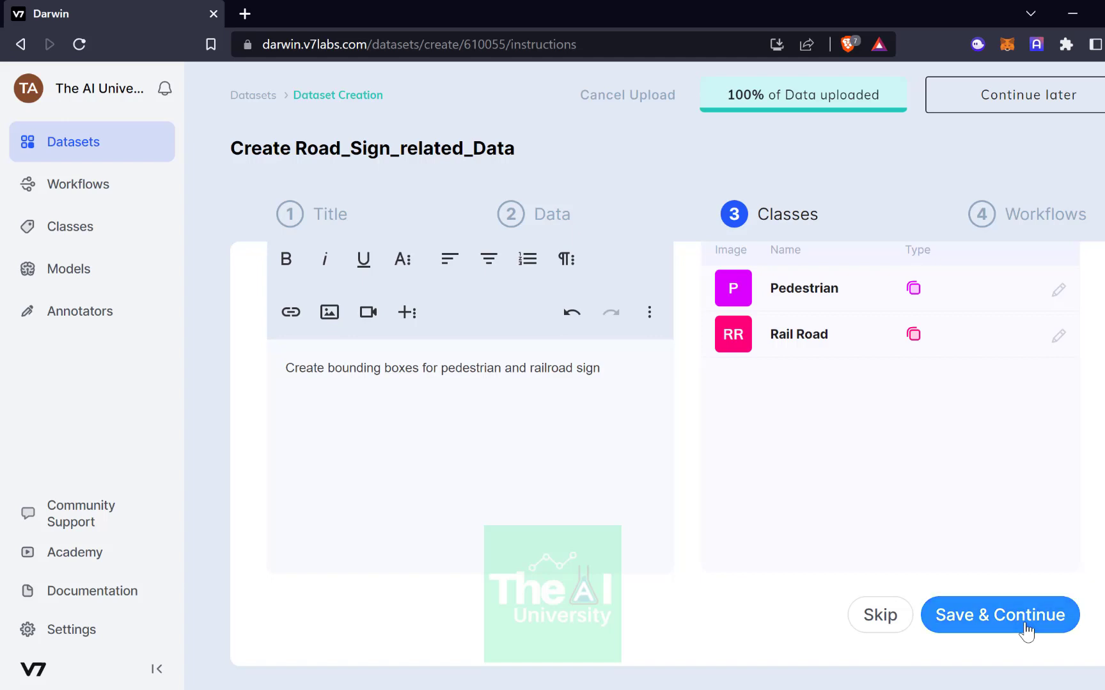
pyautogui.click(997, 614)
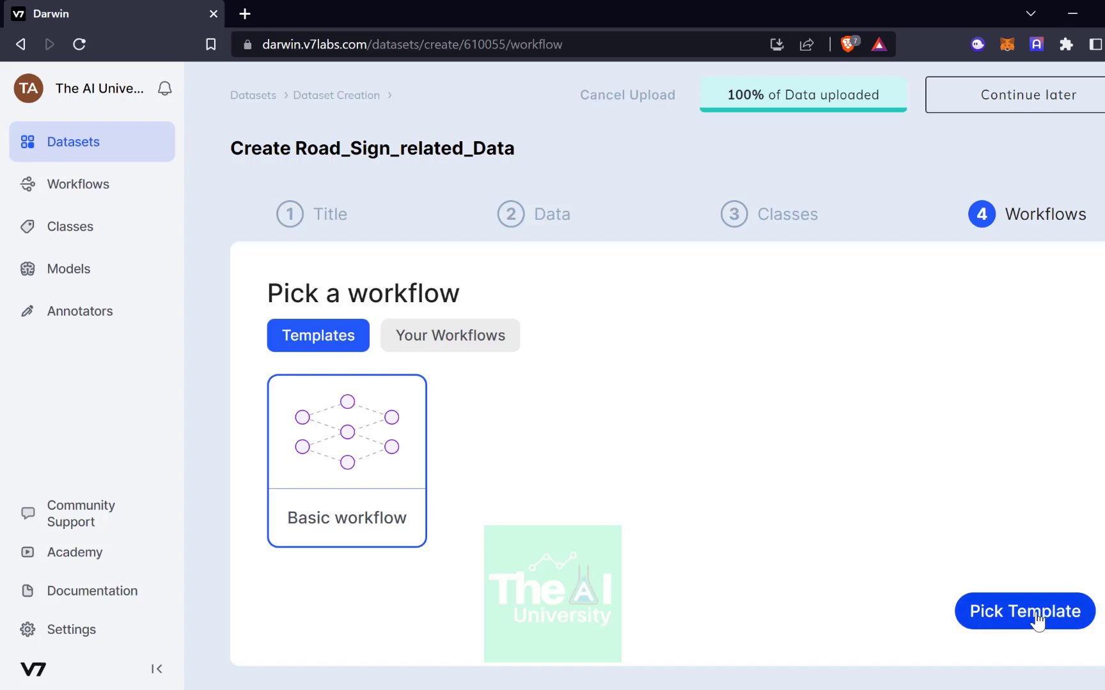
# Pick the Basic workflow template to create the dataset.
pyautogui.click(1024, 610)
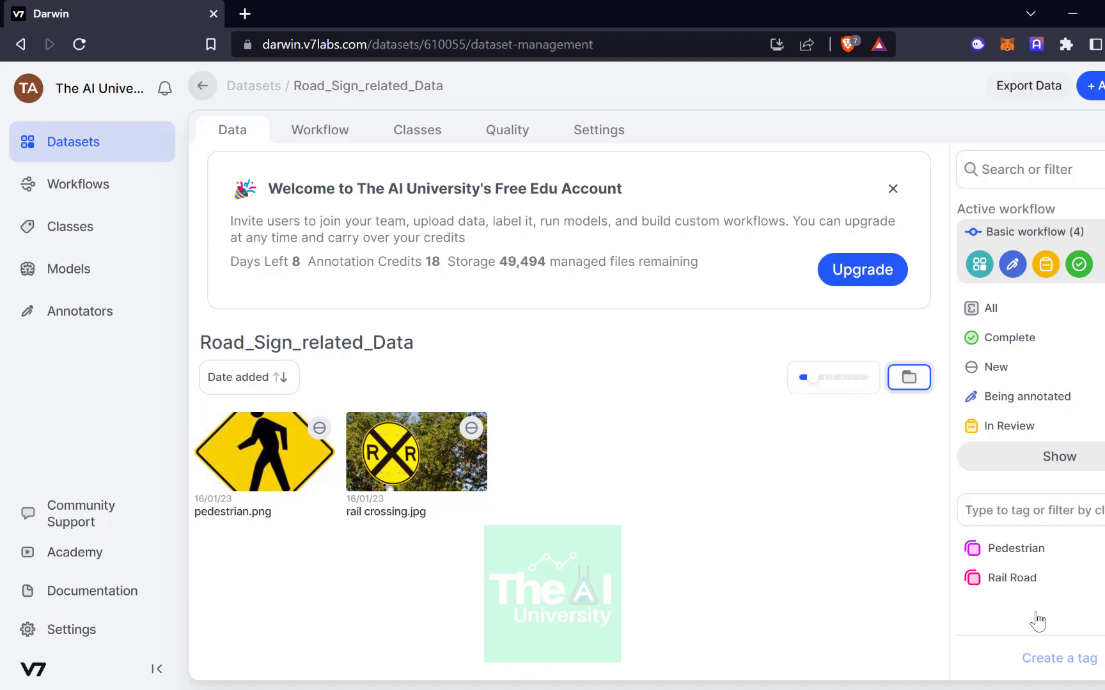
# Move both selected sign images into a new folder 'Pedestrian and Railroad'.
pyautogui.click(366, 427)
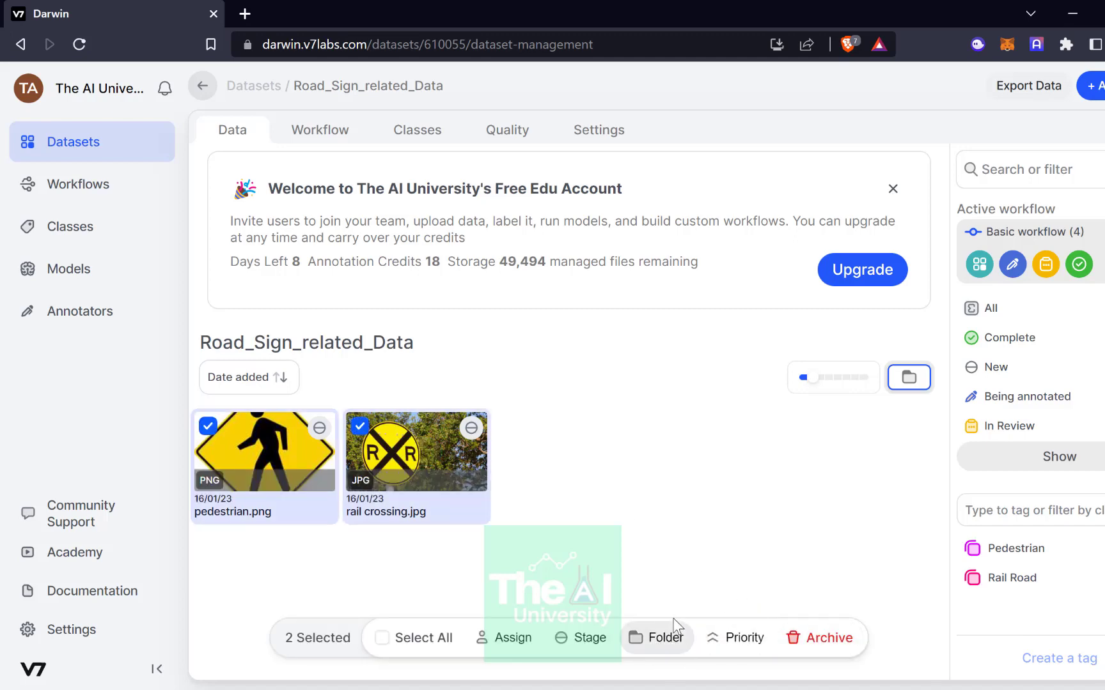
pyautogui.click(657, 638)
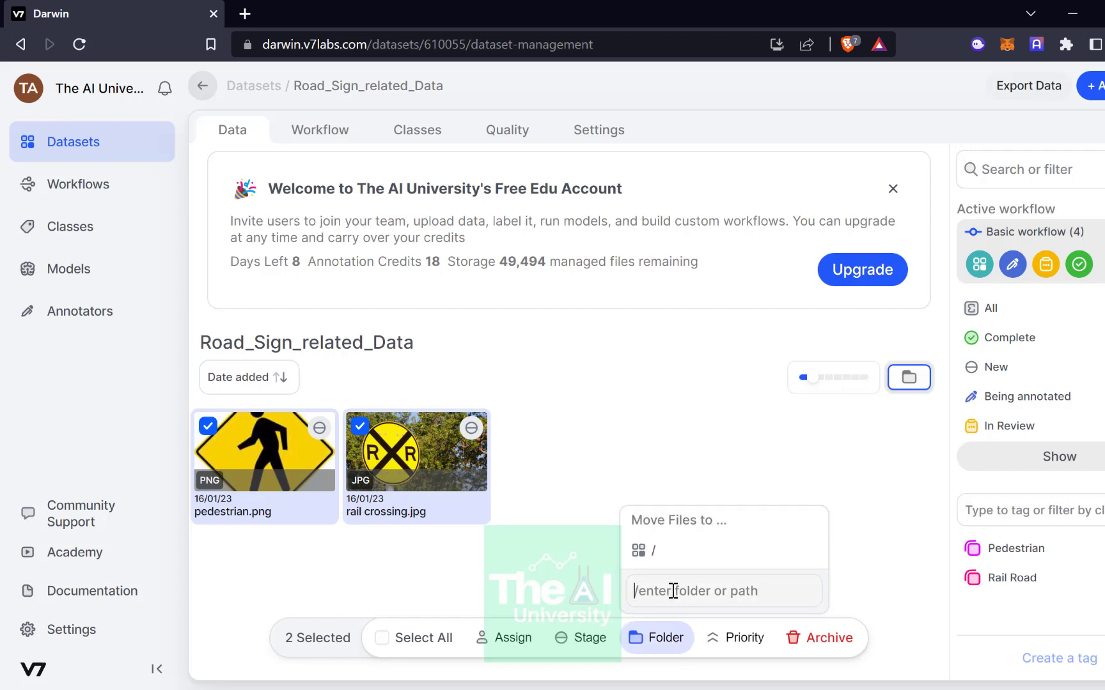
pyautogui.write('Pedestrian and Railroad')
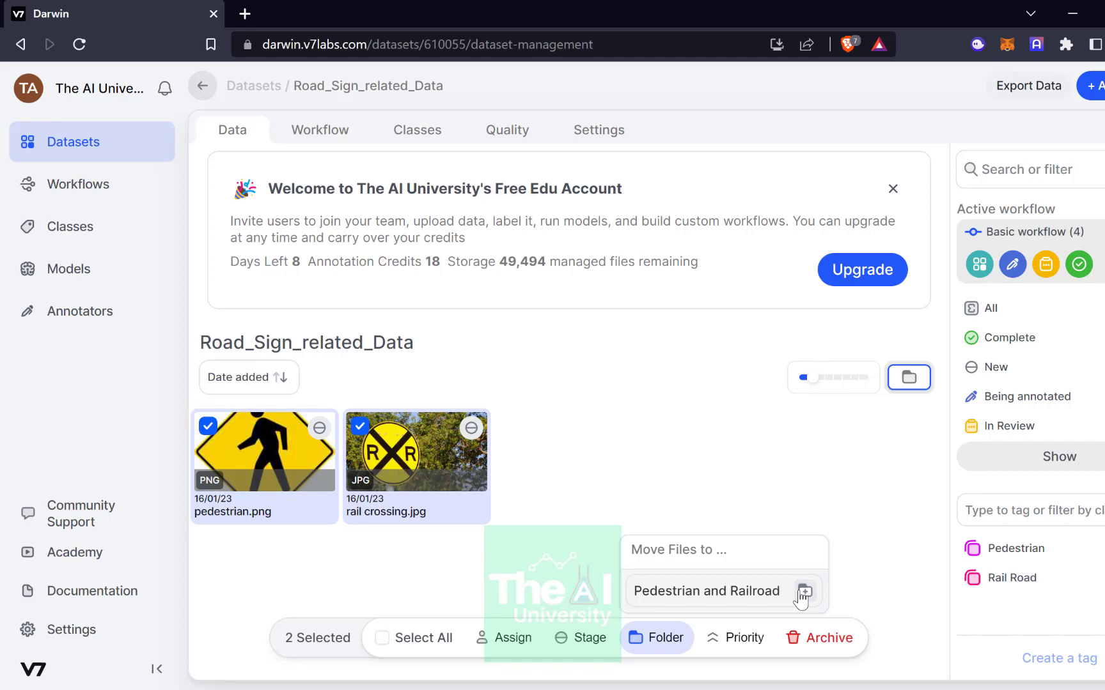
pyautogui.click(706, 591)
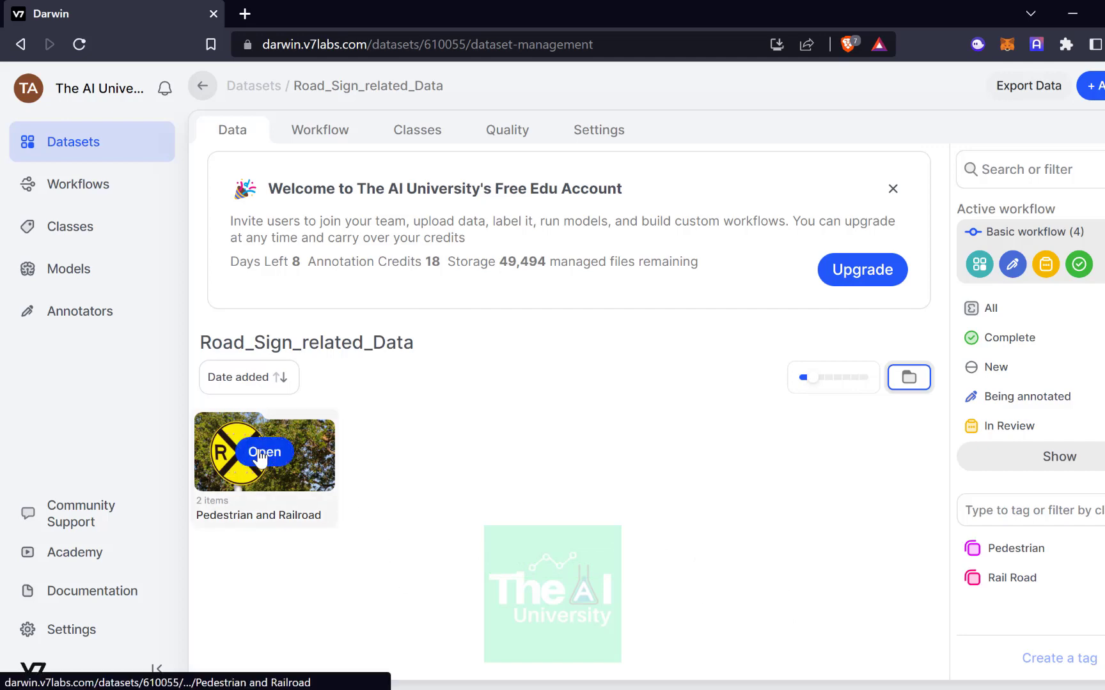
# Open the Pedestrian and Railroad folder and launch pedestrian.png in the editor.
pyautogui.click(264, 452)
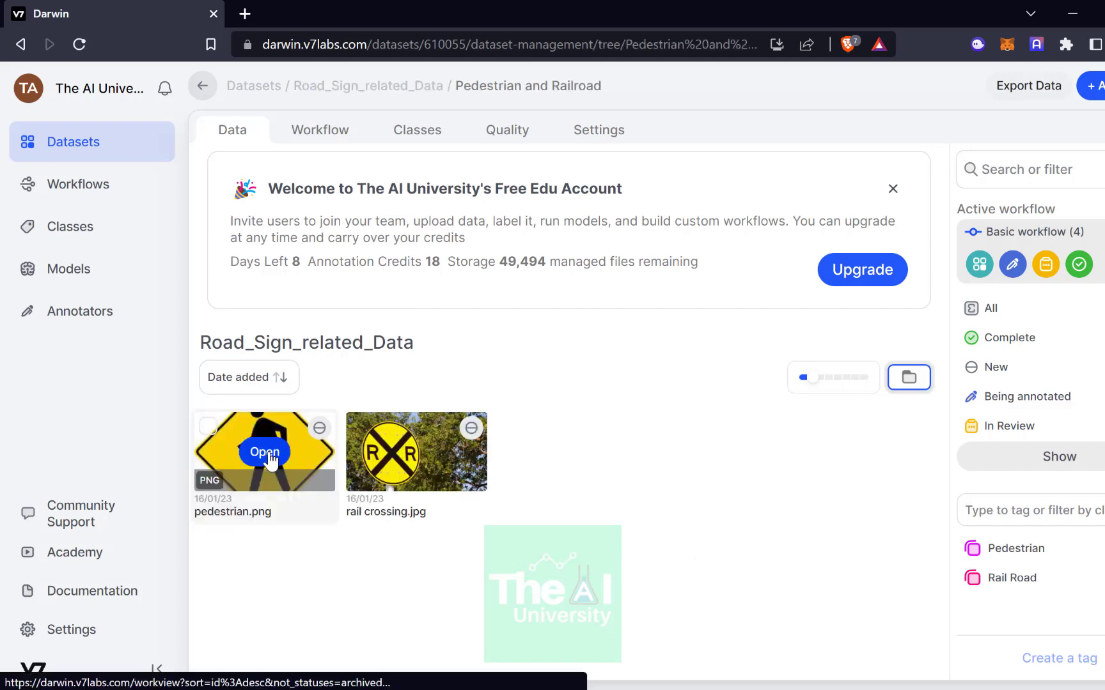
pyautogui.click(264, 452)
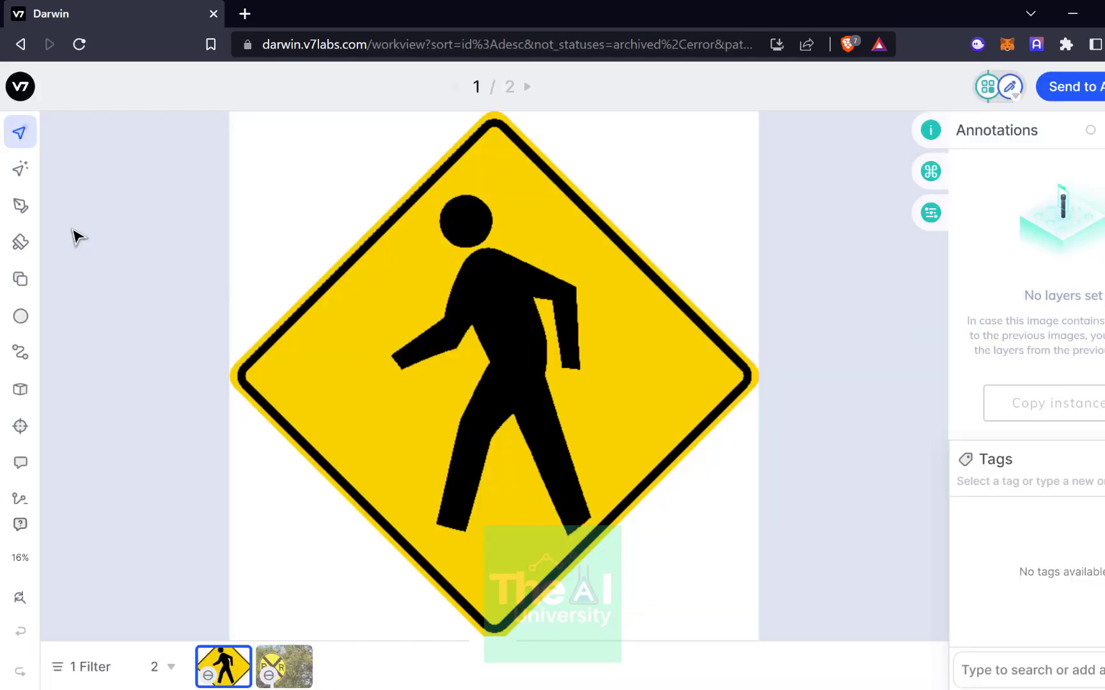
pyautogui.moveTo(20, 168)
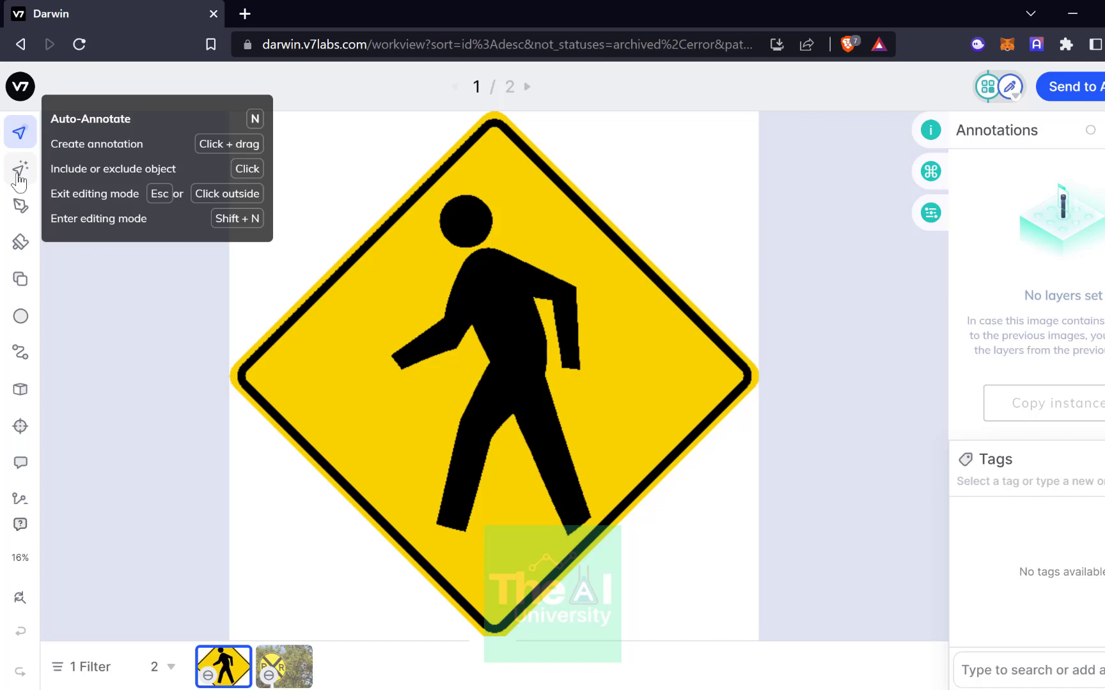
pyautogui.moveTo(20, 278)
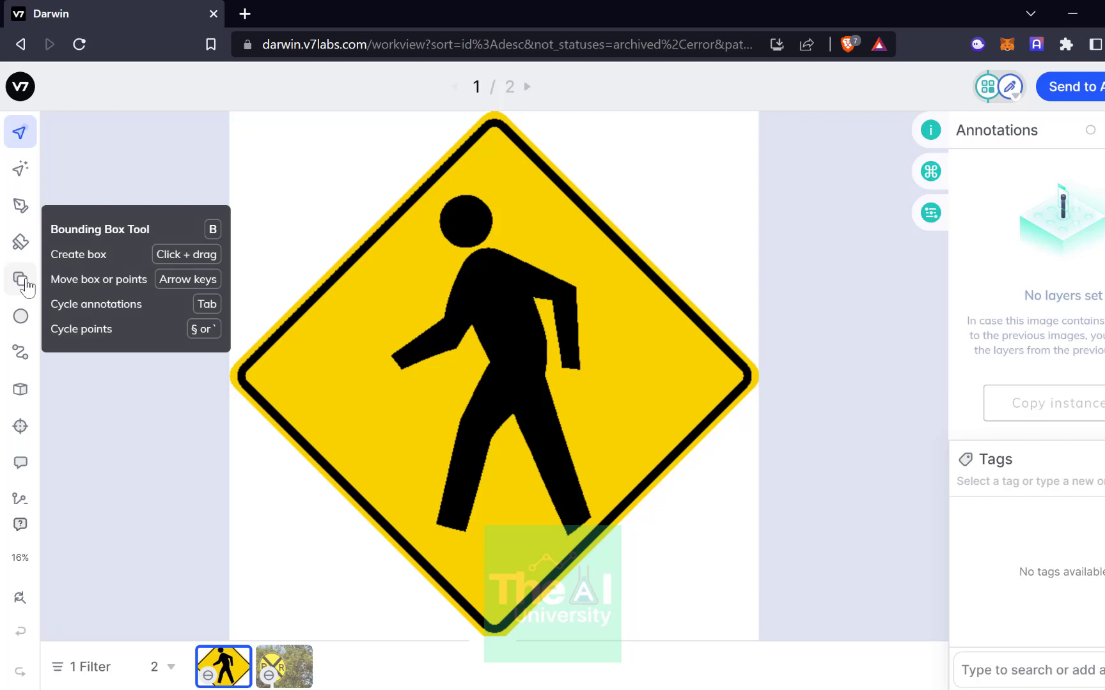
pyautogui.click(20, 279)
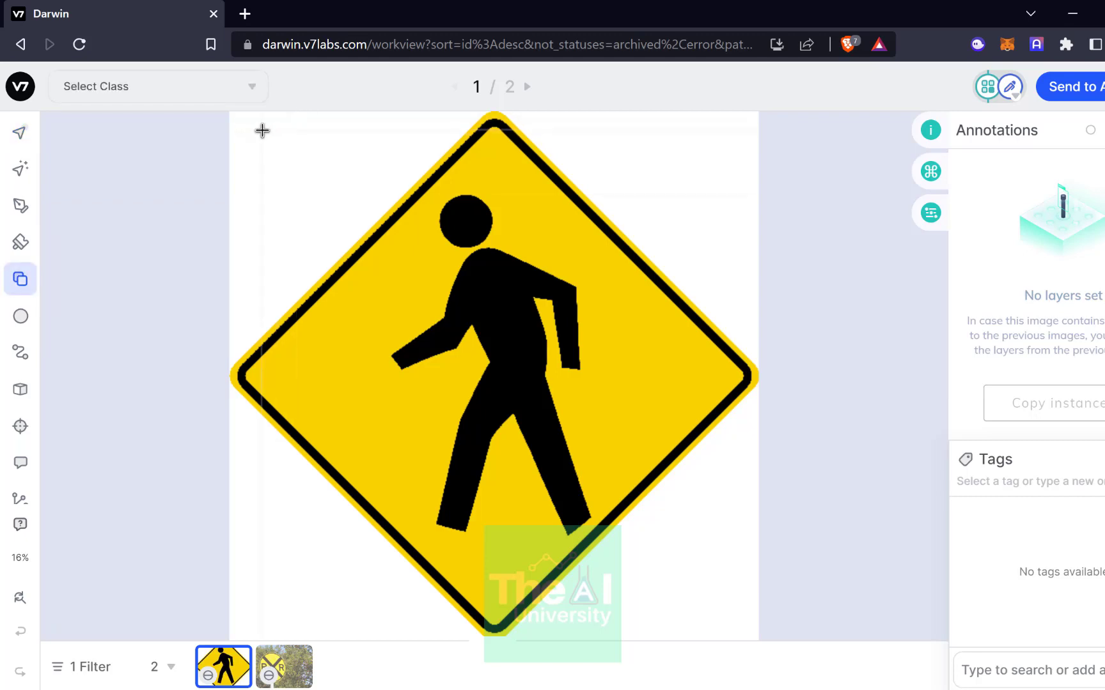
pyautogui.moveTo(251, 129)
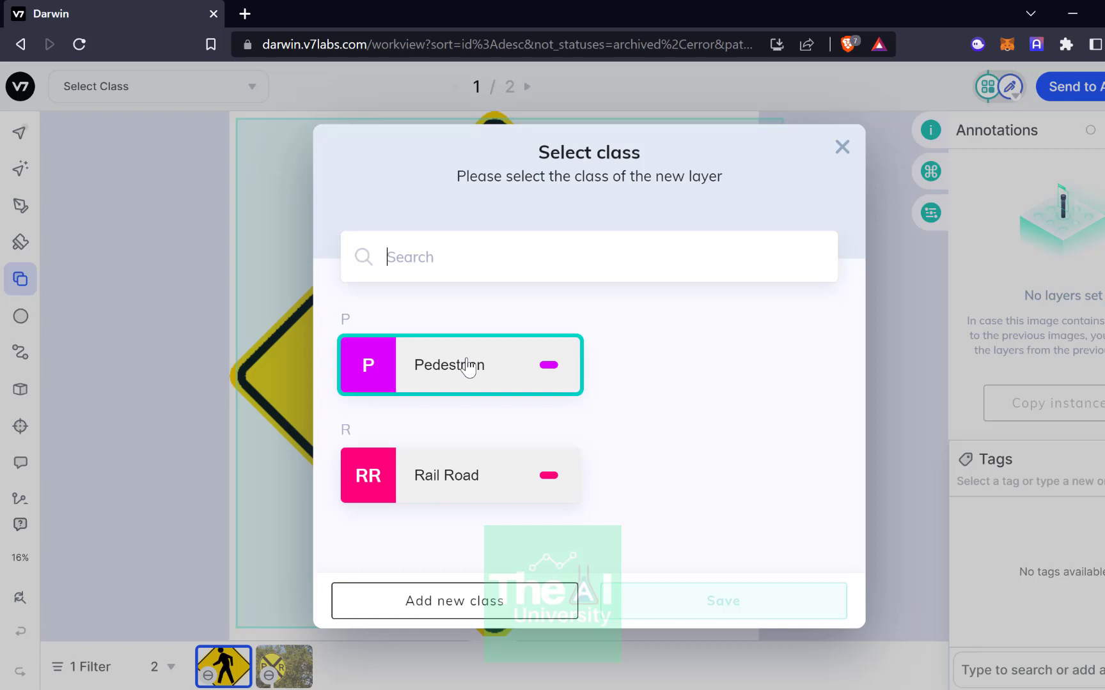
pyautogui.moveTo(485, 372)
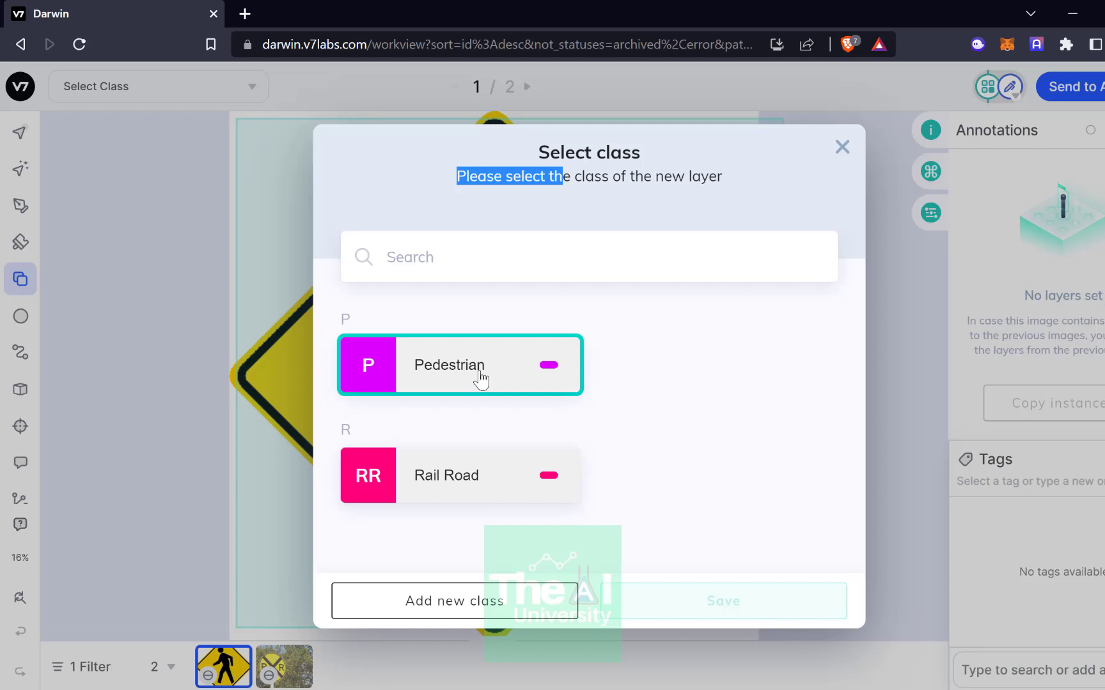
pyautogui.click(460, 365)
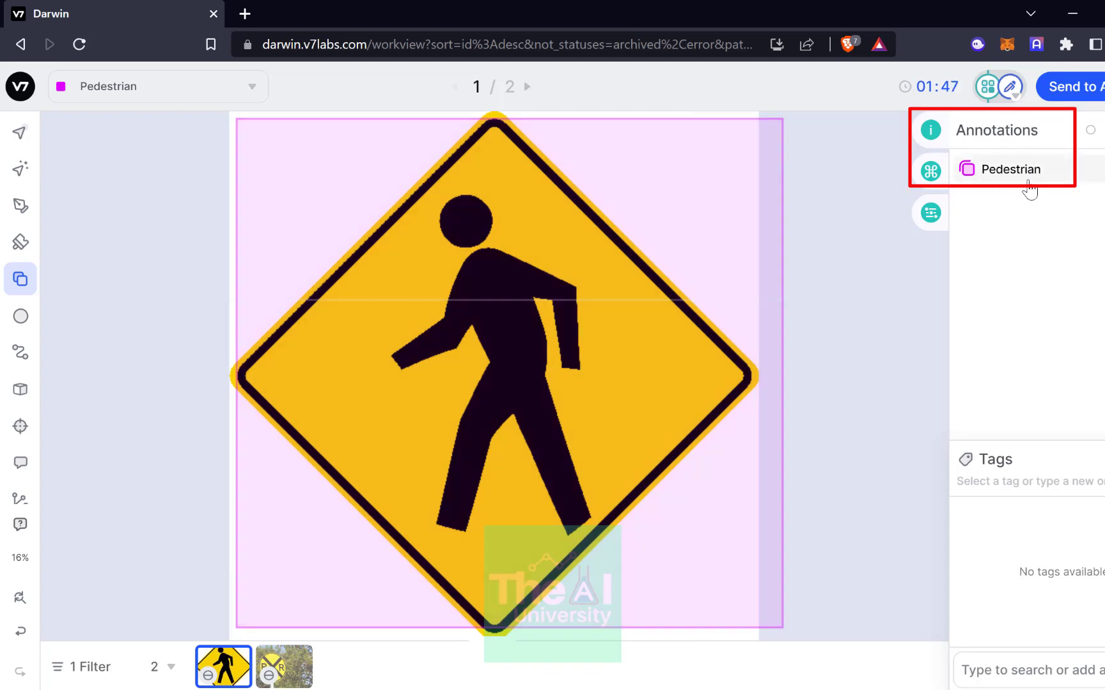
pyautogui.moveTo(1015, 172)
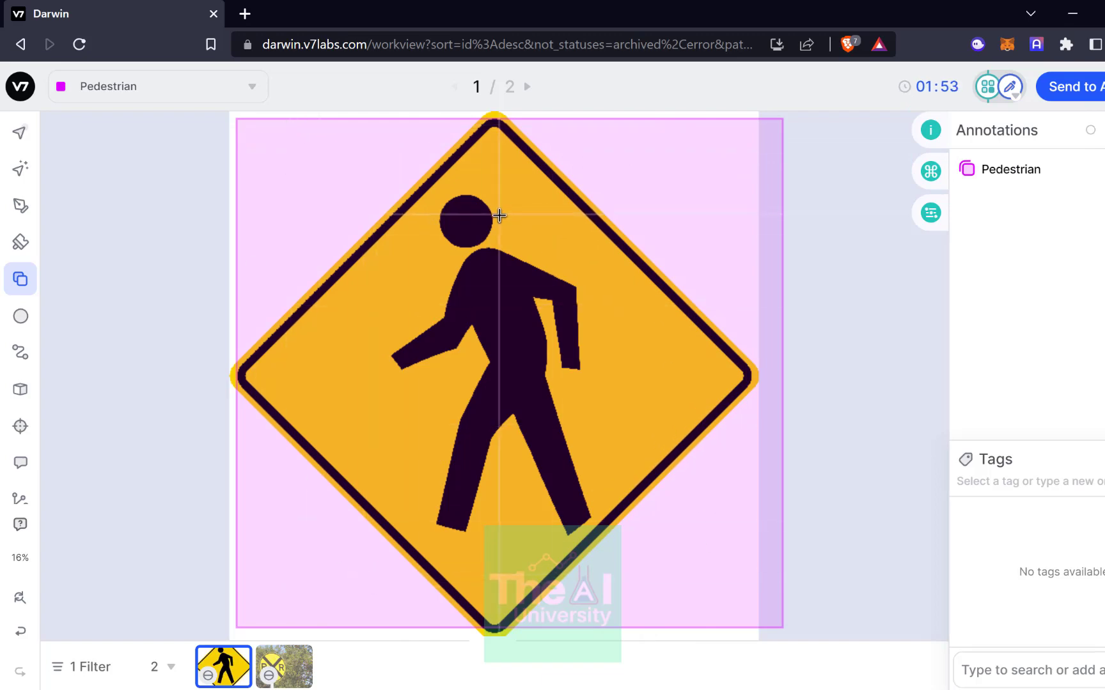
pyautogui.moveTo(759, 297)
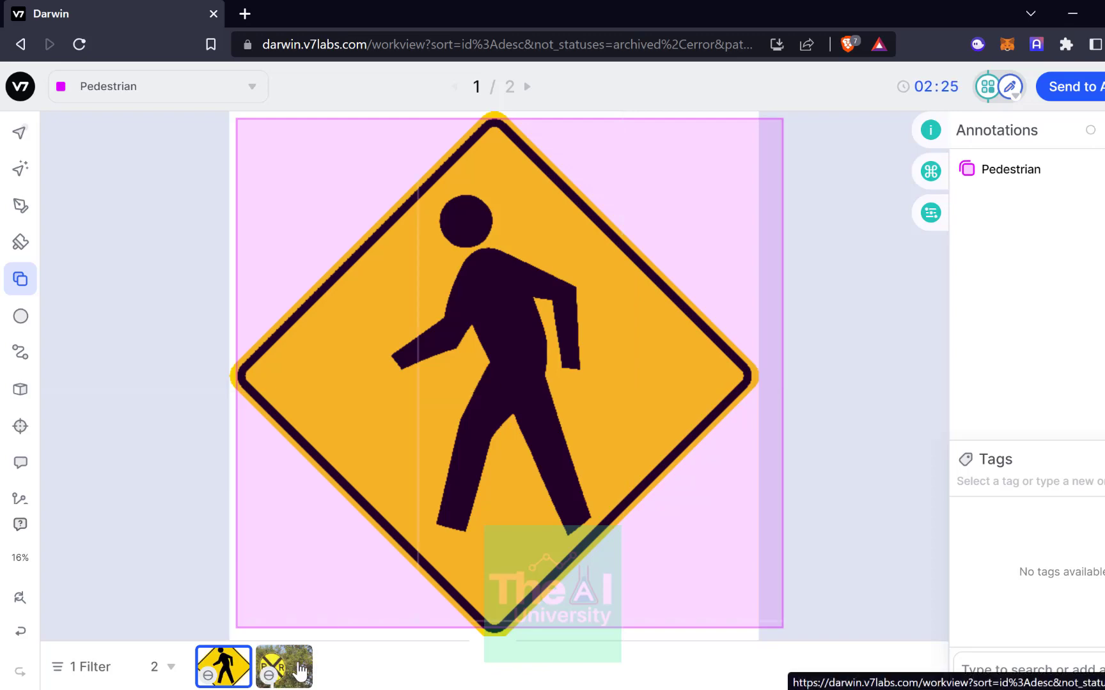
# Open the rail crossing image and choose the Rail Road class for boxing the sign.
pyautogui.click(284, 667)
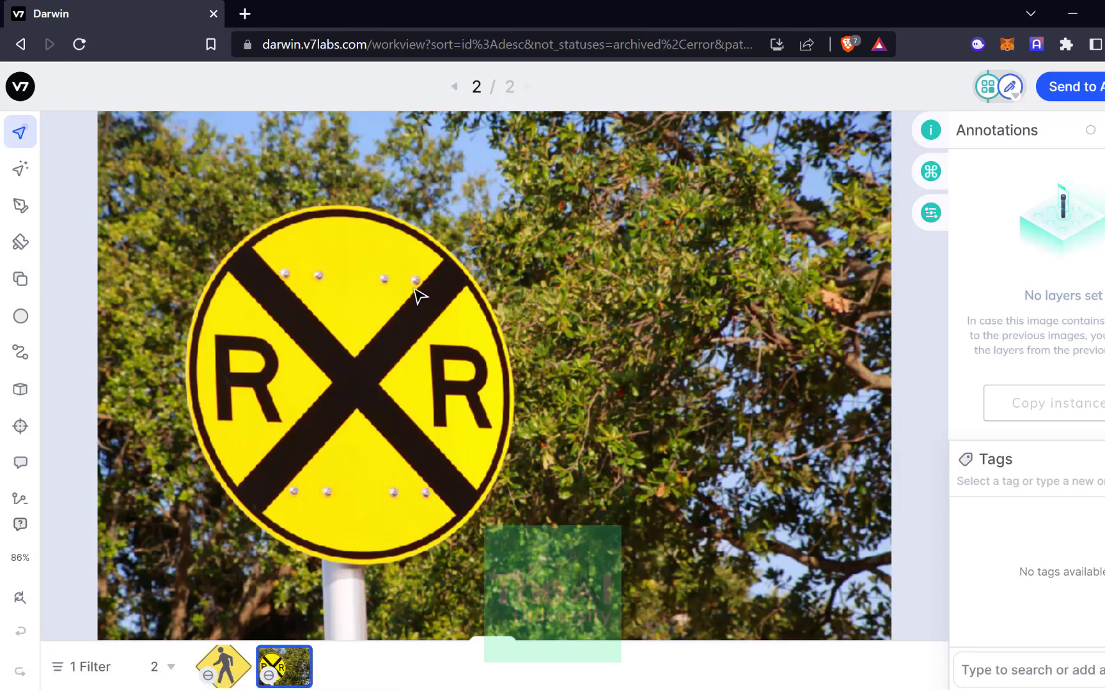
pyautogui.moveTo(7, 298)
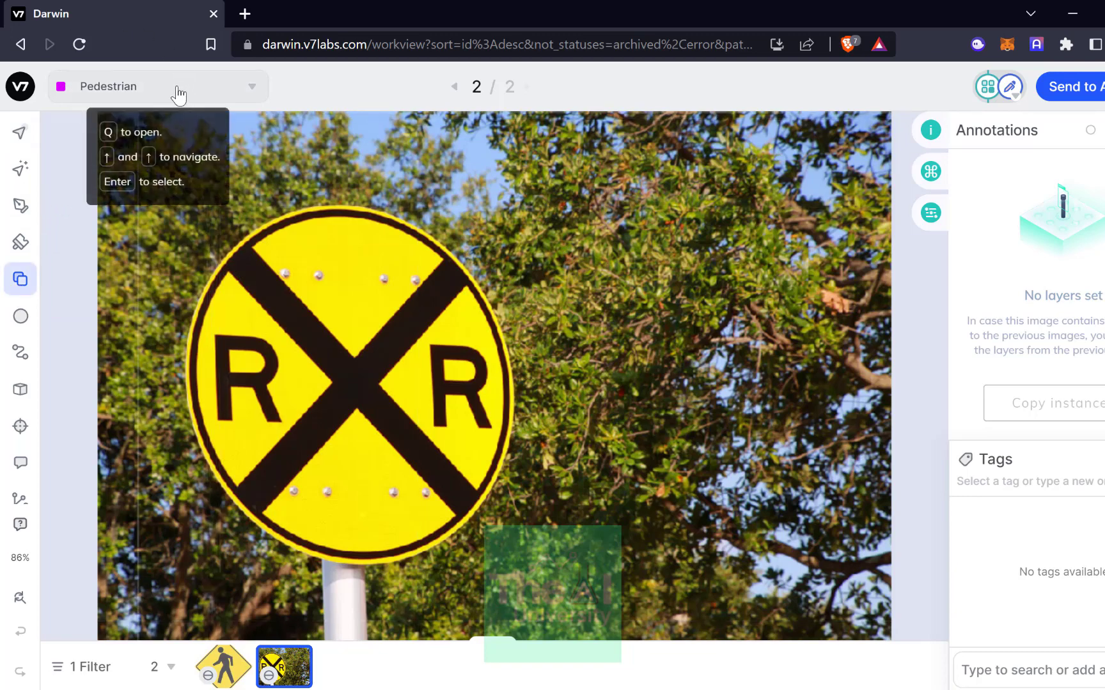
pyautogui.click(158, 86)
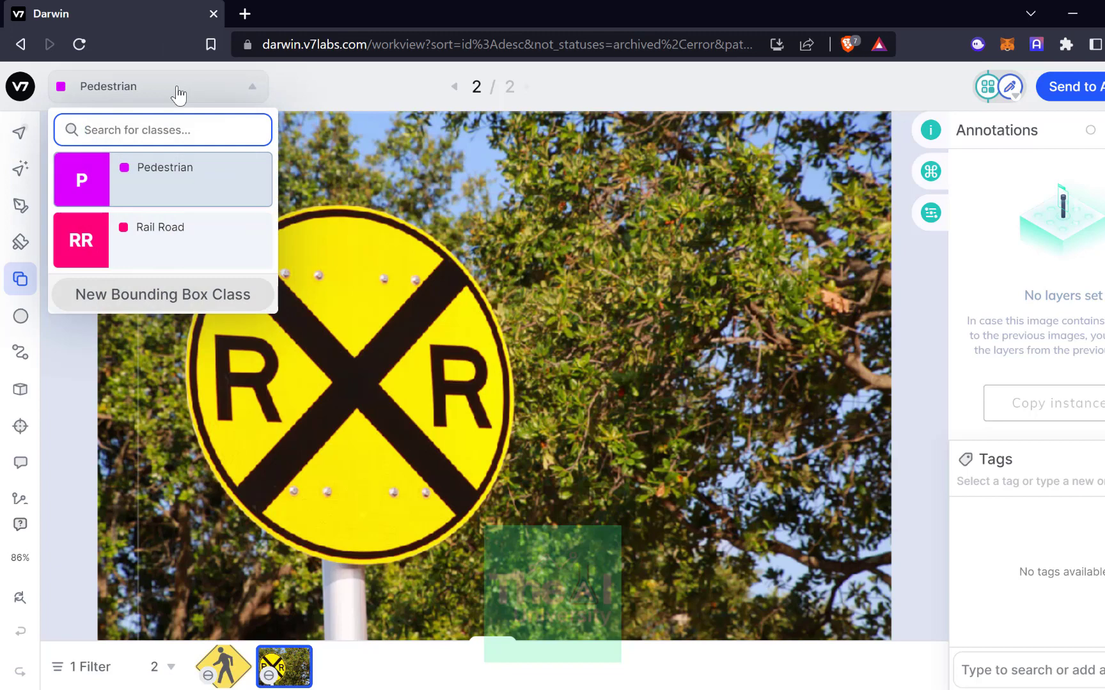
pyautogui.moveTo(233, 227)
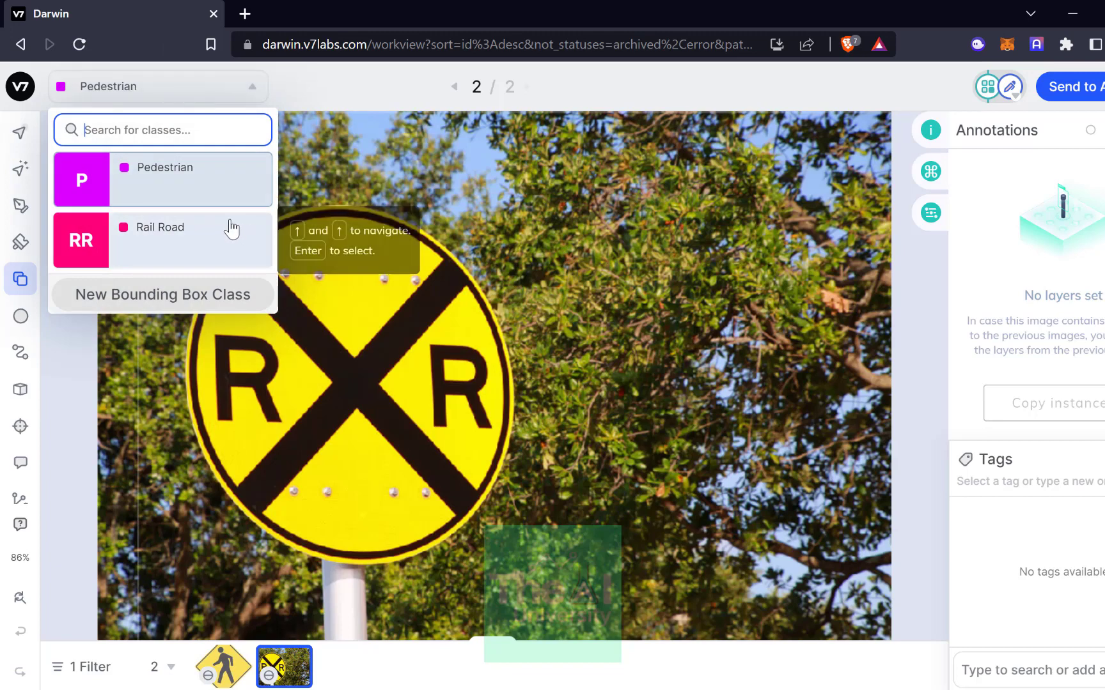
pyautogui.moveTo(227, 246)
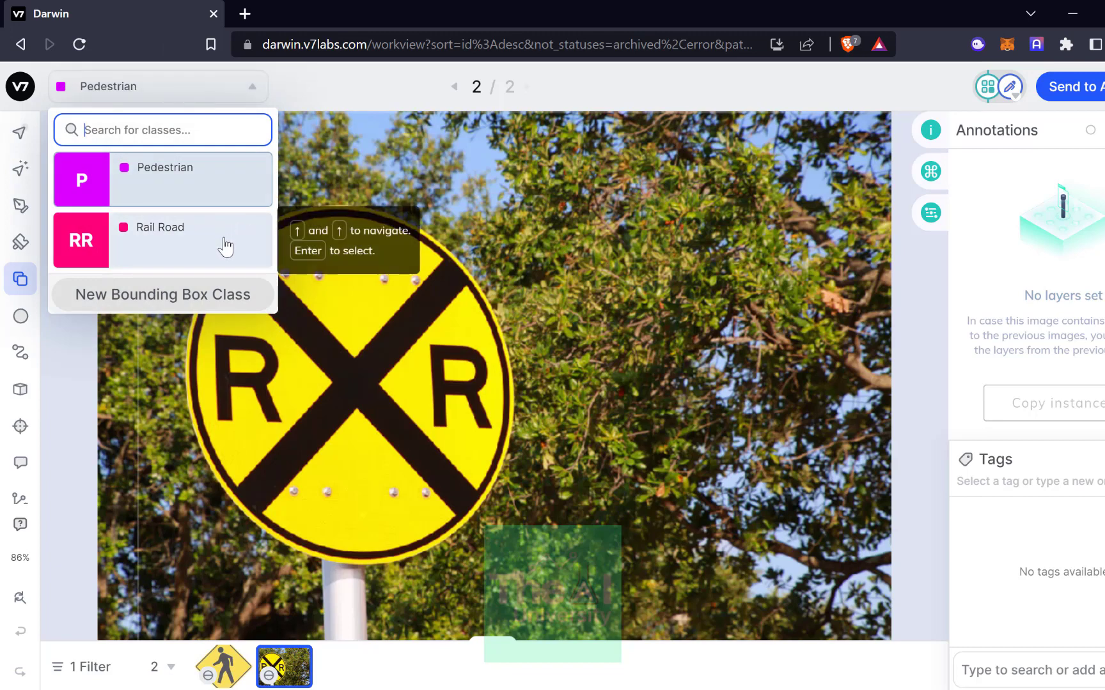
pyautogui.click(156, 227)
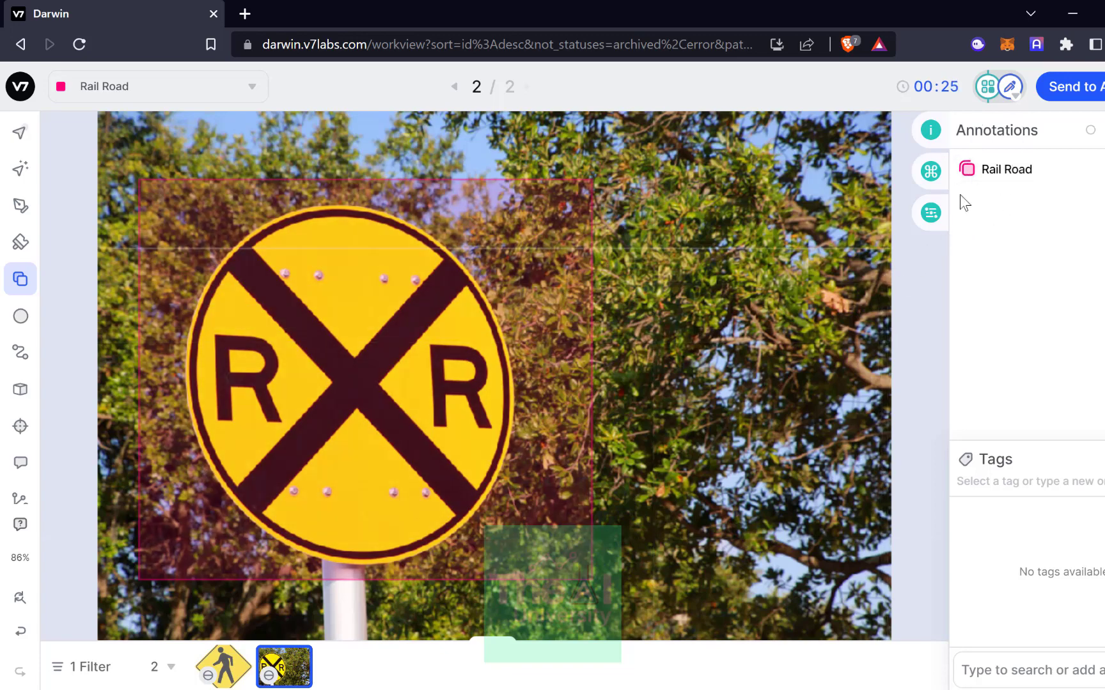
pyautogui.moveTo(1005, 169)
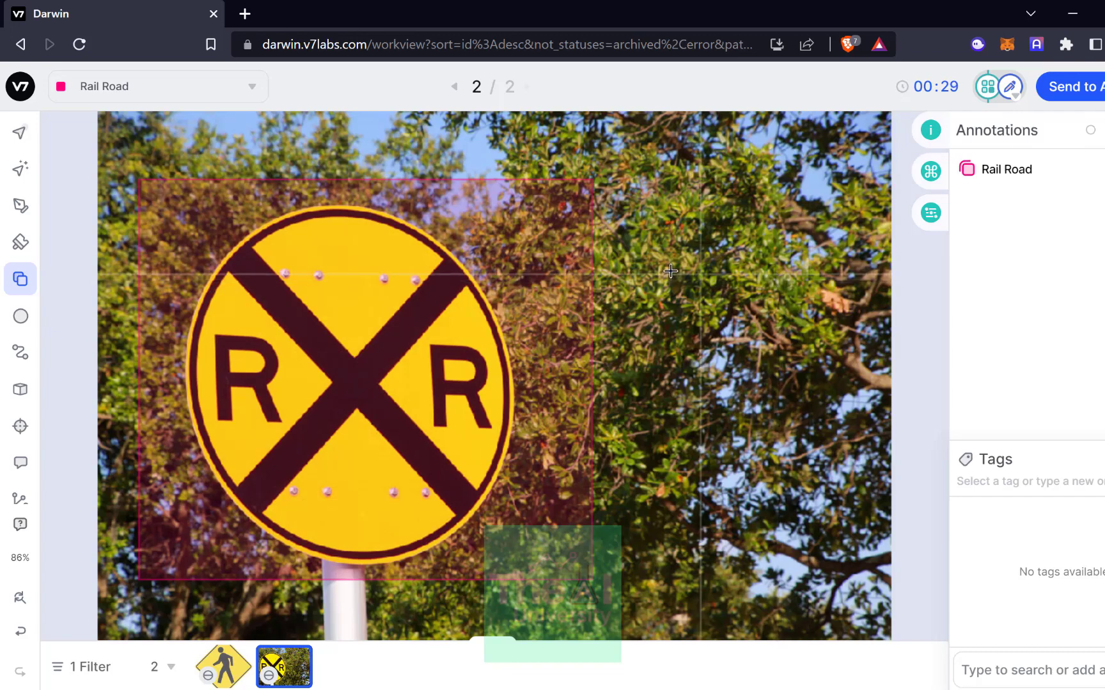
pyautogui.moveTo(666, 268)
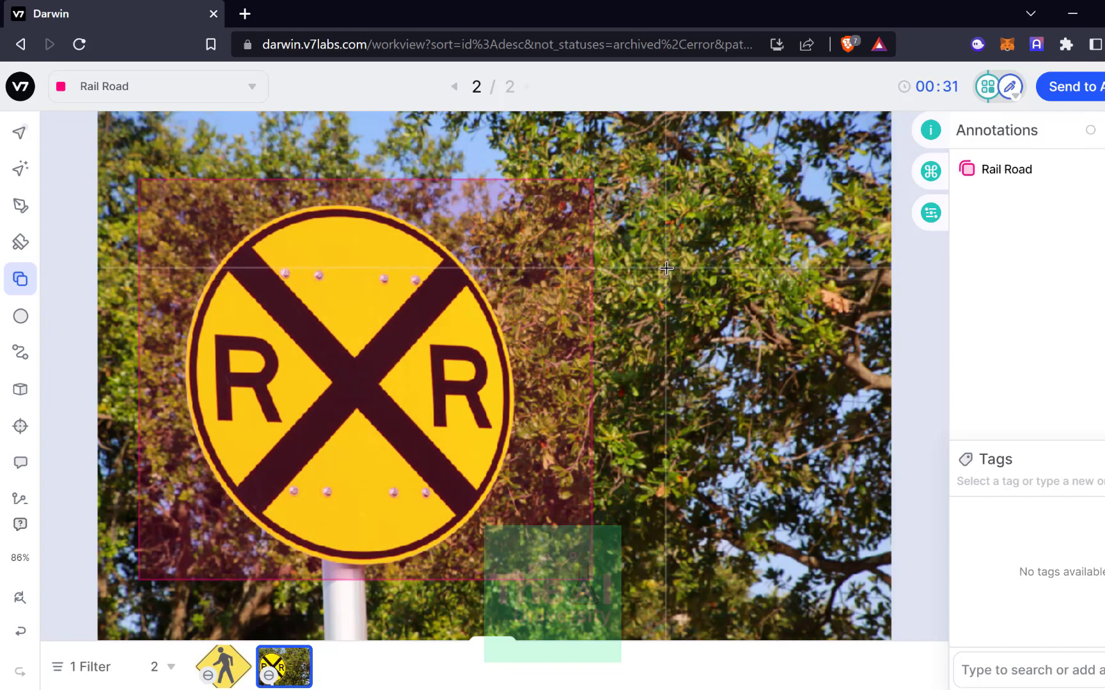
pyautogui.moveTo(683, 274)
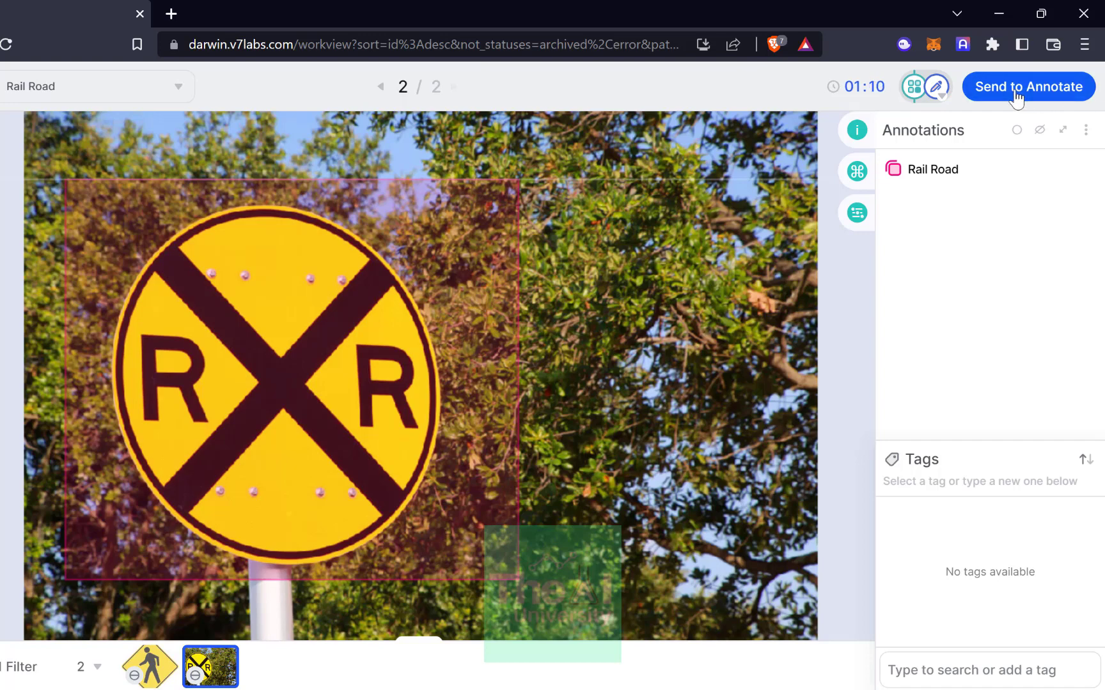
# Send the rail crossing image to Annotate, then Review, then mark it Complete.
pyautogui.click(1028, 85)
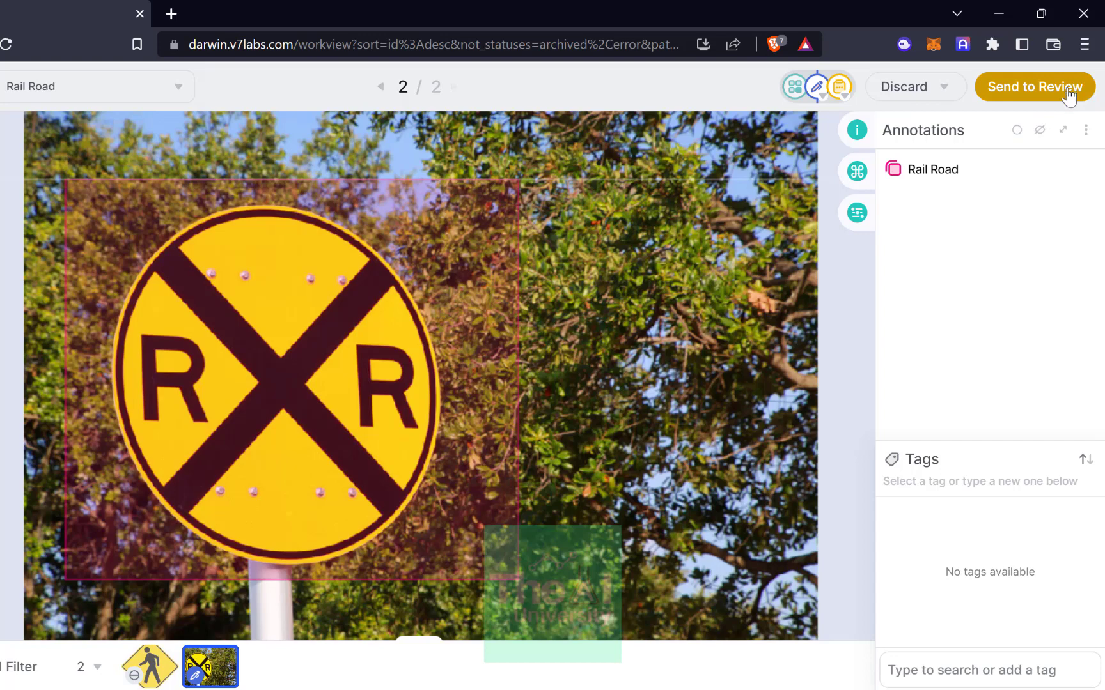
pyautogui.moveTo(1071, 113)
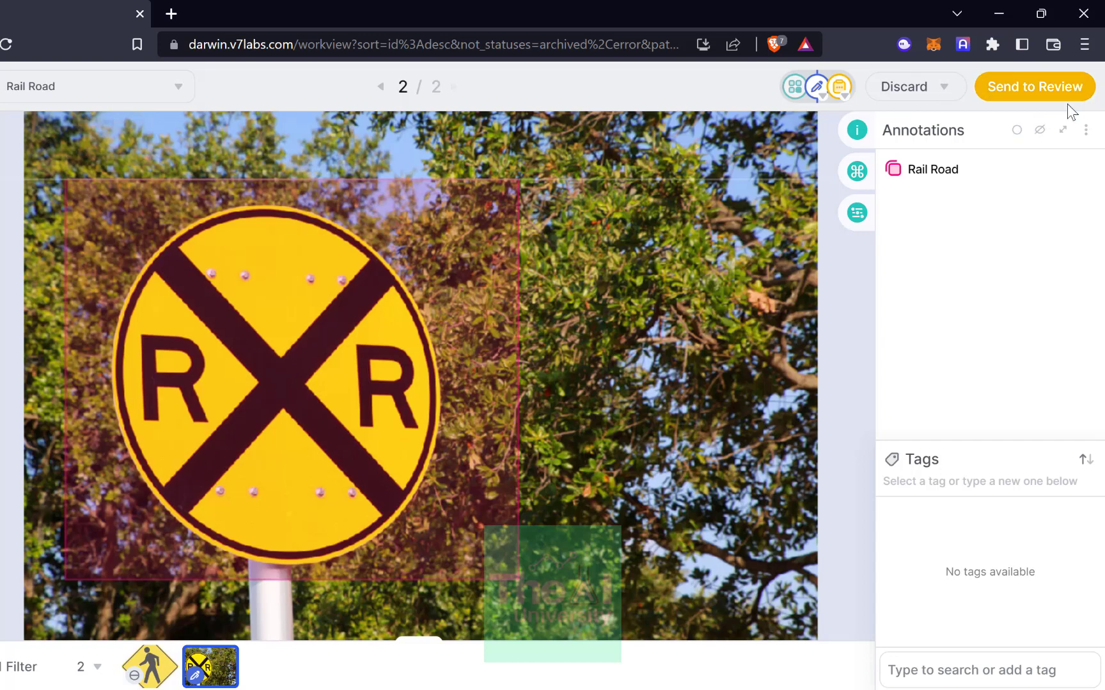
pyautogui.moveTo(856, 170)
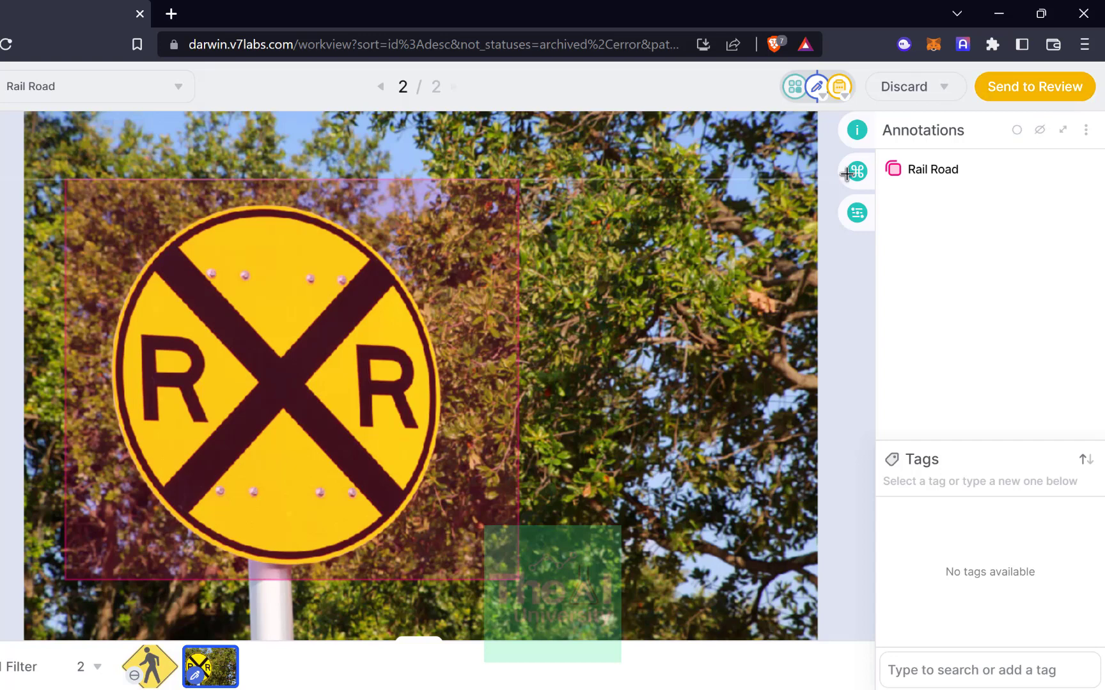
pyautogui.moveTo(631, 281)
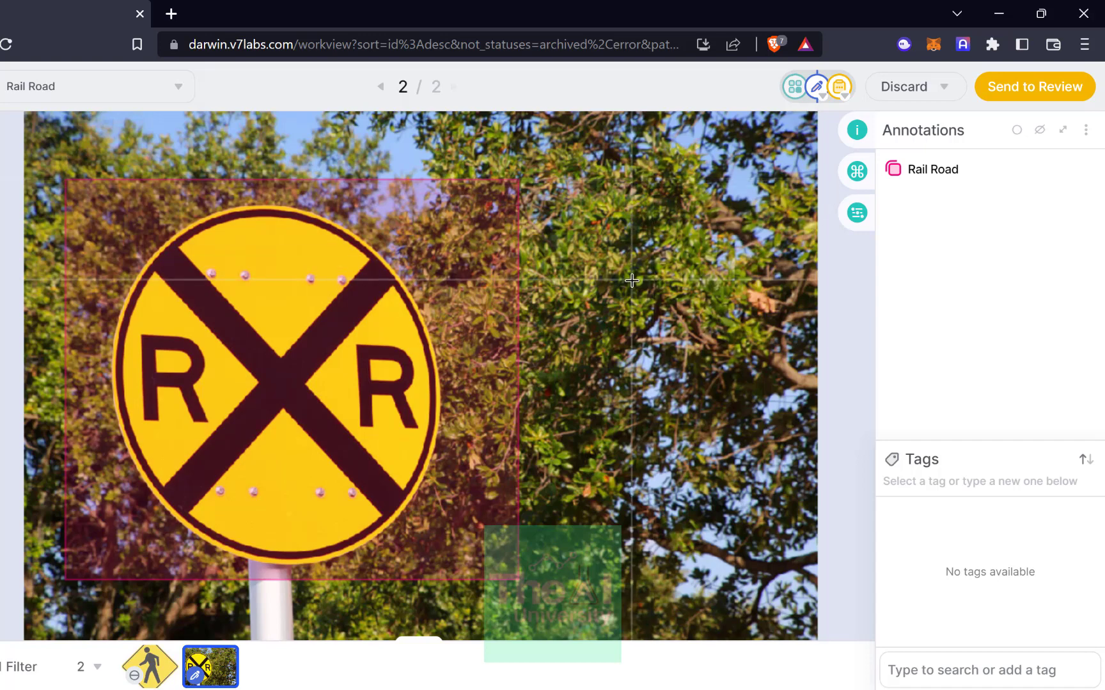
pyautogui.moveTo(630, 276)
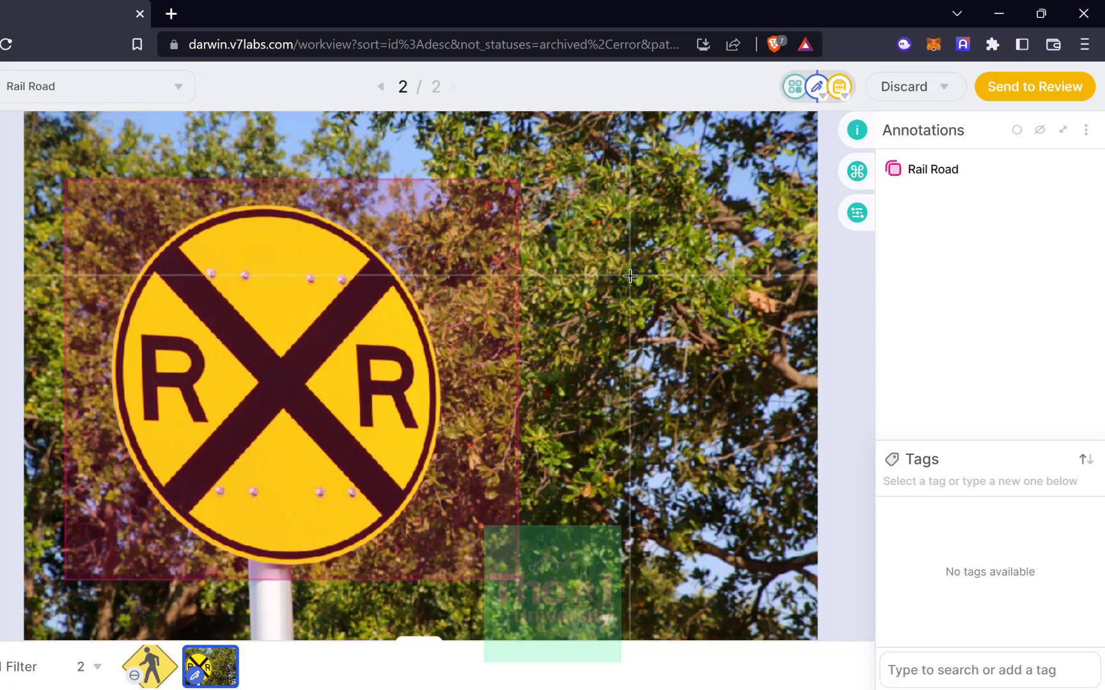
pyautogui.moveTo(545, 292)
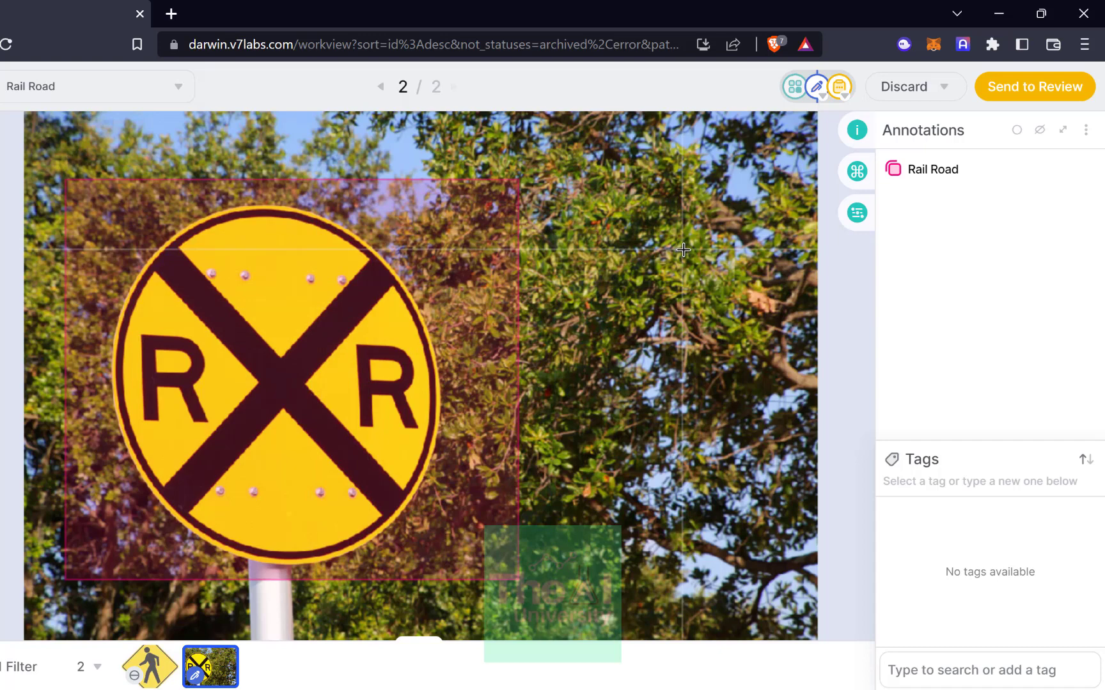
pyautogui.moveTo(706, 224)
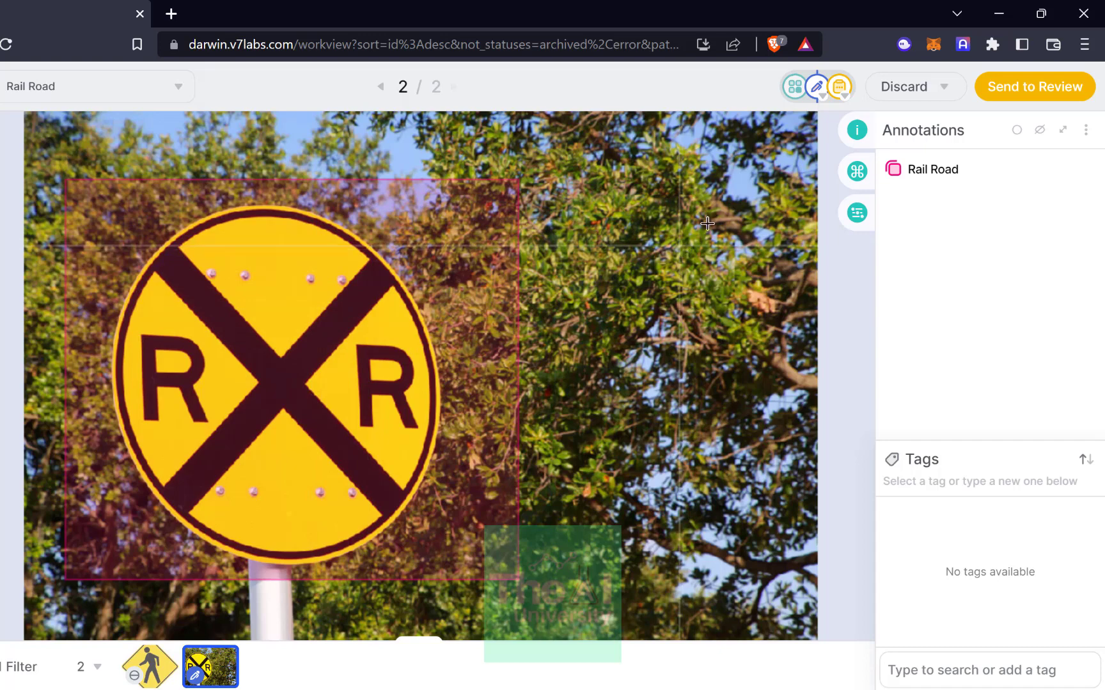
pyautogui.moveTo(1036, 98)
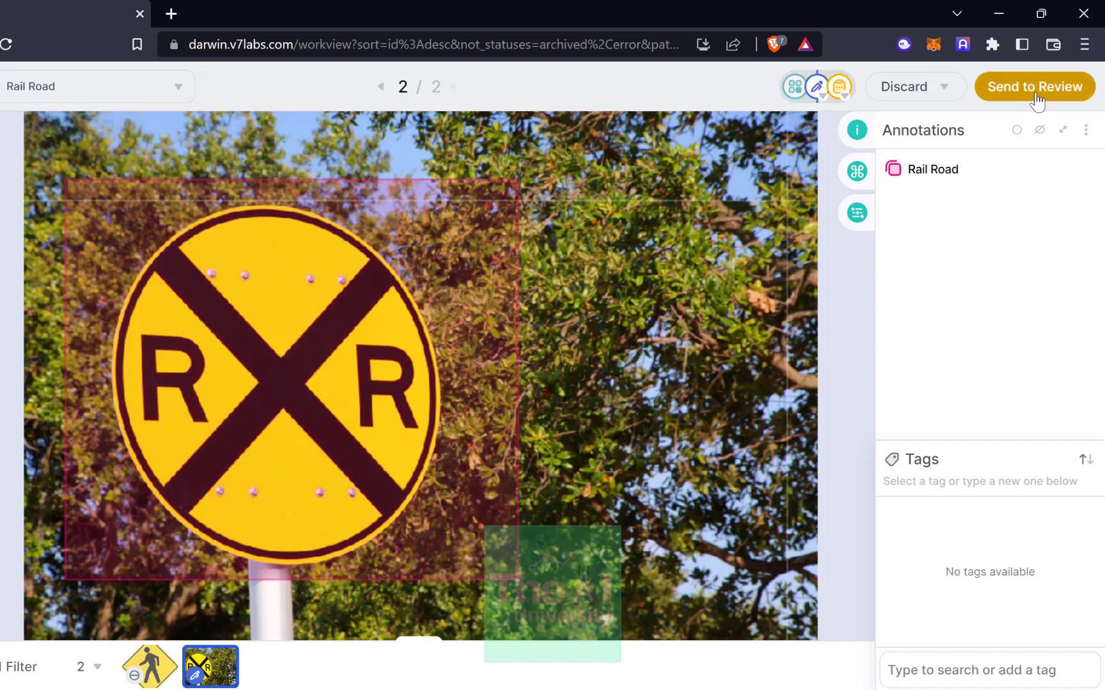
pyautogui.click(1034, 87)
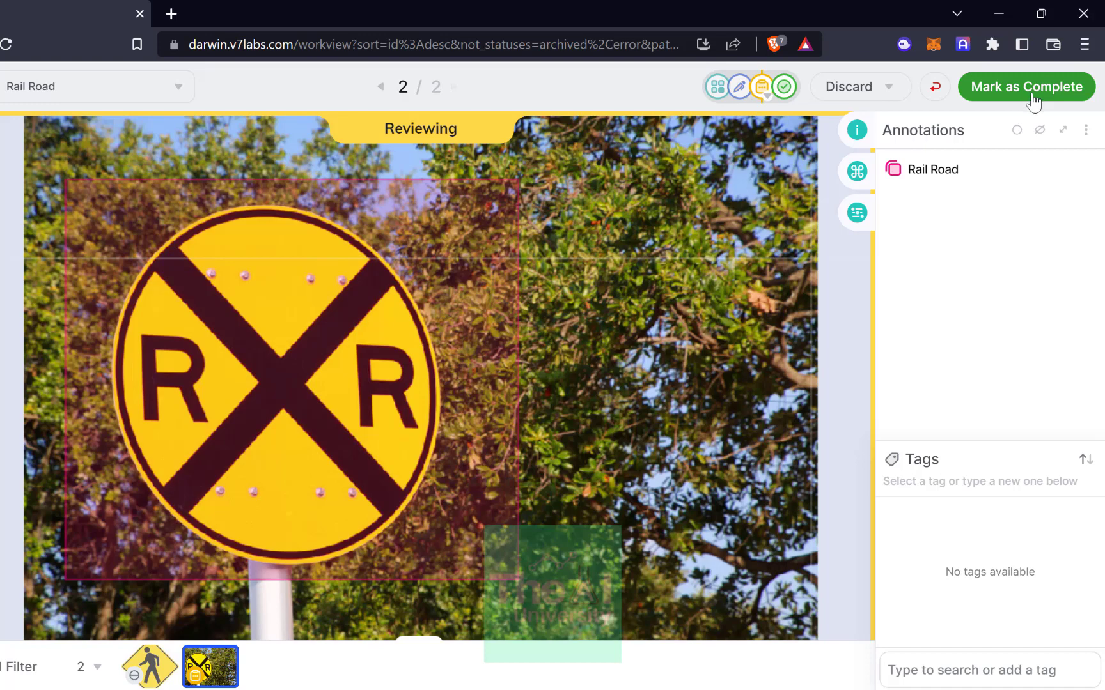
pyautogui.click(1026, 86)
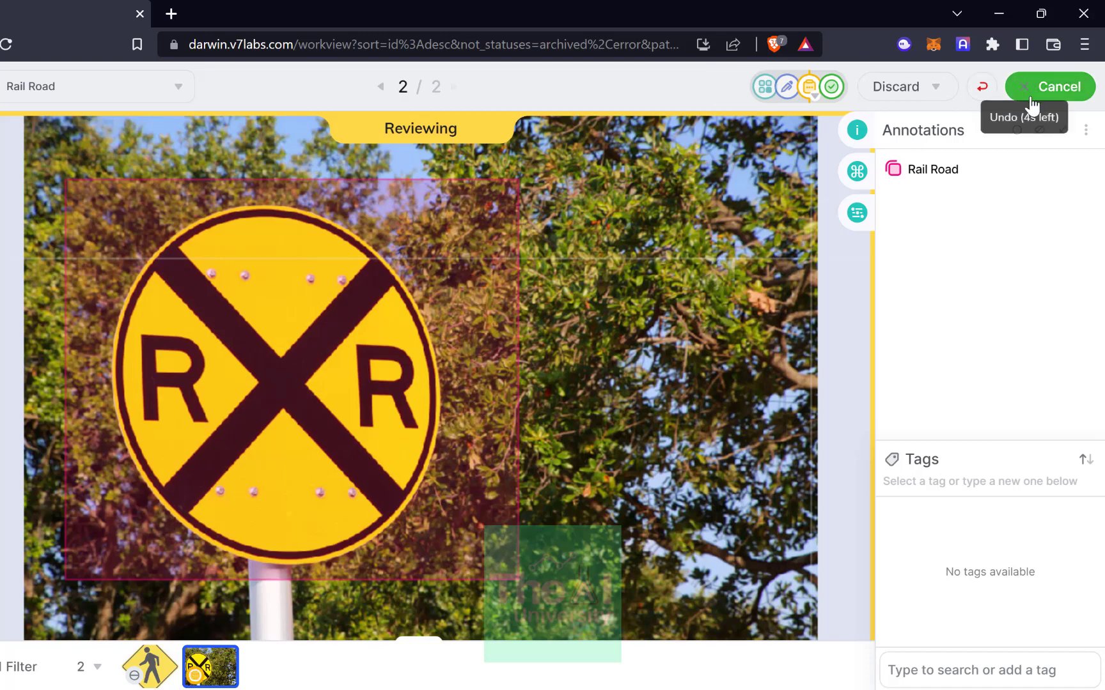
pyautogui.click(1061, 86)
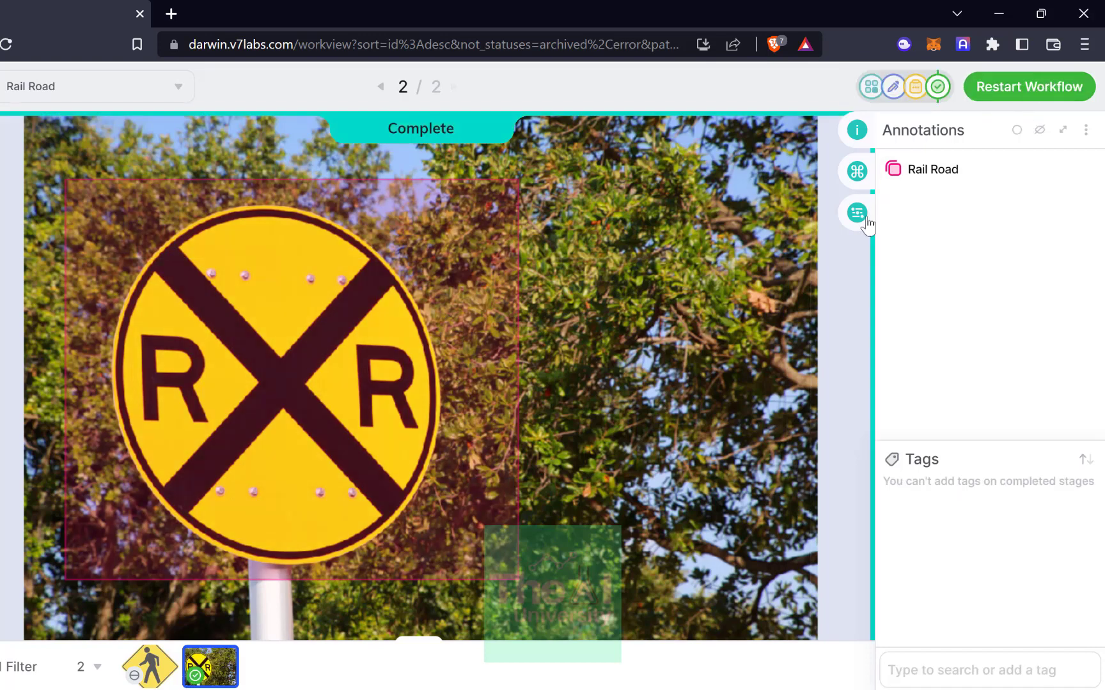
pyautogui.moveTo(210, 665)
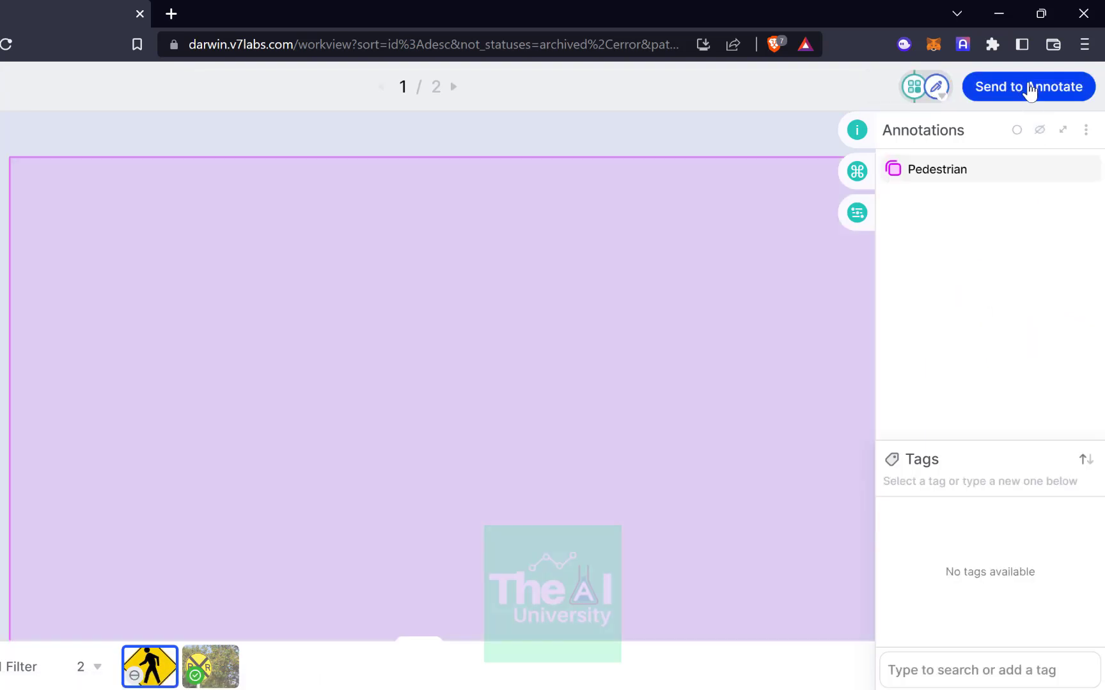
pyautogui.moveTo(1024, 102)
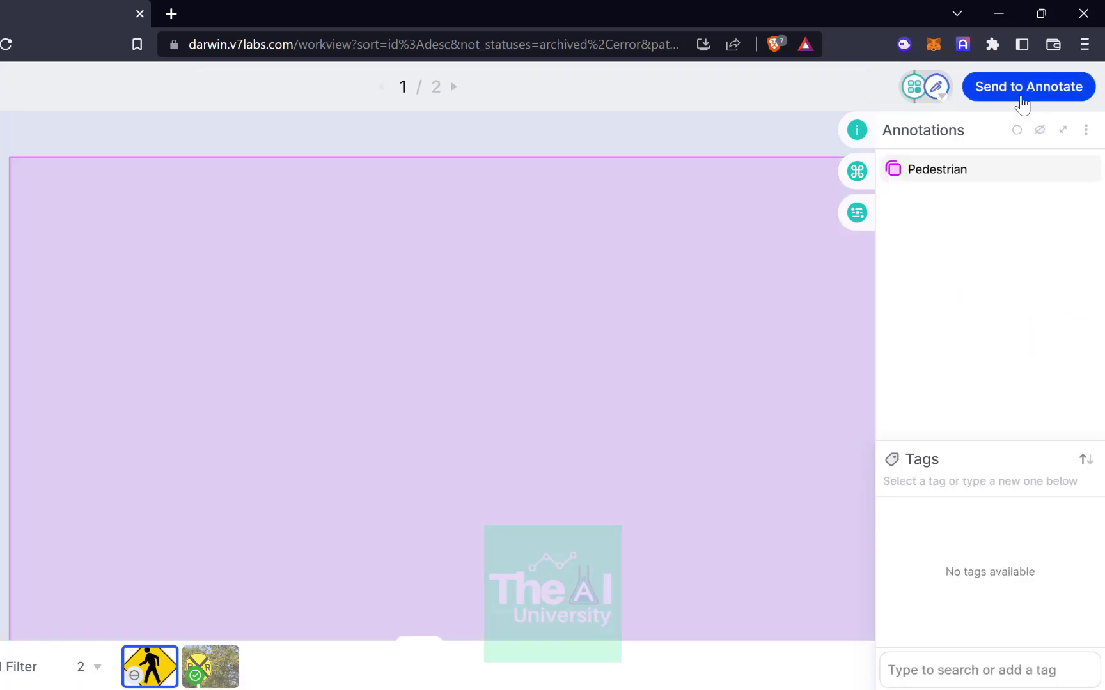
# Send the pedestrian image to review and mark it Complete.
pyautogui.click(1026, 87)
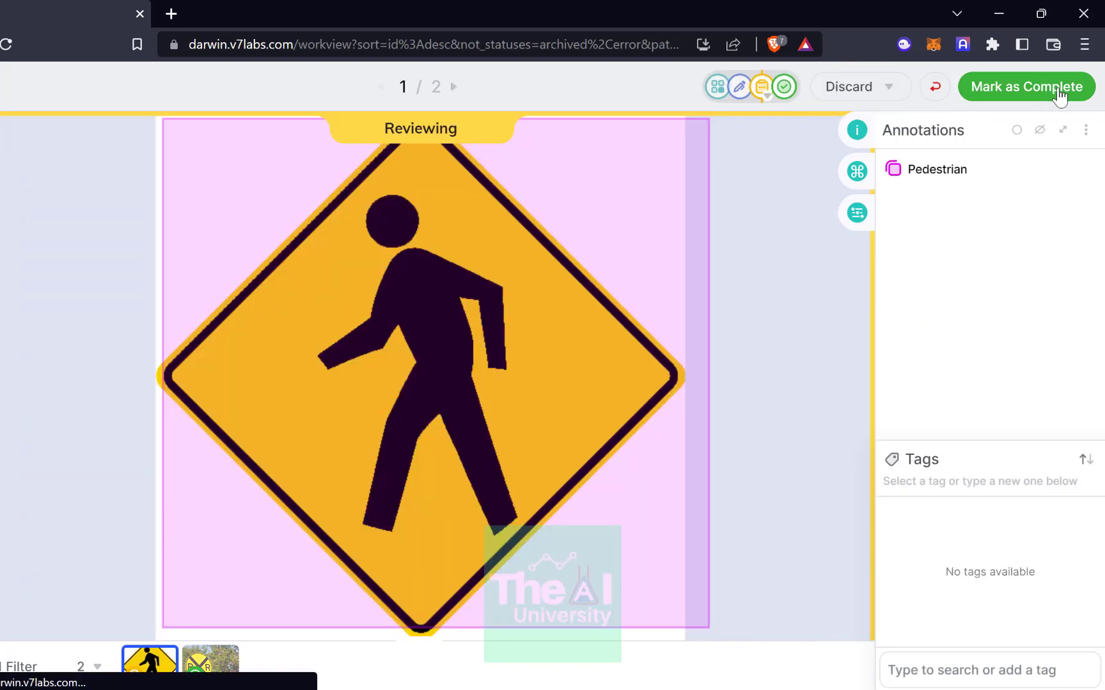
pyautogui.click(1026, 87)
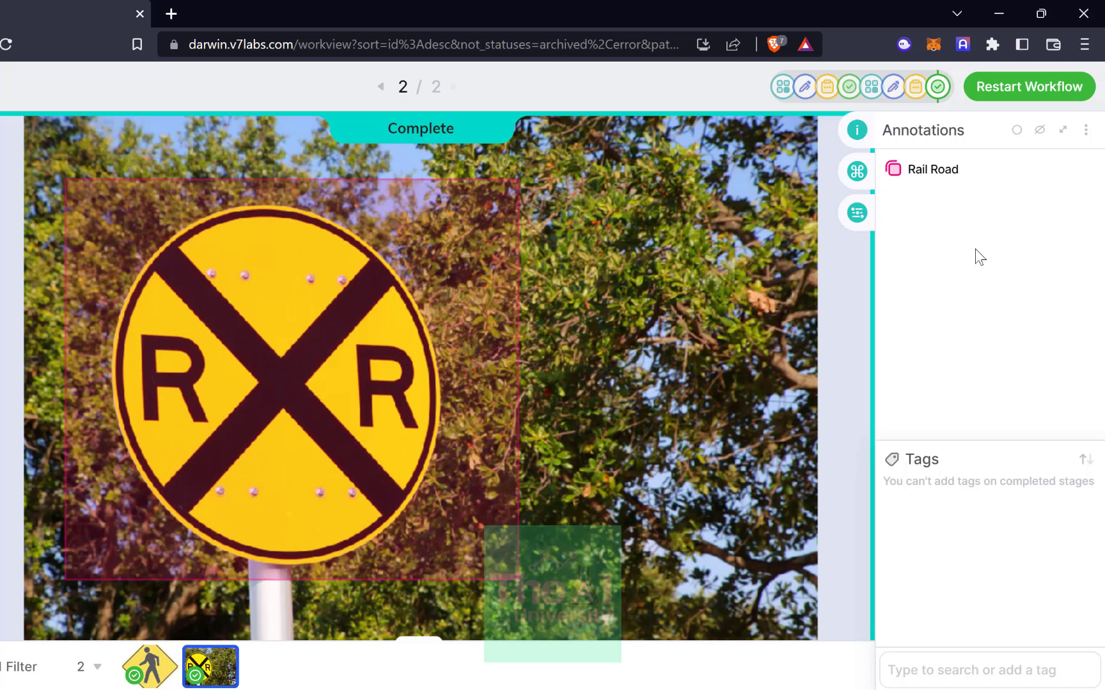
pyautogui.moveTo(923, 295)
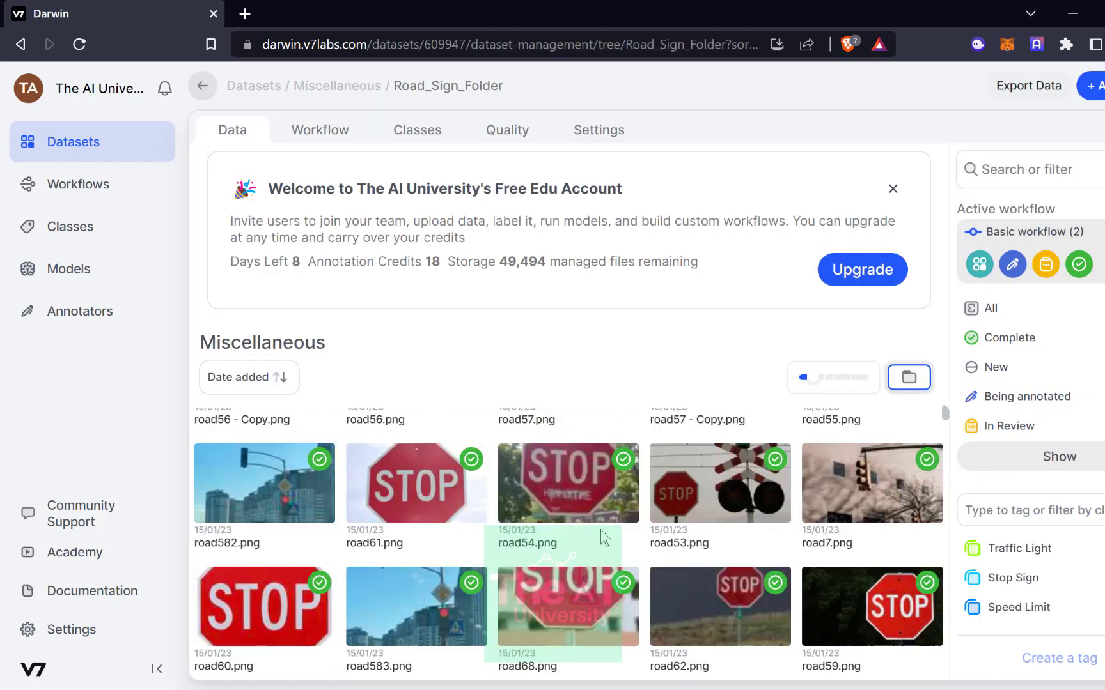
pyautogui.moveTo(567, 483)
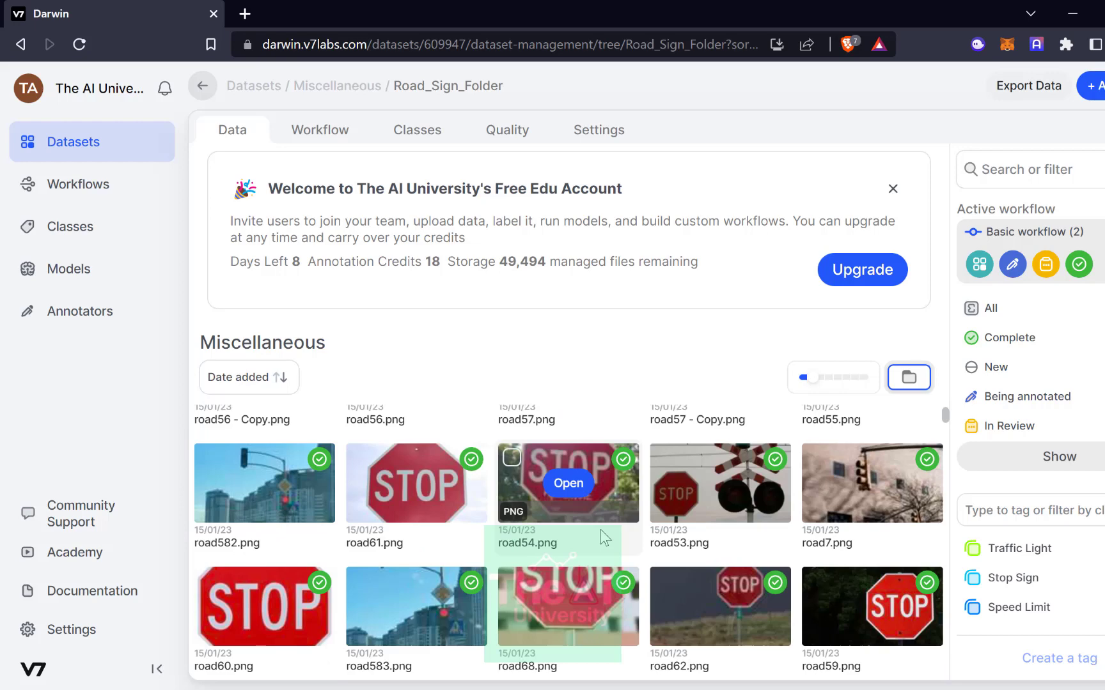
pyautogui.moveTo(719, 500)
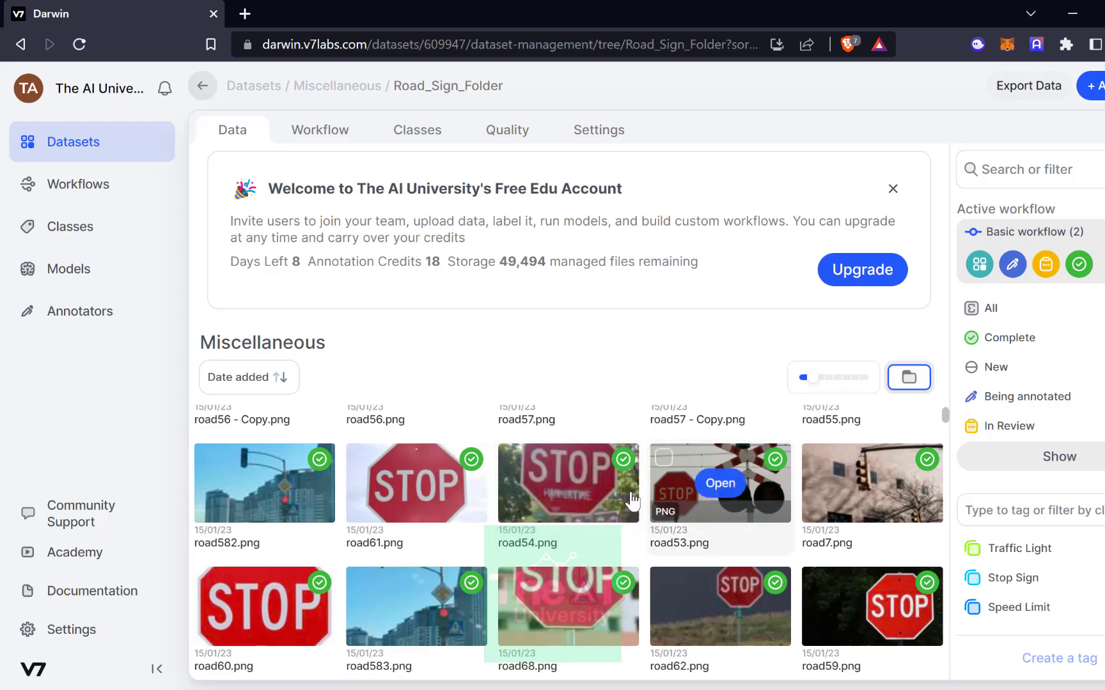
pyautogui.moveTo(675, 521)
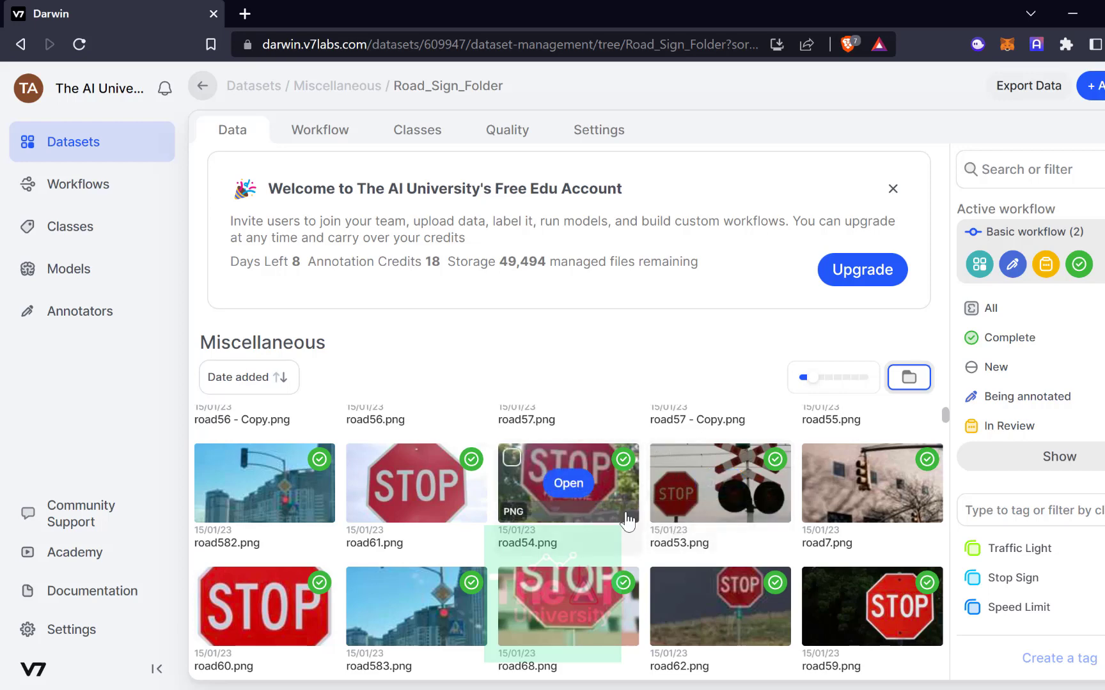
pyautogui.moveTo(768, 446)
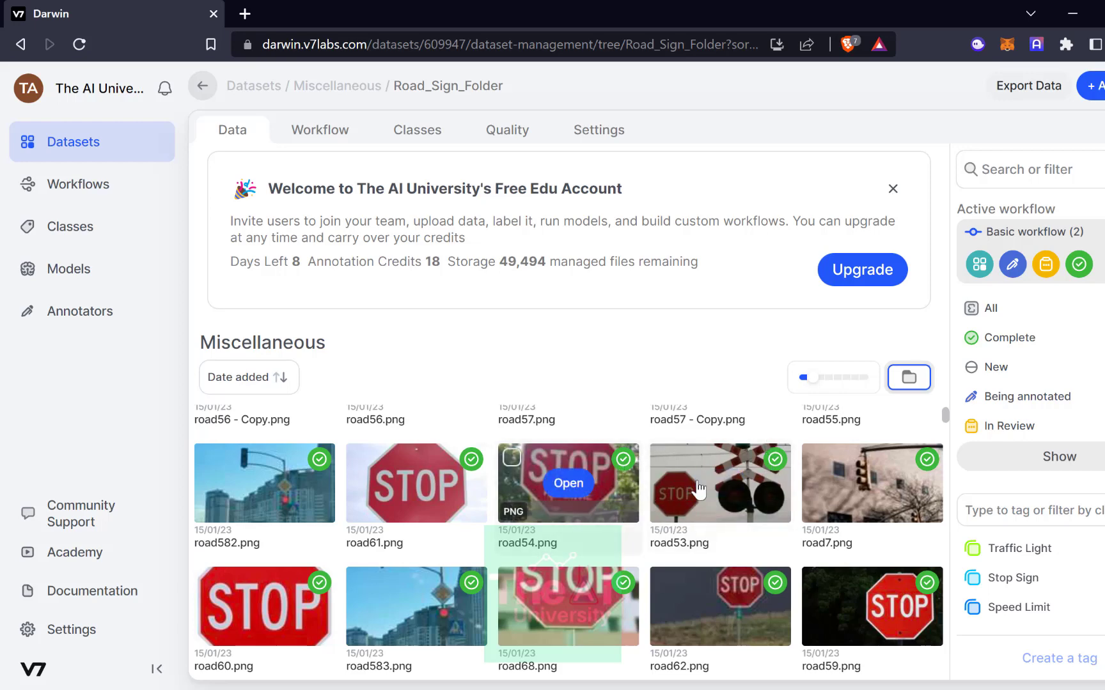
pyautogui.scroll(-3)
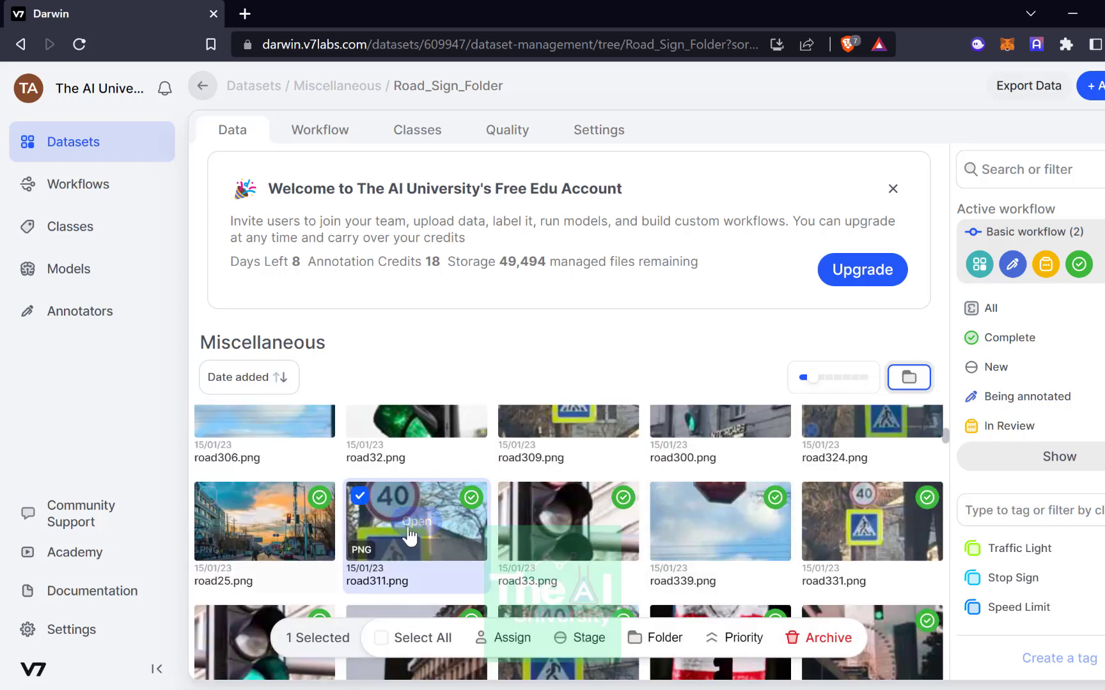
# View road311.png's Cross Walk and Speed Limit annotations, then go back to the datasets dashboard.
pyautogui.doubleClick(415, 520)
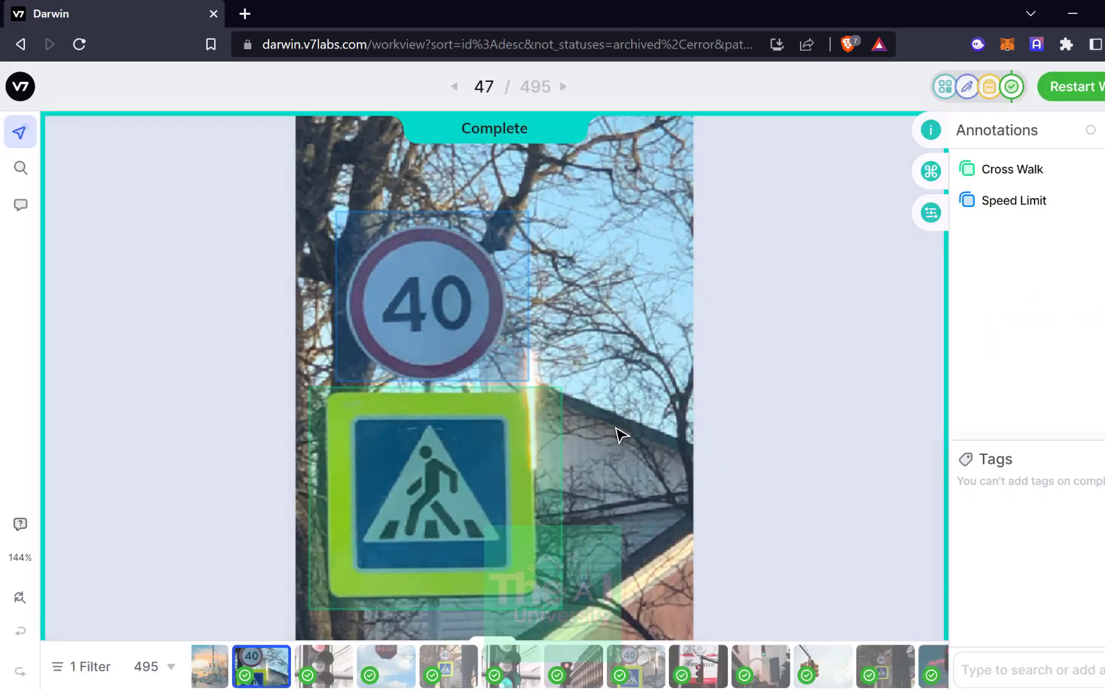
pyautogui.moveTo(546, 291)
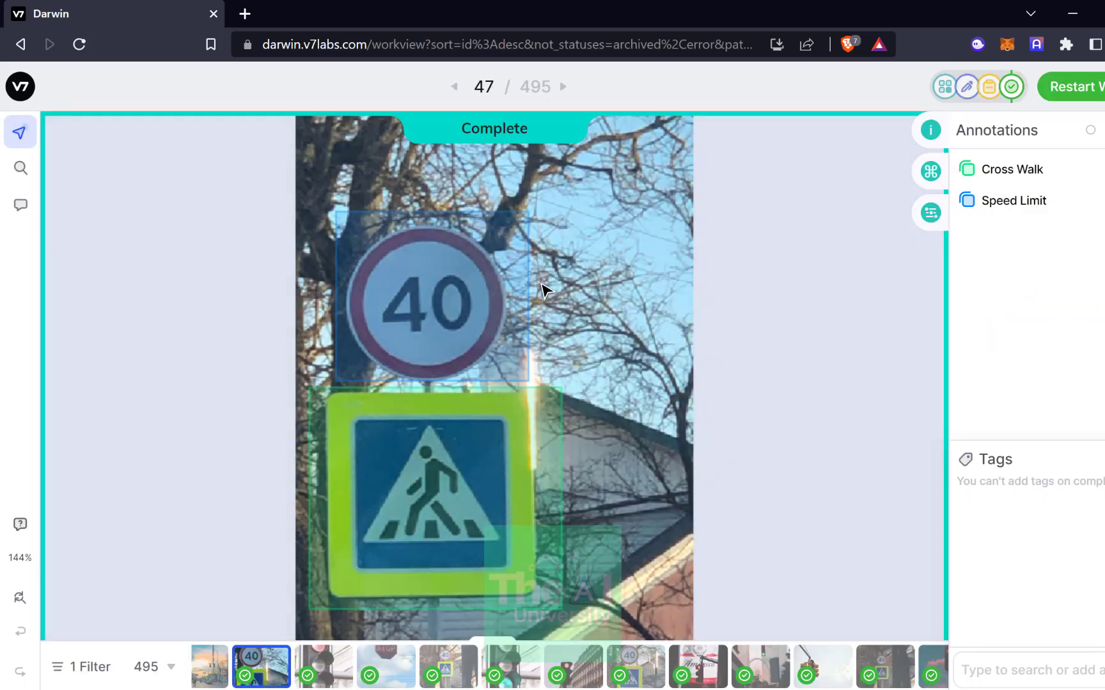
pyautogui.moveTo(550, 281)
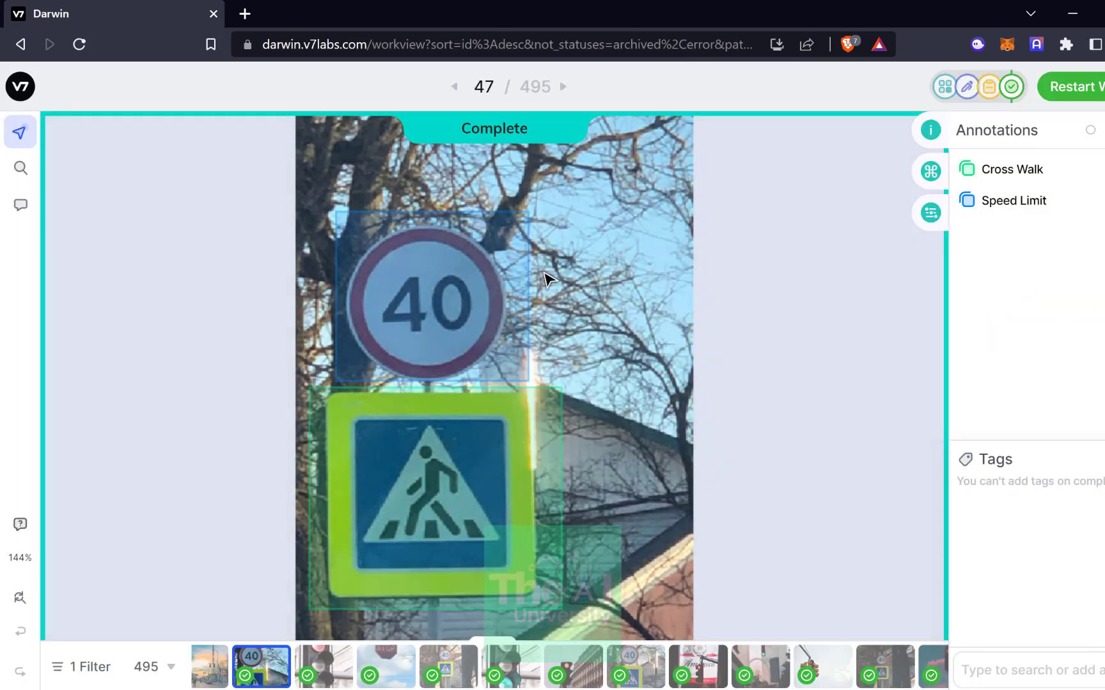
pyautogui.moveTo(462, 282)
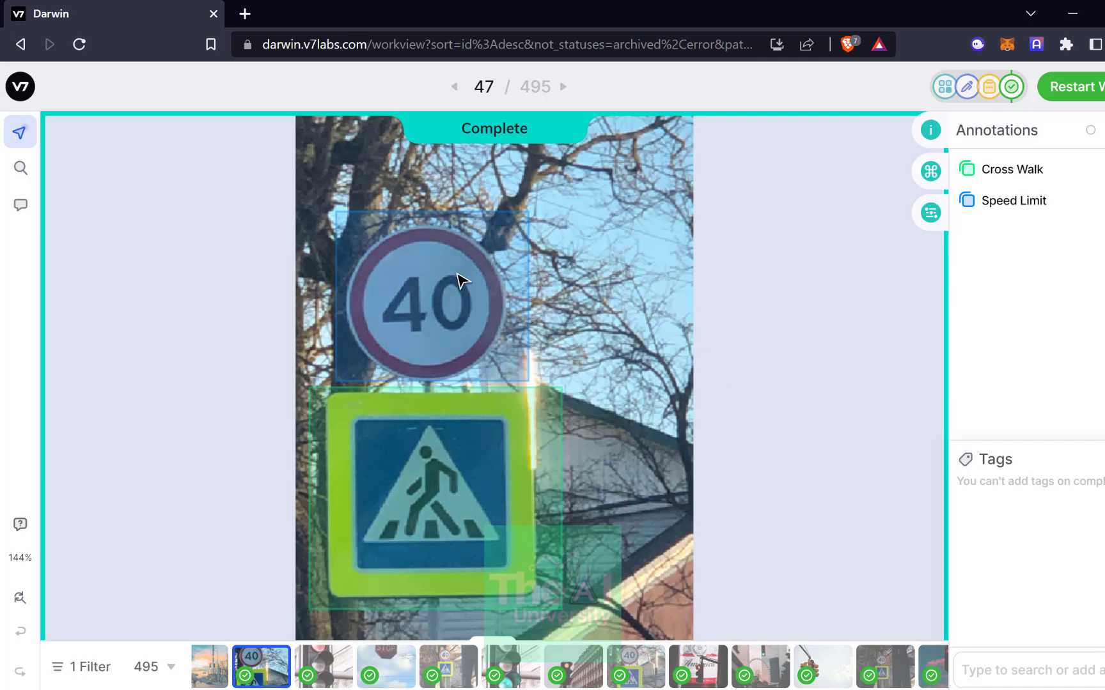
pyautogui.moveTo(484, 272)
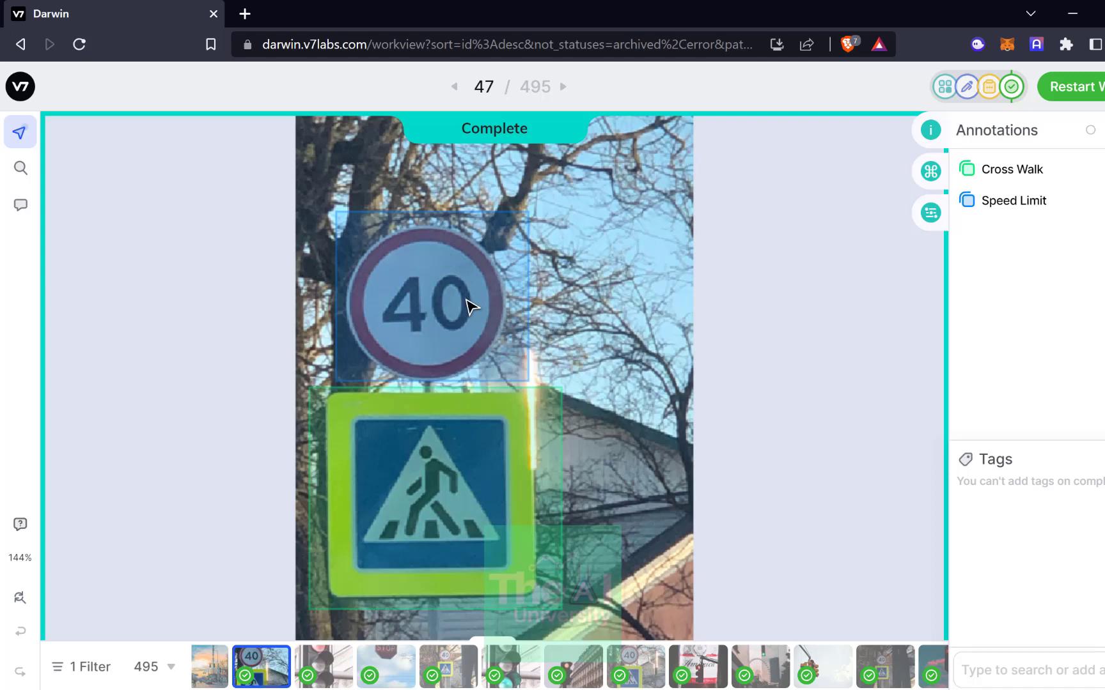
pyautogui.moveTo(735, 316)
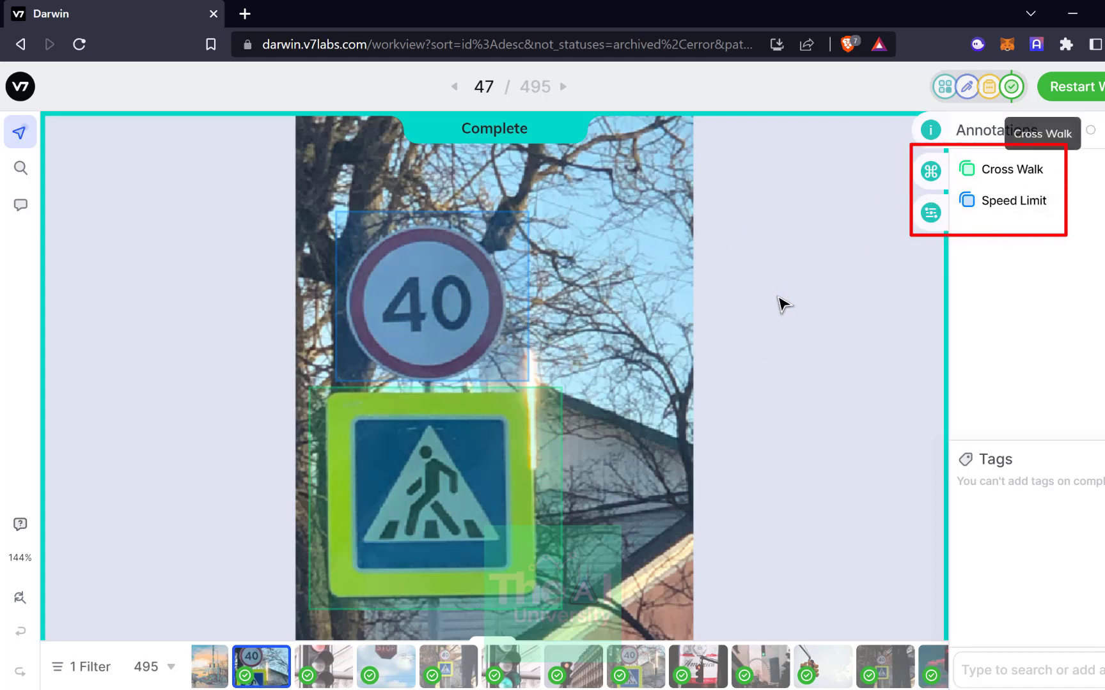
pyautogui.moveTo(1013, 200)
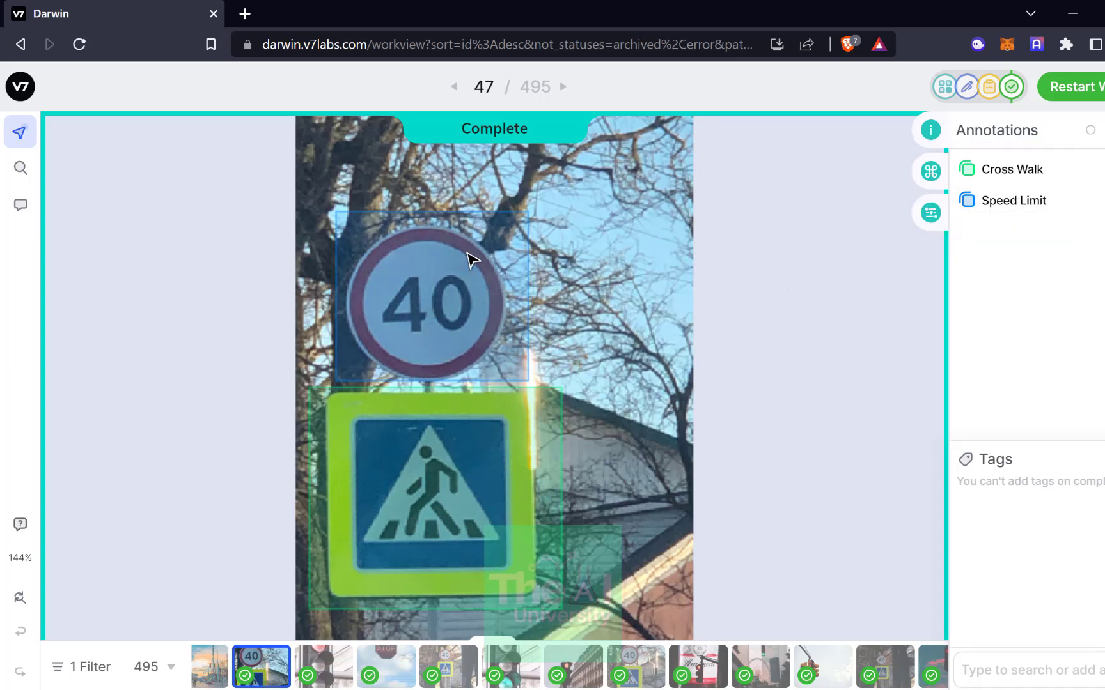
pyautogui.click(20, 86)
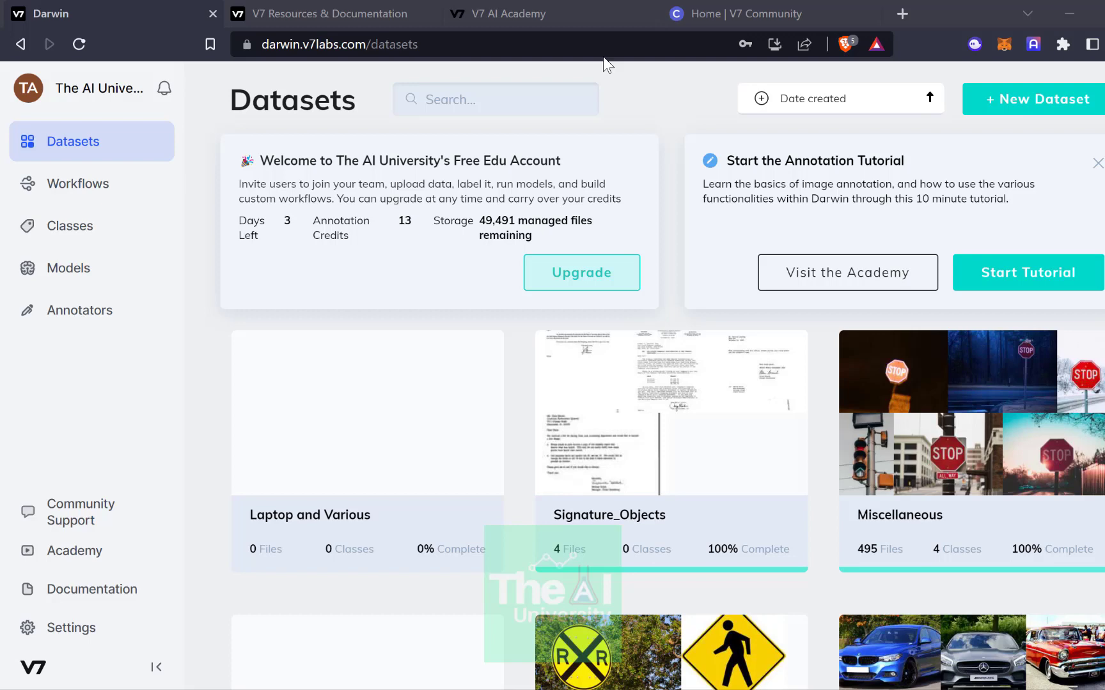
pyautogui.moveTo(932, 182)
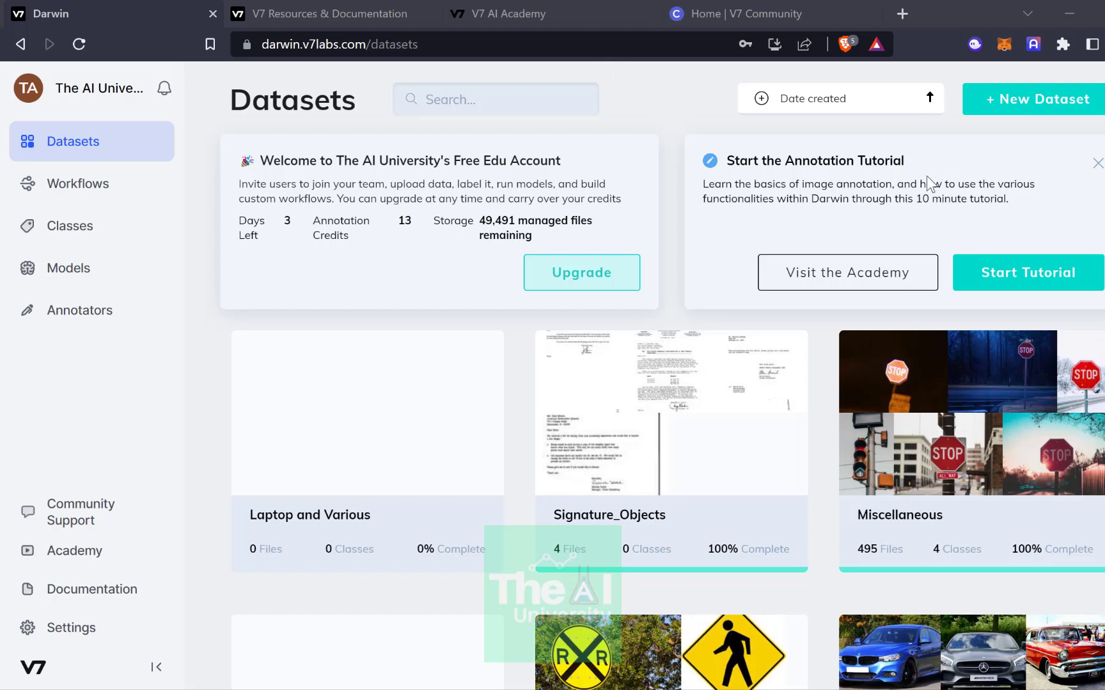
pyautogui.moveTo(746, 562)
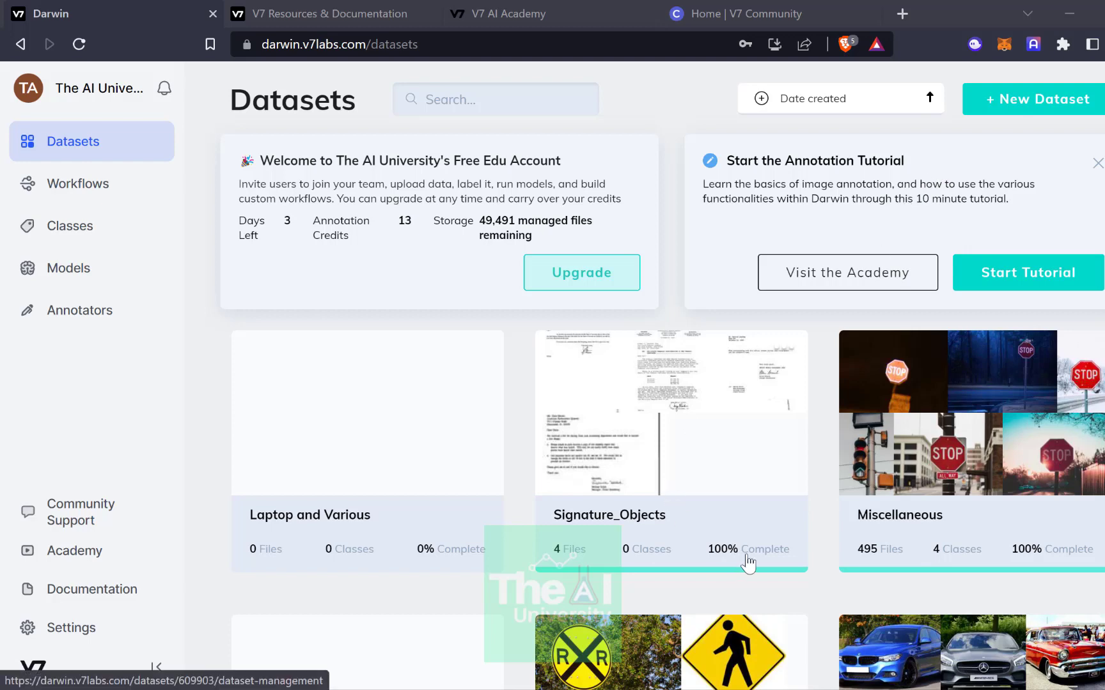
# Scroll the Road_Sign_related_Data page and bring up its Add Data upload dialog.
pyautogui.scroll(-3)
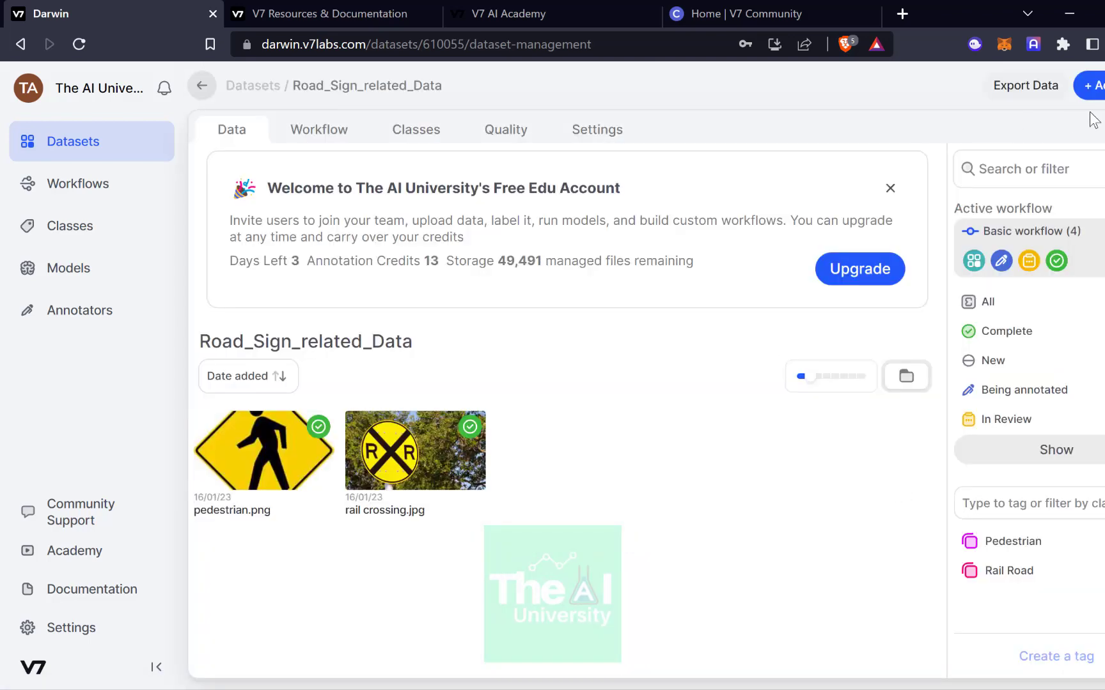
pyautogui.click(1095, 85)
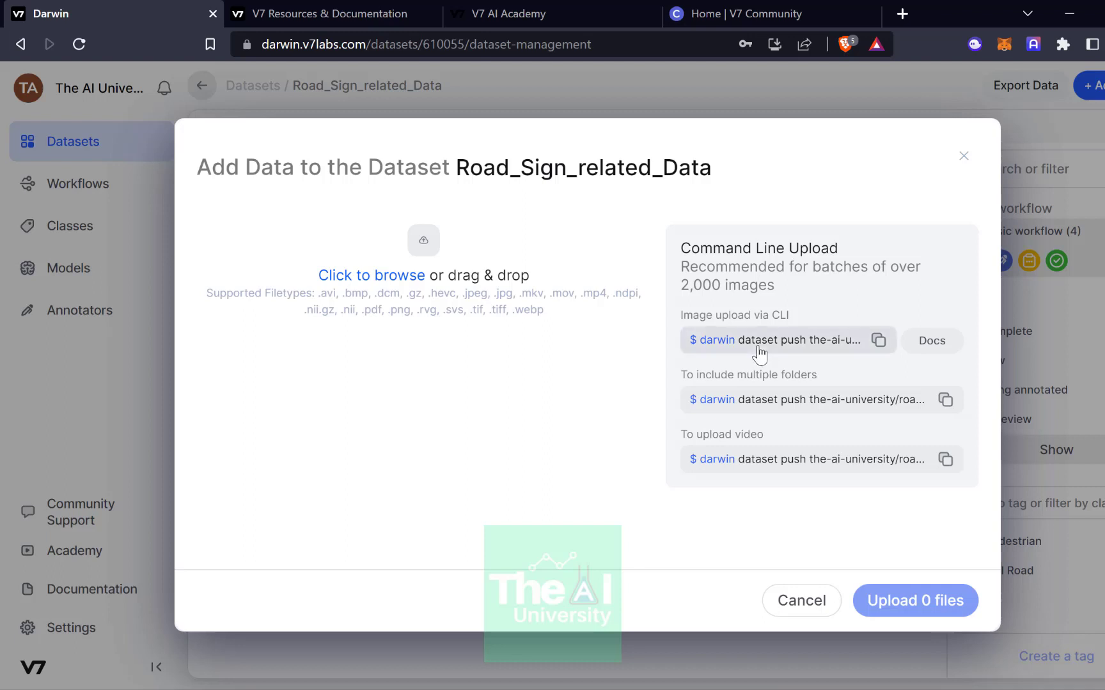
pyautogui.moveTo(405, 285)
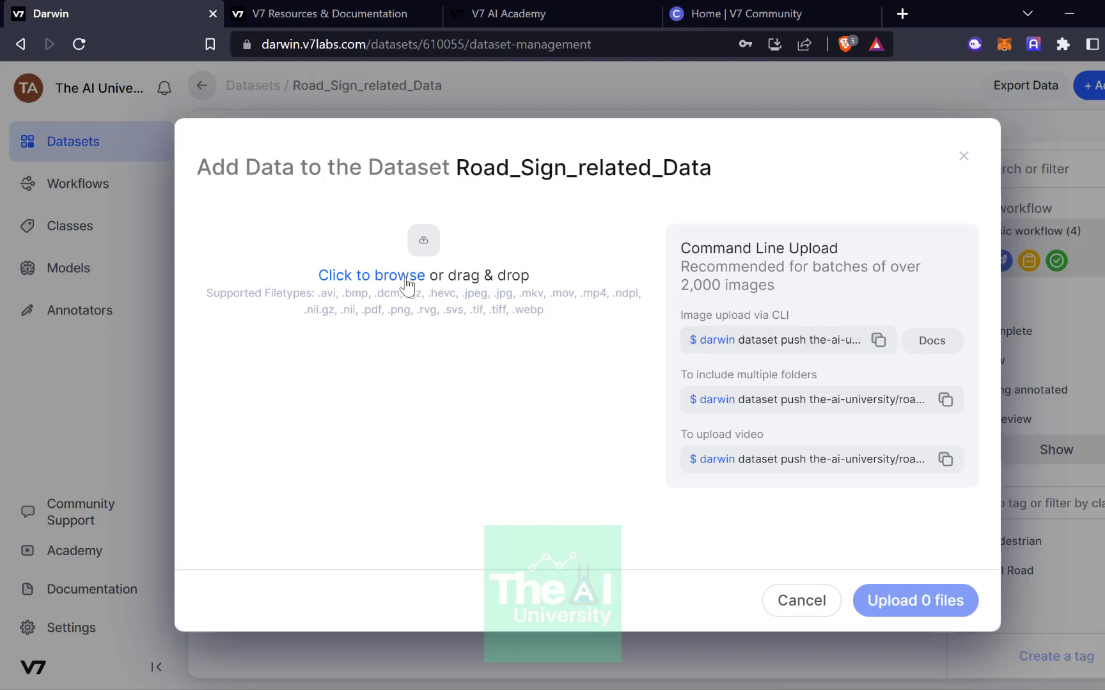
# Pick pexels-charles-kettor-1077785.jpg and upload it as one new file.
pyautogui.click(371, 275)
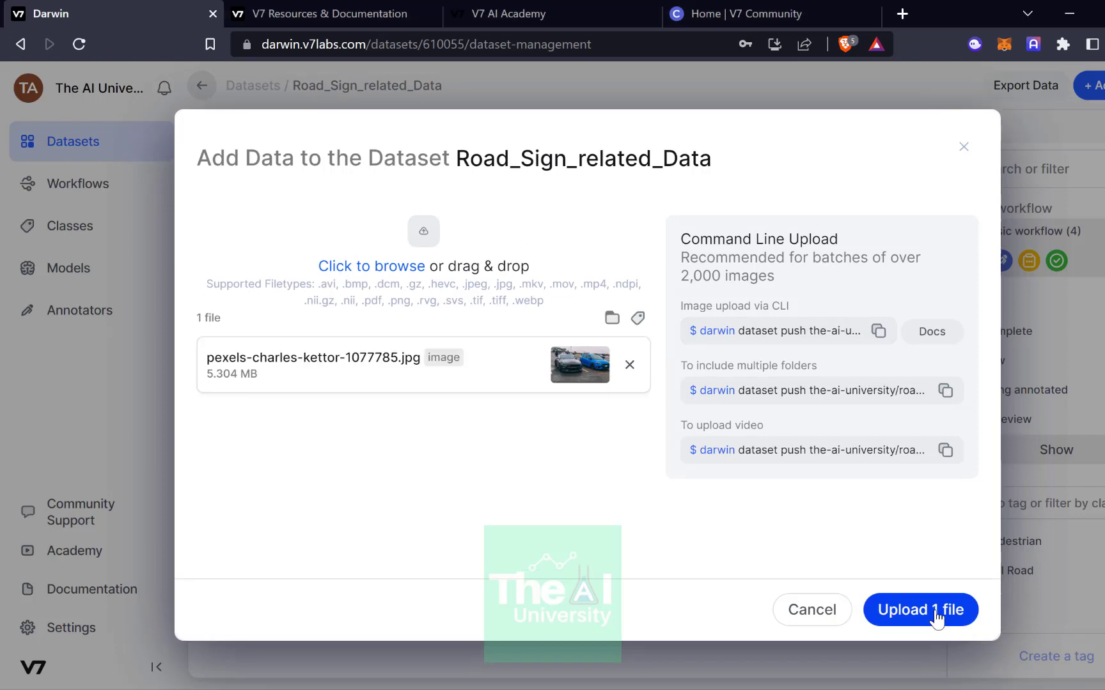
pyautogui.click(920, 609)
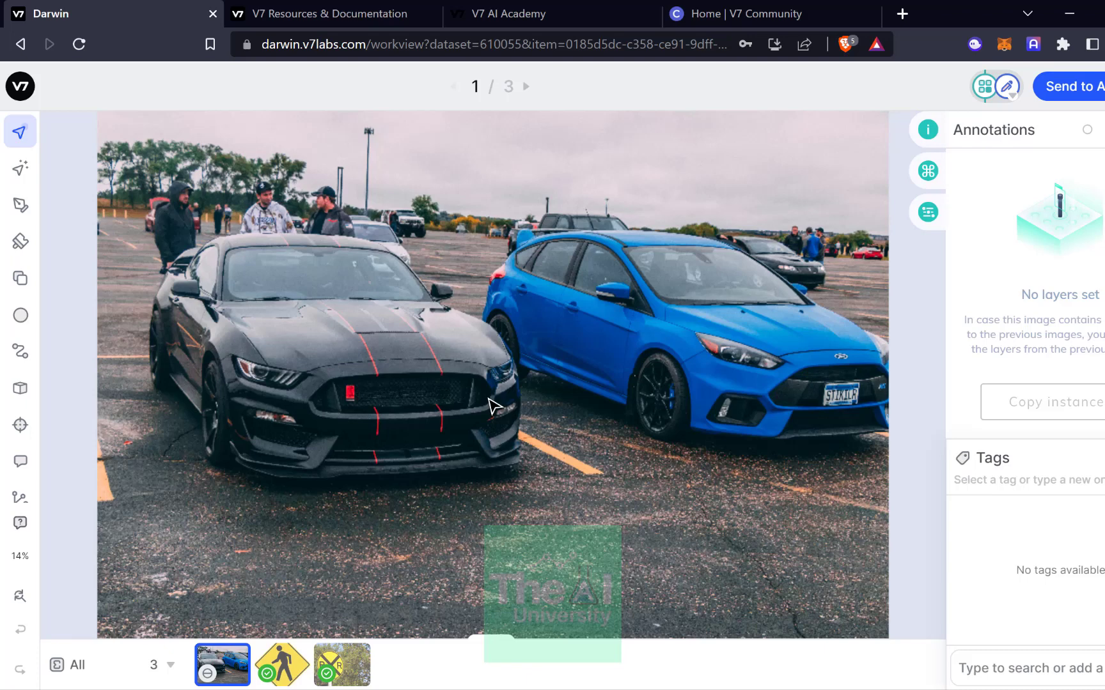
pyautogui.moveTo(96, 206)
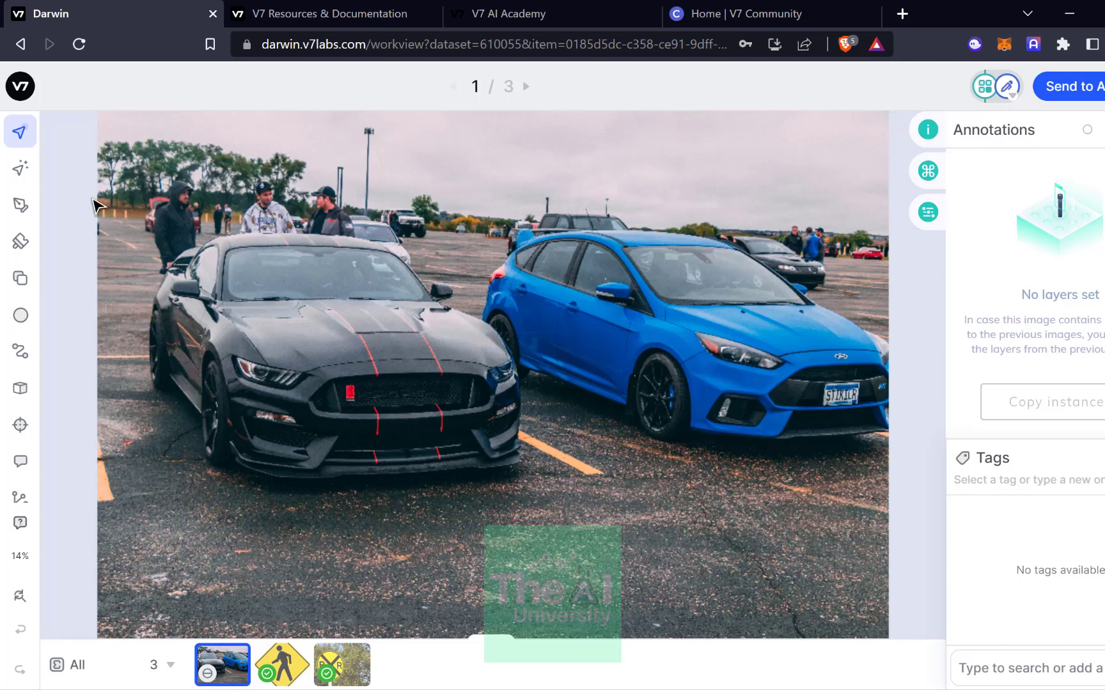
pyautogui.moveTo(21, 273)
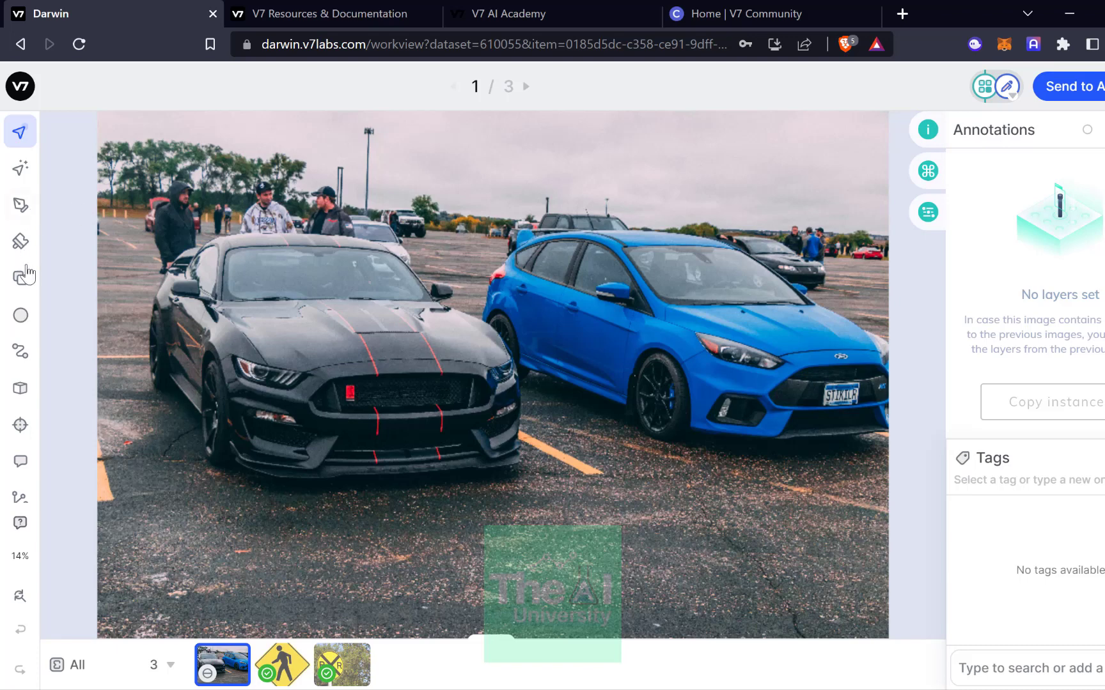
# Auto-Annotate the left black car, labelling it with a newly created Car class.
pyautogui.click(20, 170)
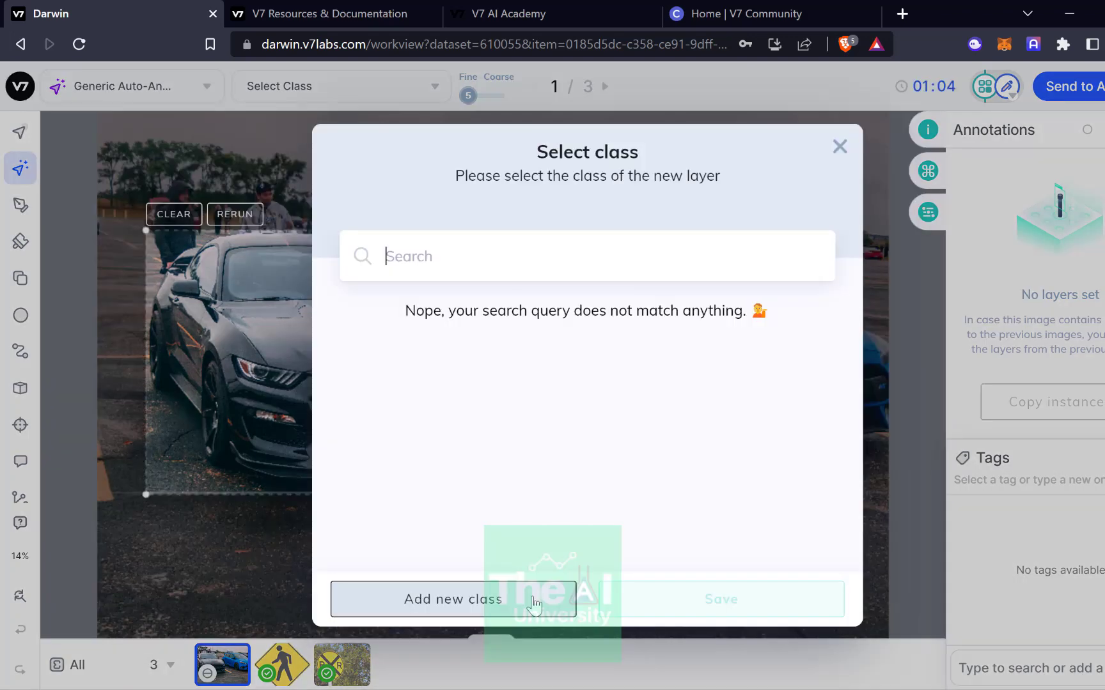
pyautogui.click(453, 599)
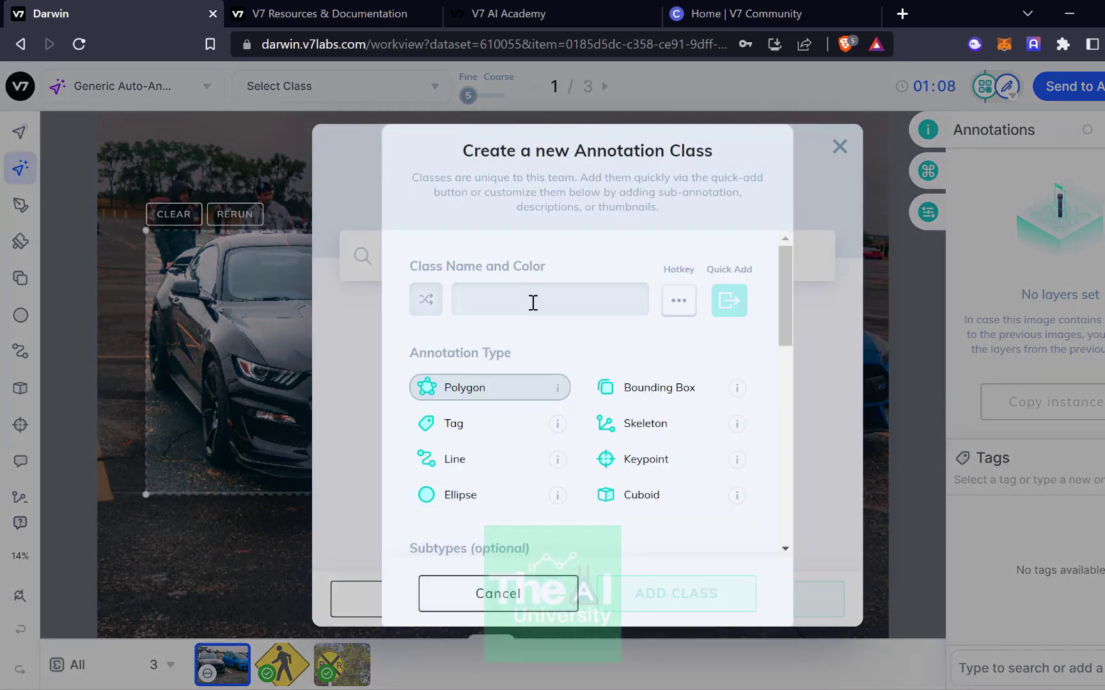
pyautogui.write('Car')
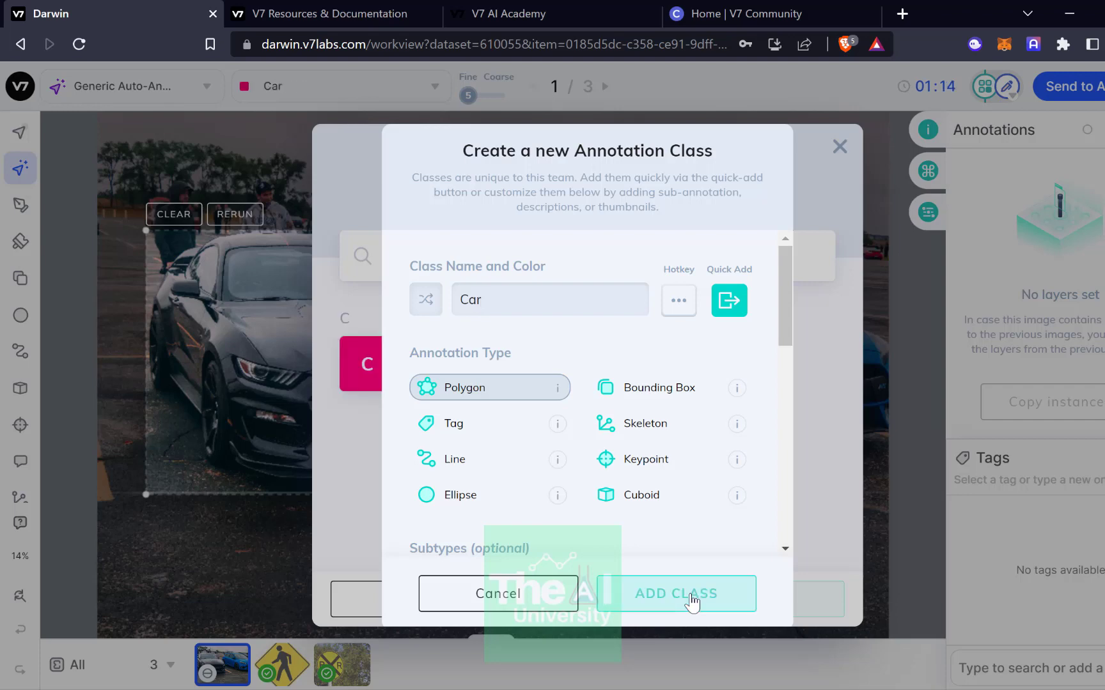
pyautogui.click(675, 593)
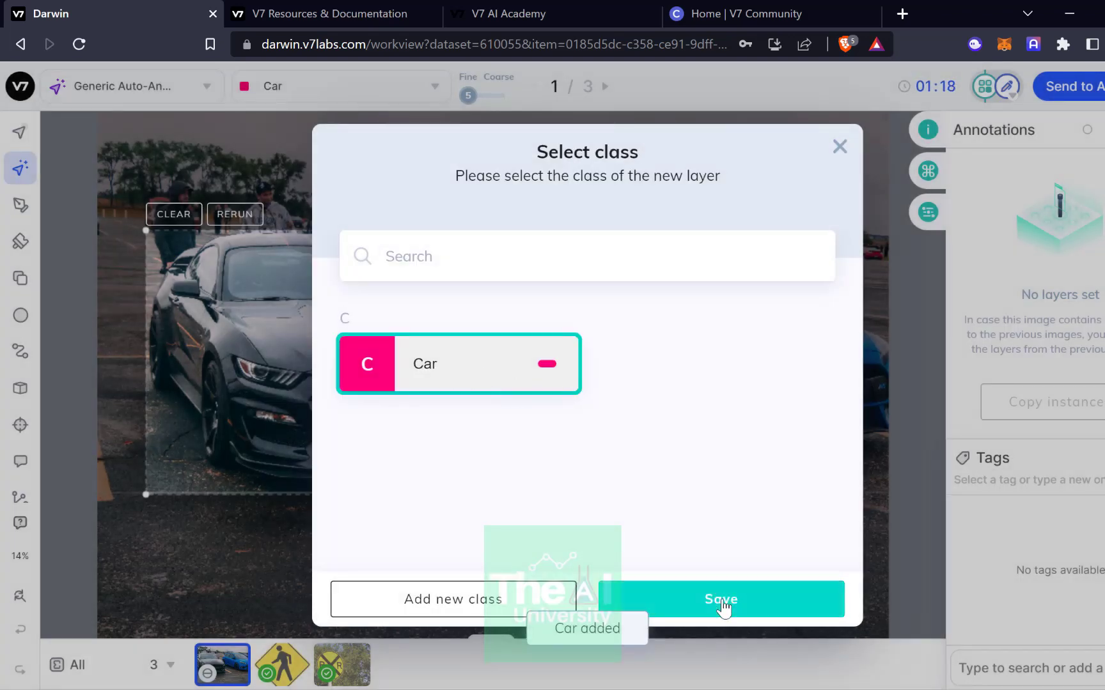
pyautogui.click(720, 599)
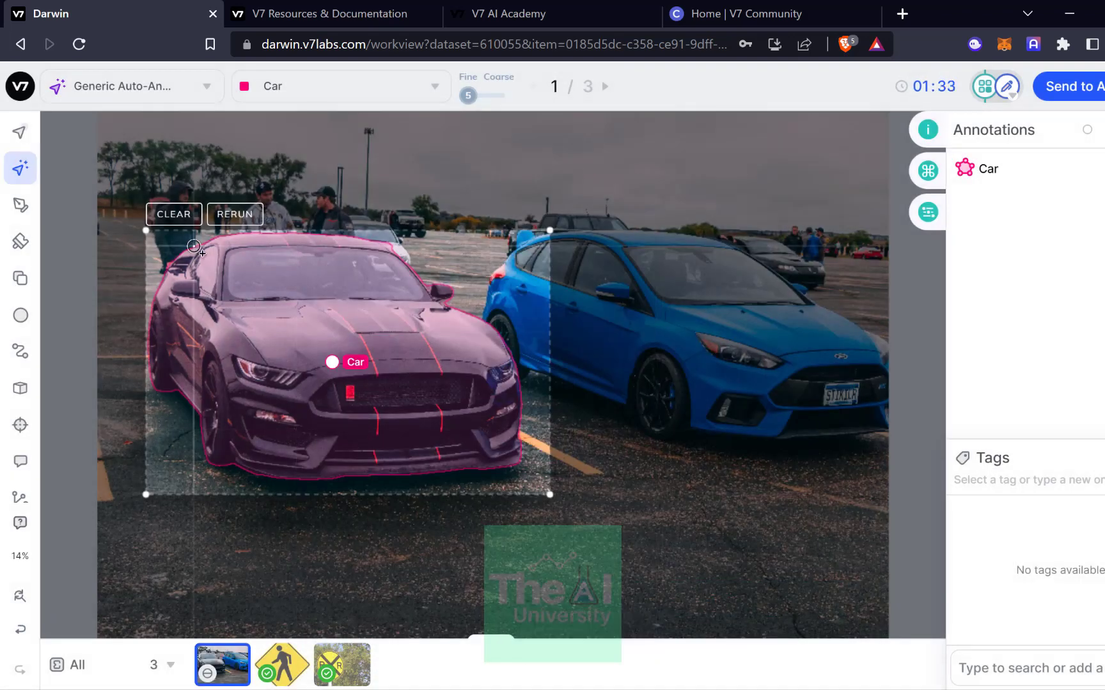
pyautogui.moveTo(504, 367)
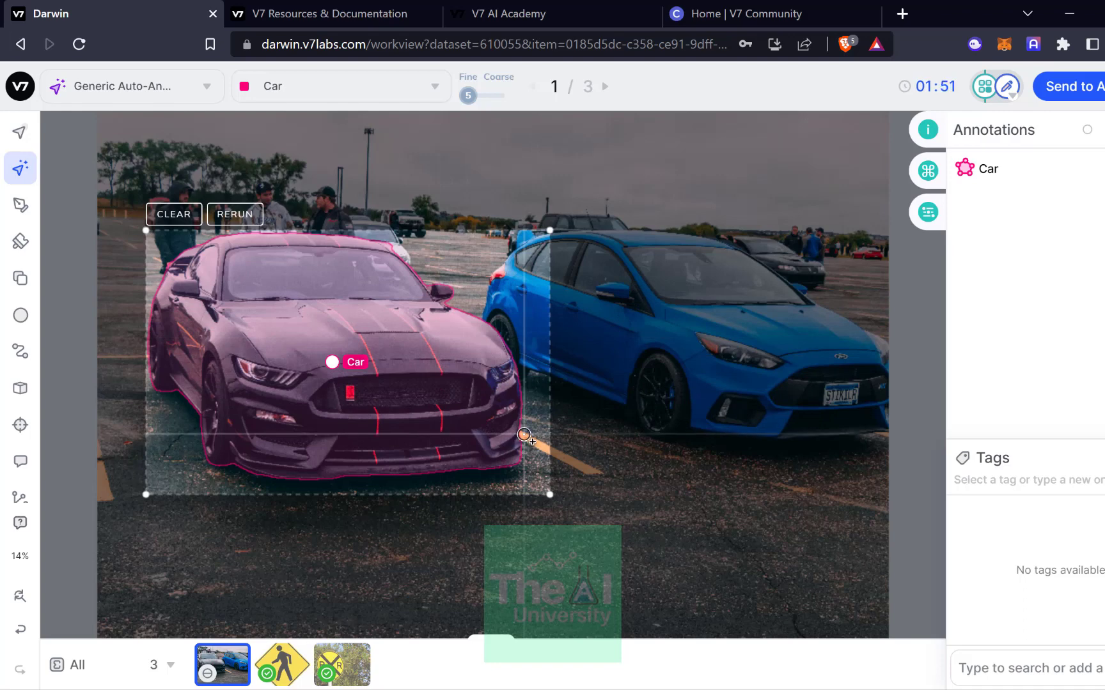
pyautogui.moveTo(627, 431)
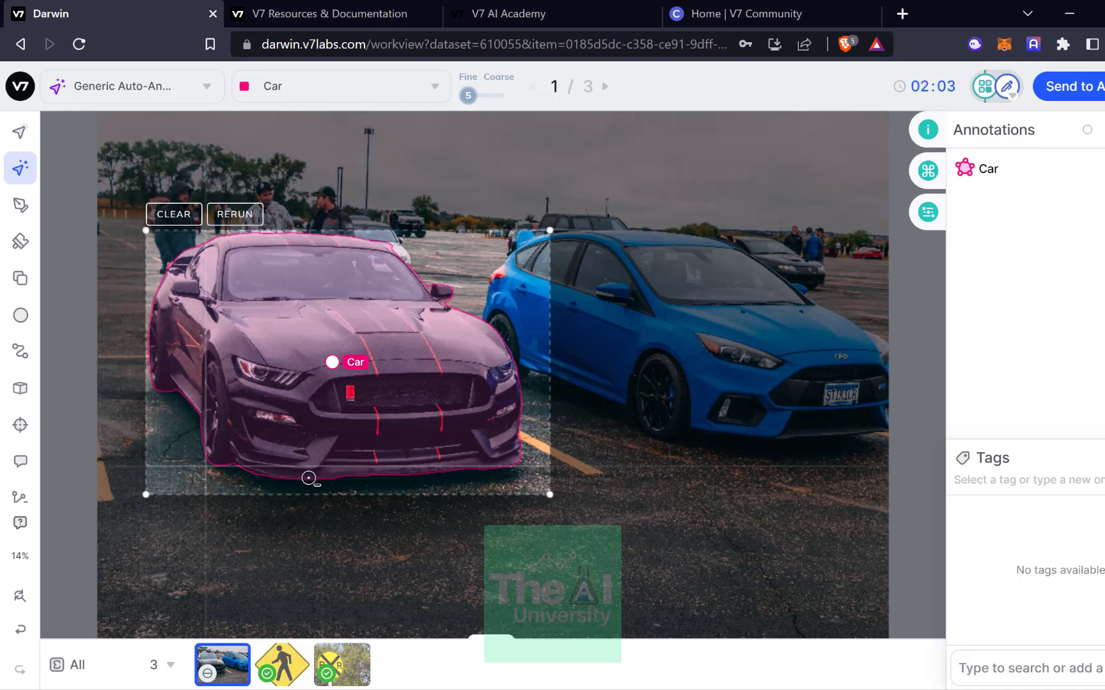
pyautogui.moveTo(493, 285)
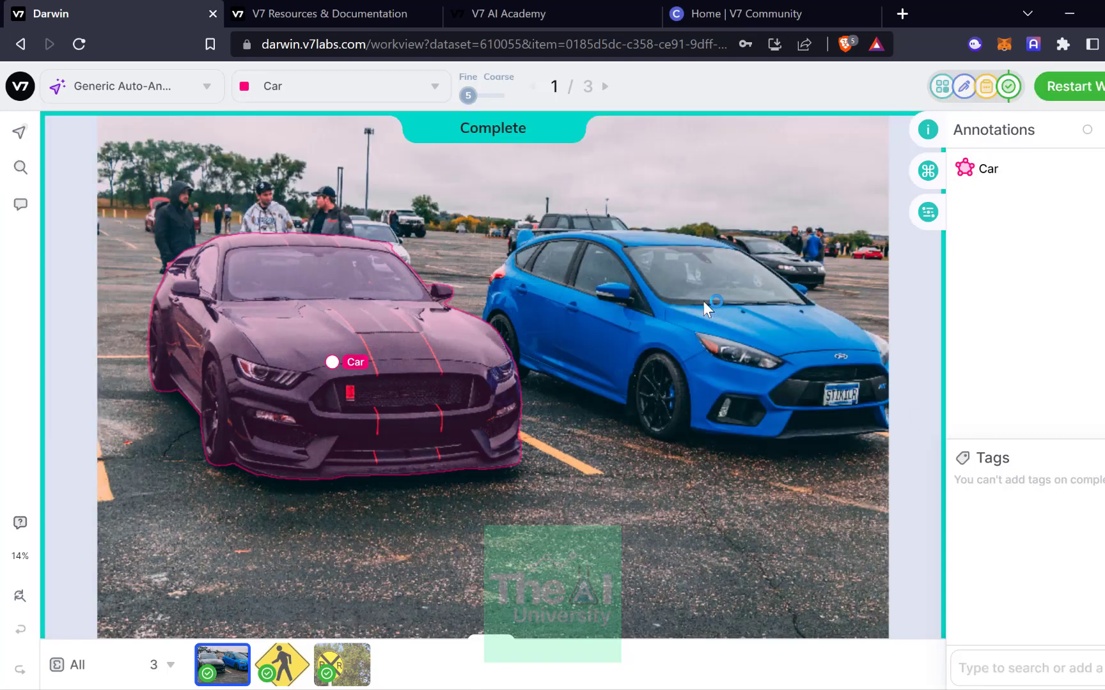
pyautogui.moveTo(733, 276)
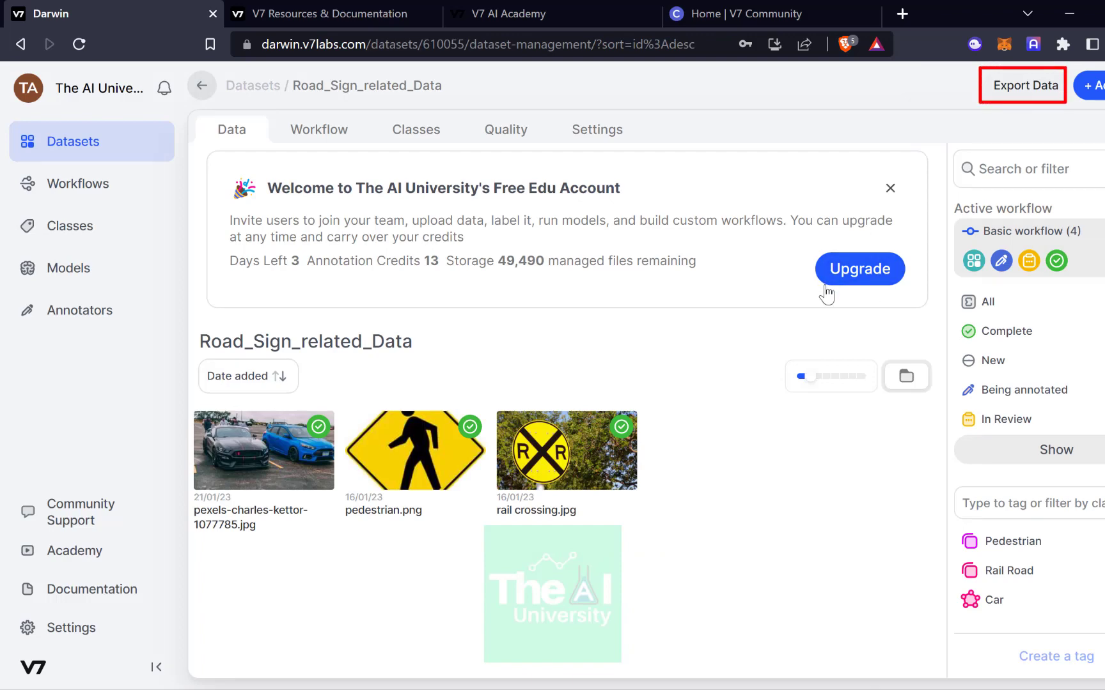
pyautogui.moveTo(975, 316)
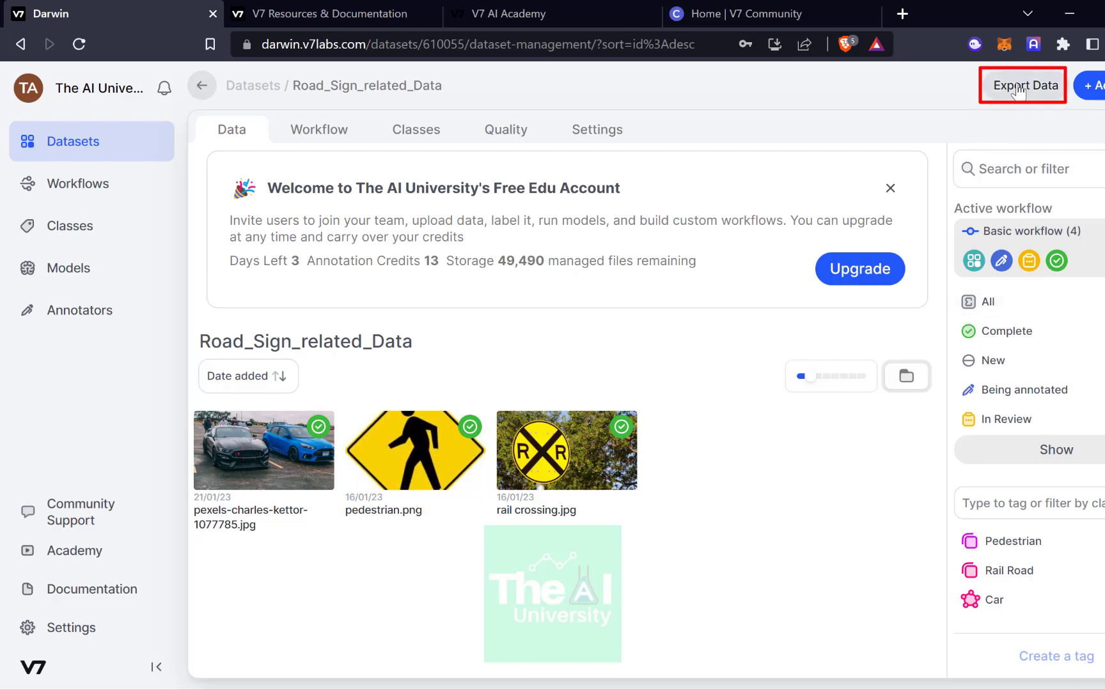
# Open Export Data for Road_Sign_related_Data and start a new export version.
pyautogui.click(1022, 85)
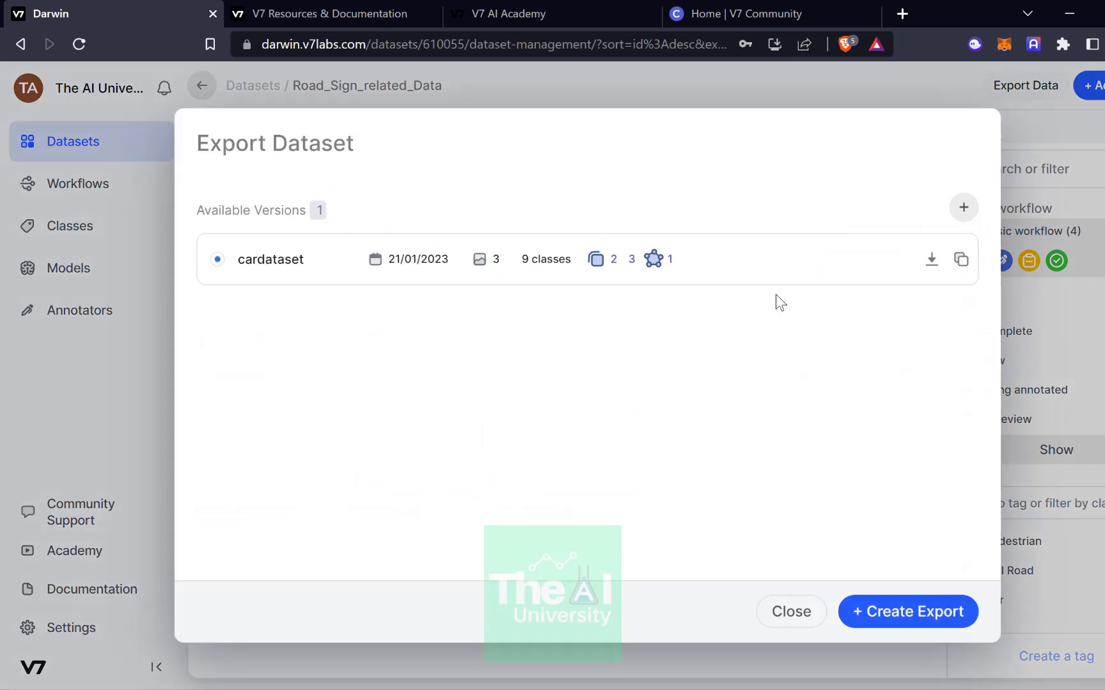
pyautogui.moveTo(751, 421)
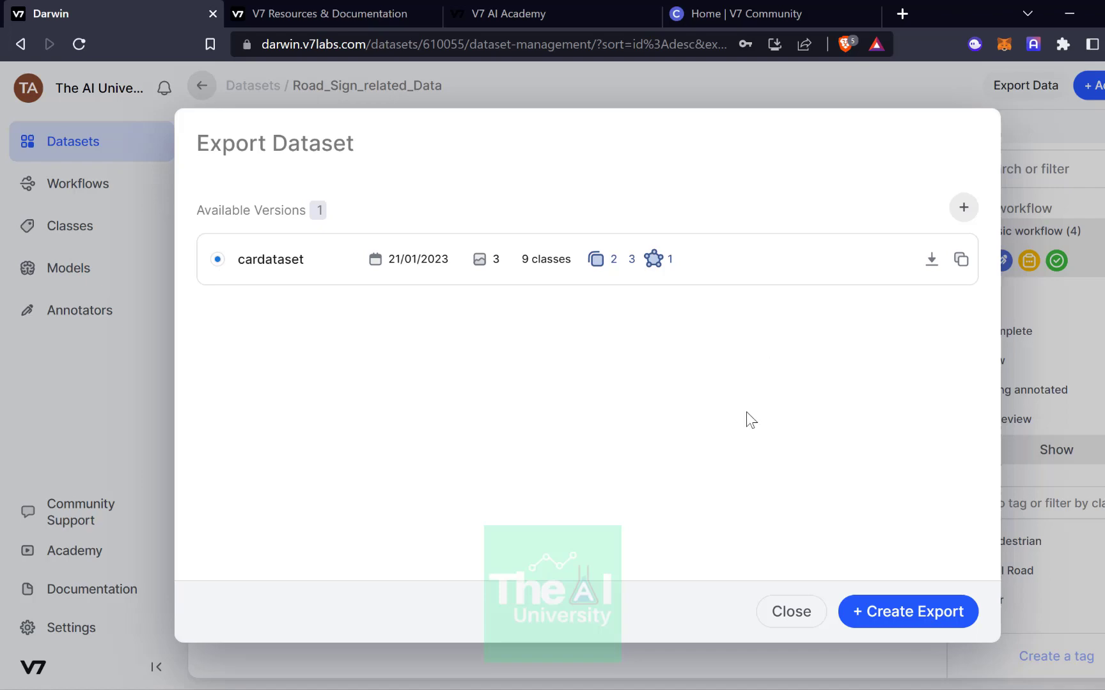
pyautogui.moveTo(679, 301)
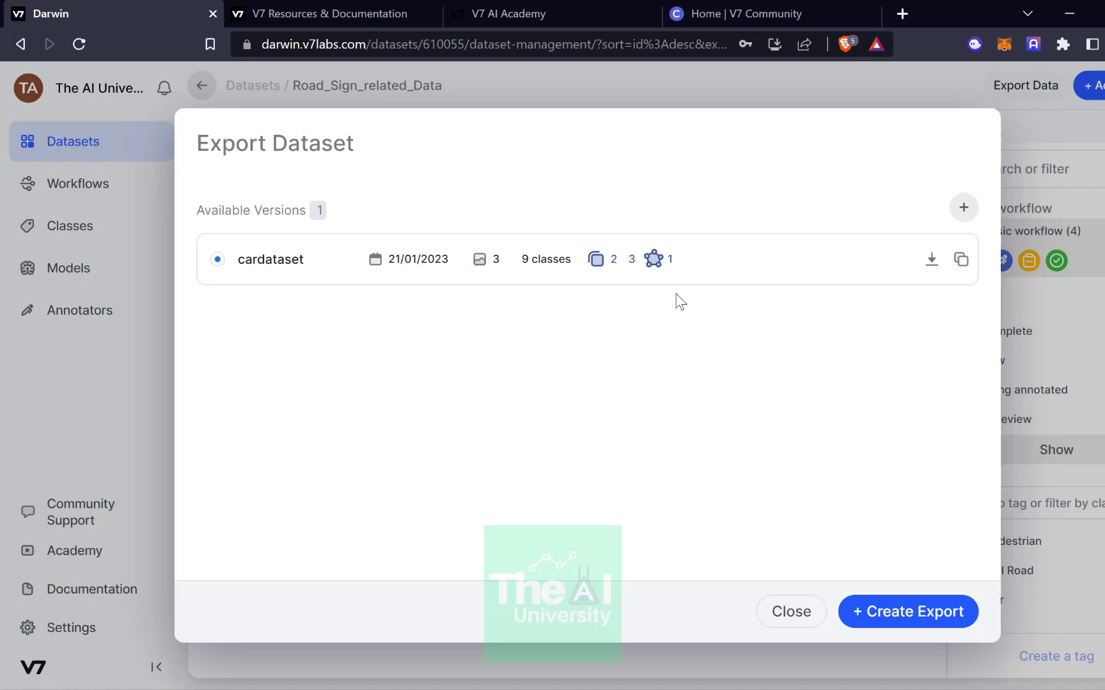
pyautogui.click(963, 207)
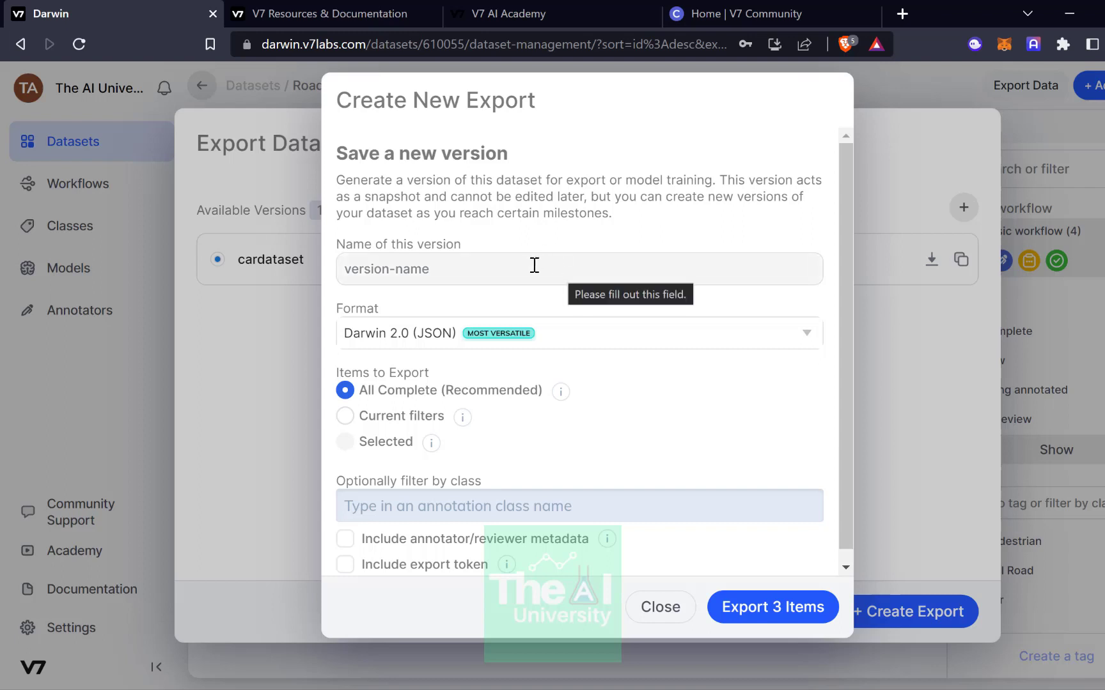
# Export the 3 complete items in Darwin 2.0 (JSON) as version 'cardatasetlatest'.
pyautogui.write('cardatasetla')
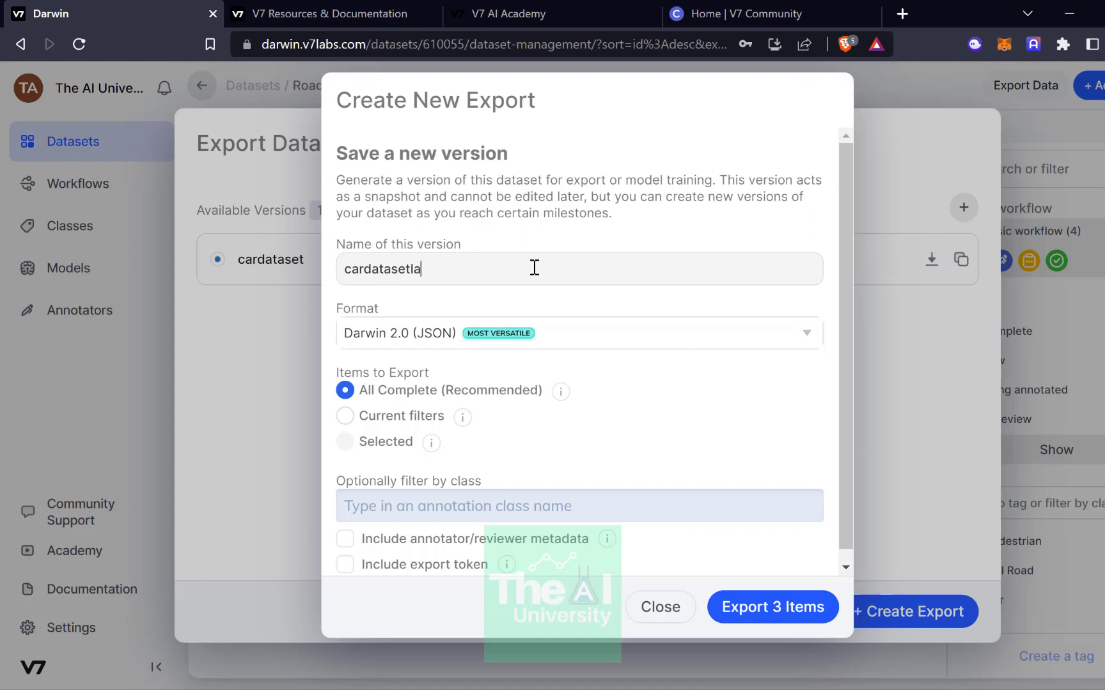
pyautogui.click(578, 333)
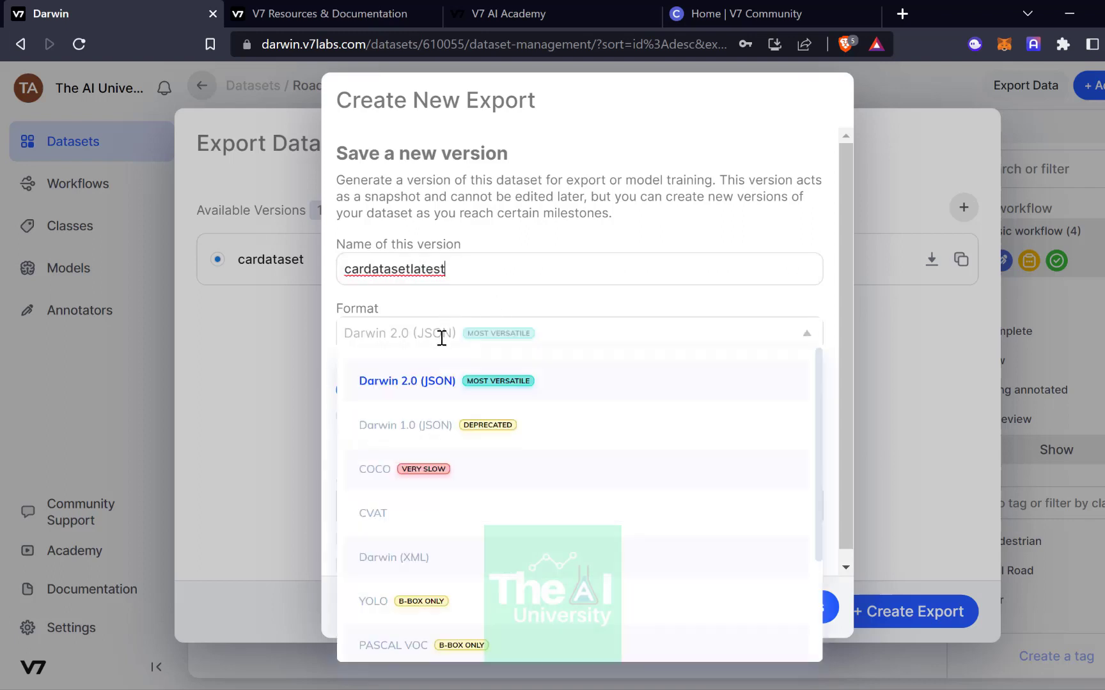
pyautogui.moveTo(435, 469)
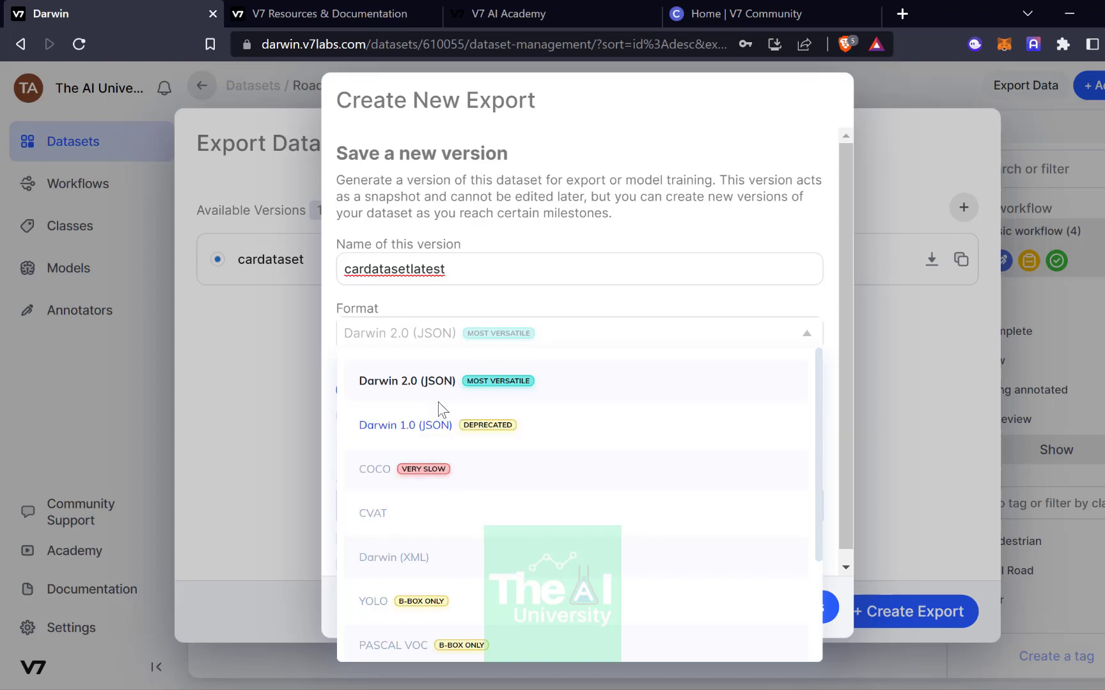
pyautogui.moveTo(468, 607)
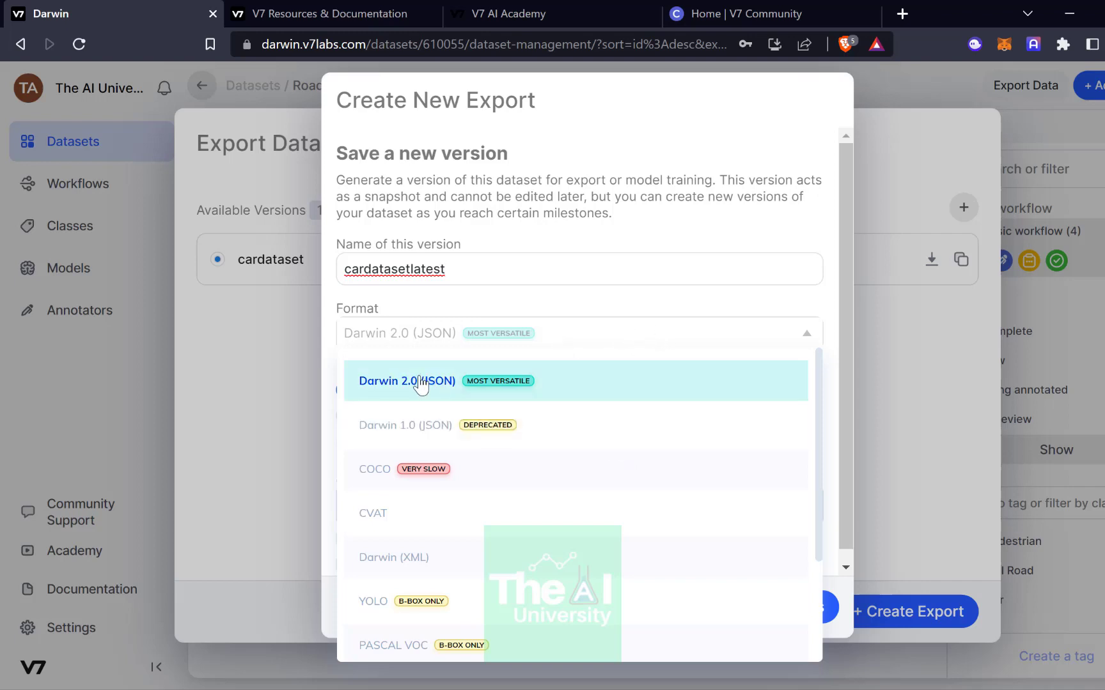
pyautogui.moveTo(420, 390)
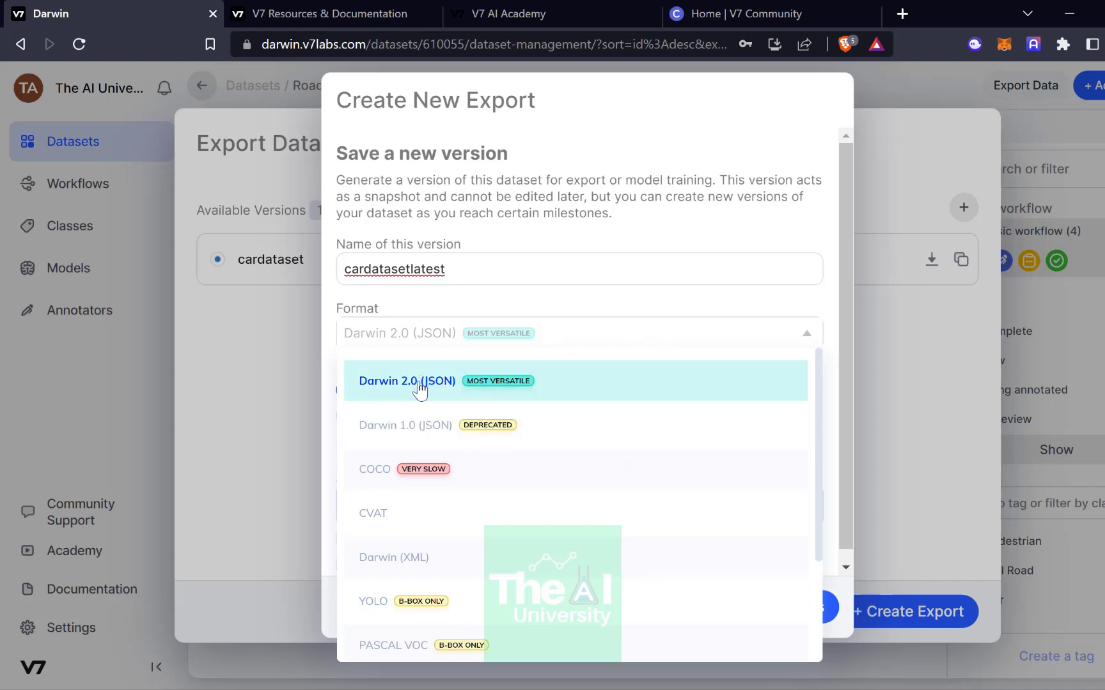
pyautogui.click(407, 380)
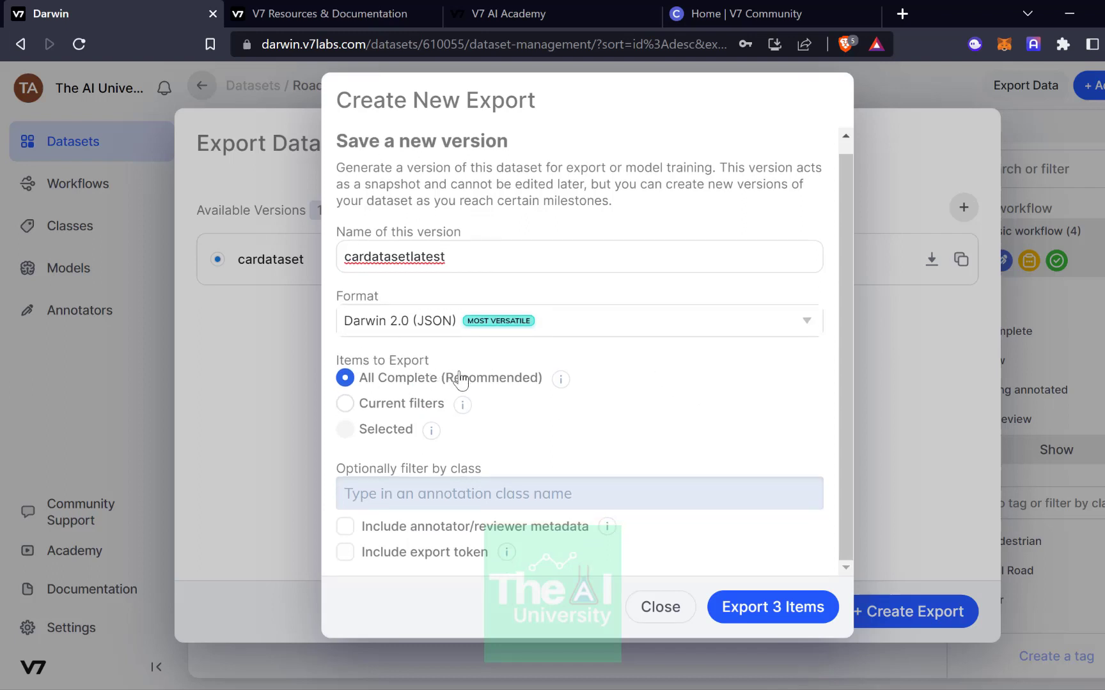
pyautogui.moveTo(439, 411)
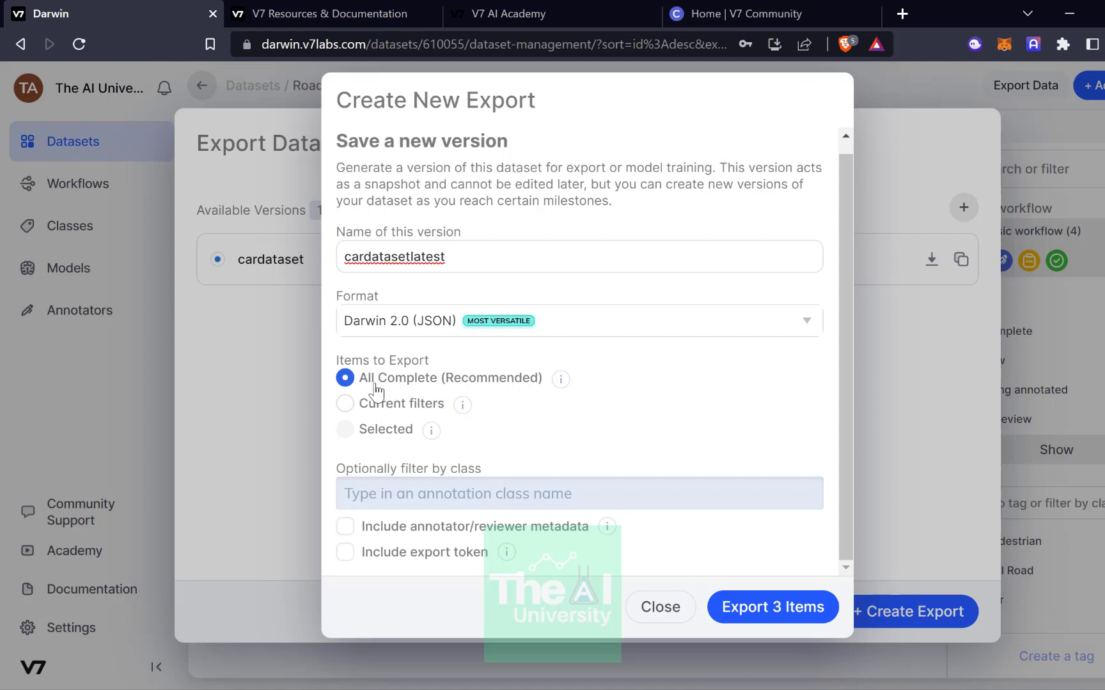
pyautogui.moveTo(443, 408)
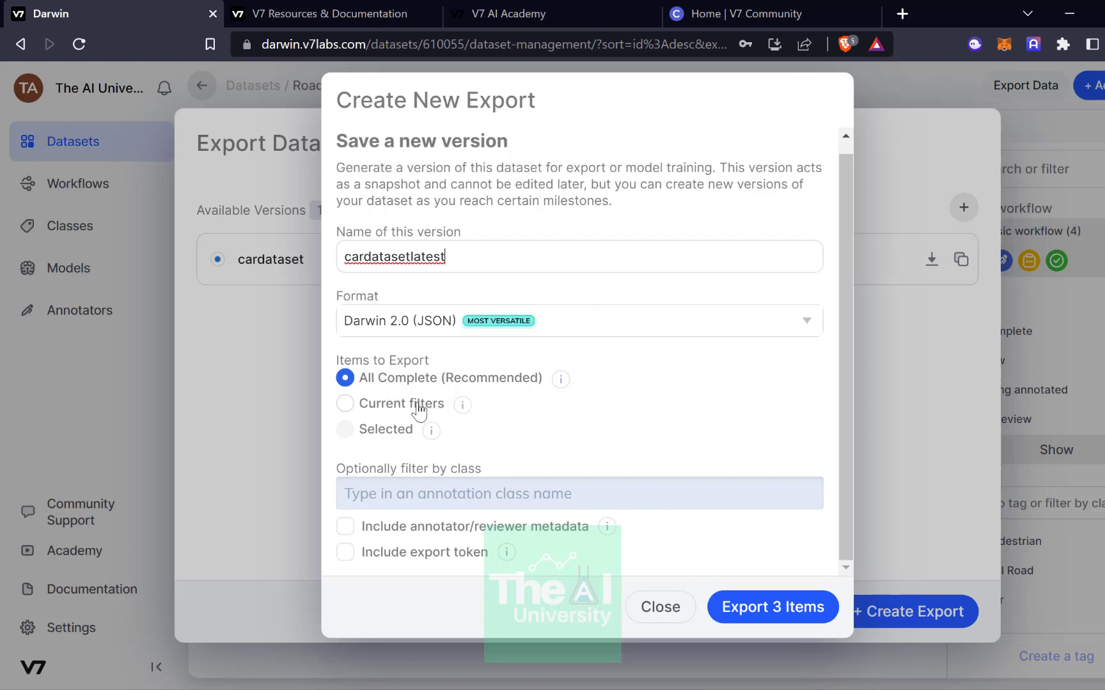
pyautogui.moveTo(668, 489)
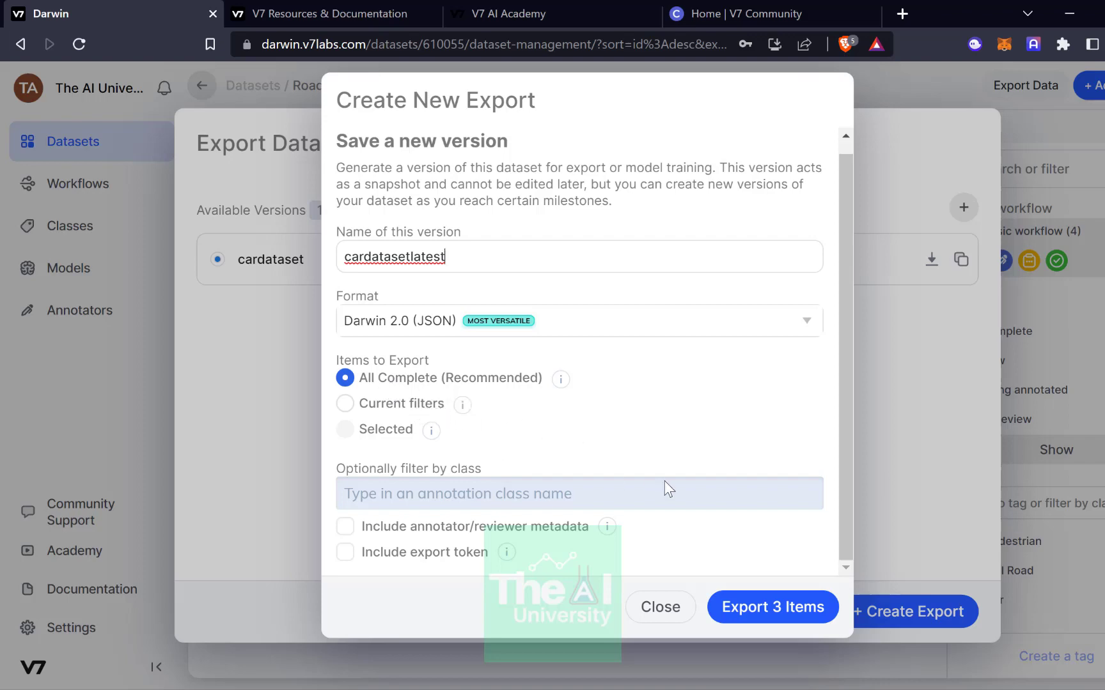
pyautogui.click(771, 607)
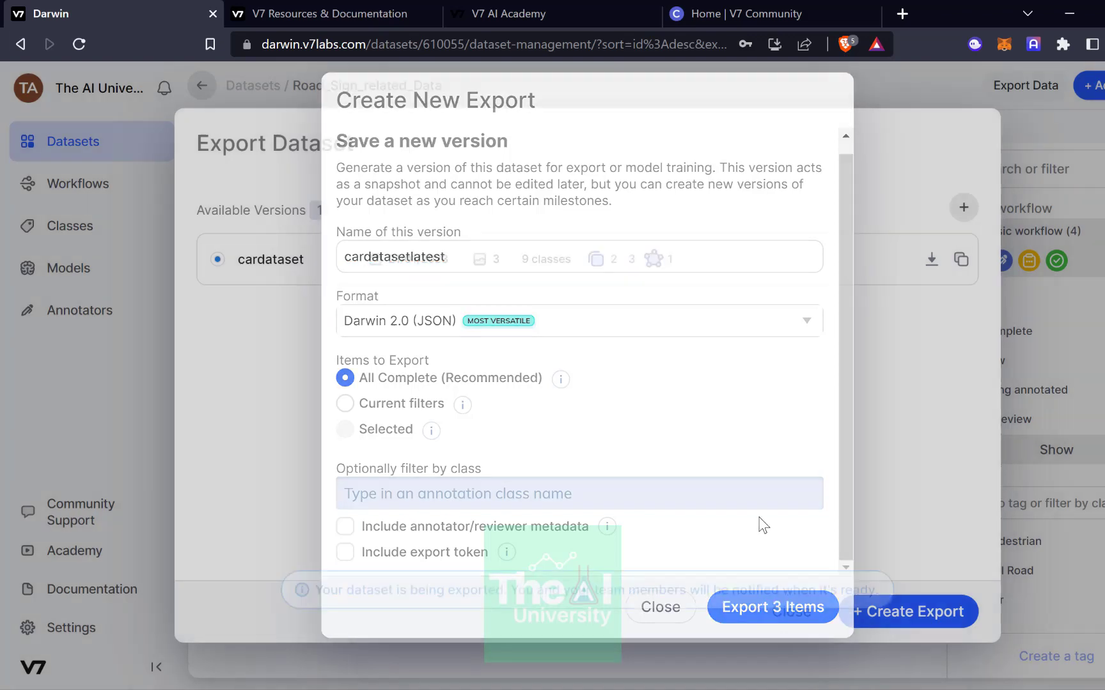
pyautogui.click(772, 607)
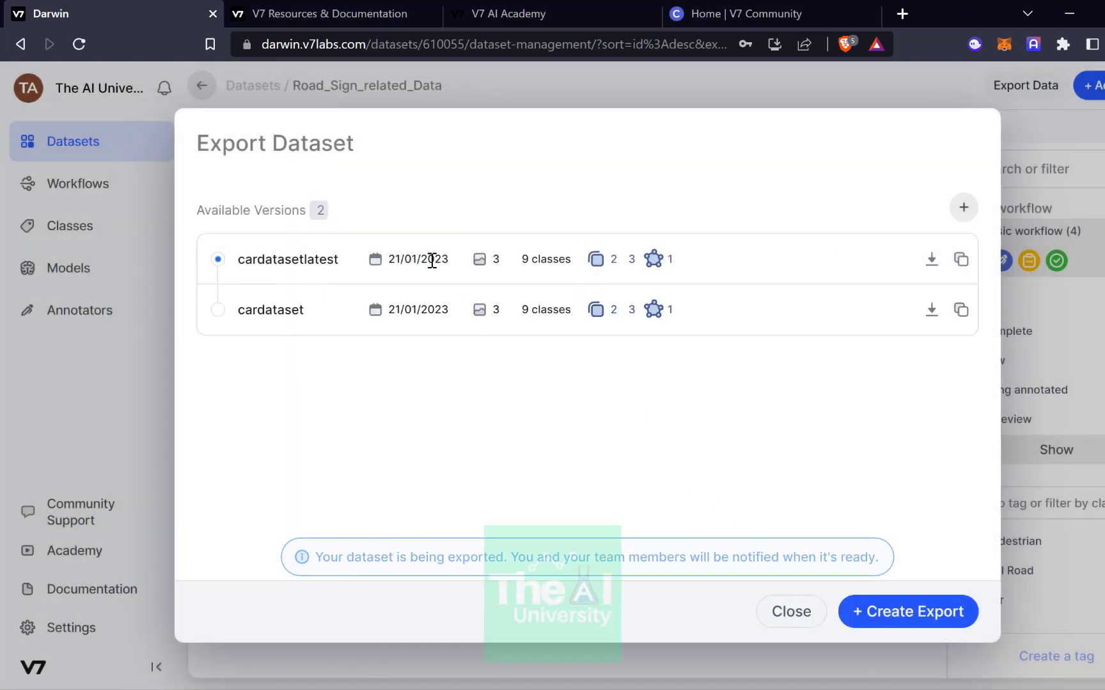
pyautogui.moveTo(932, 260)
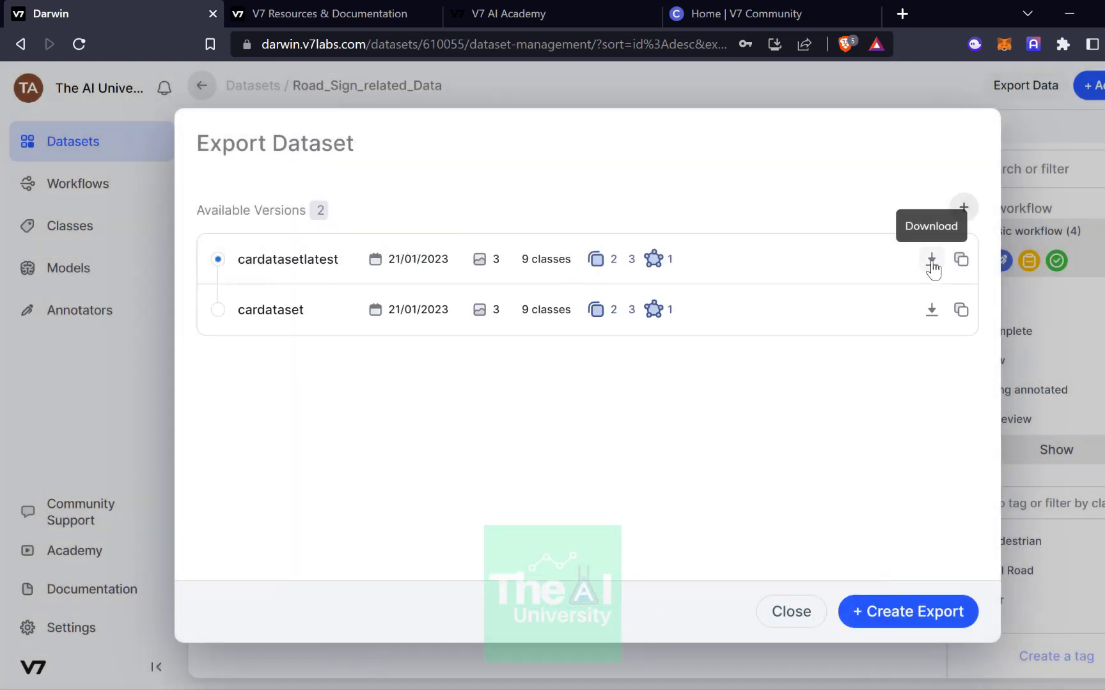
pyautogui.moveTo(932, 268)
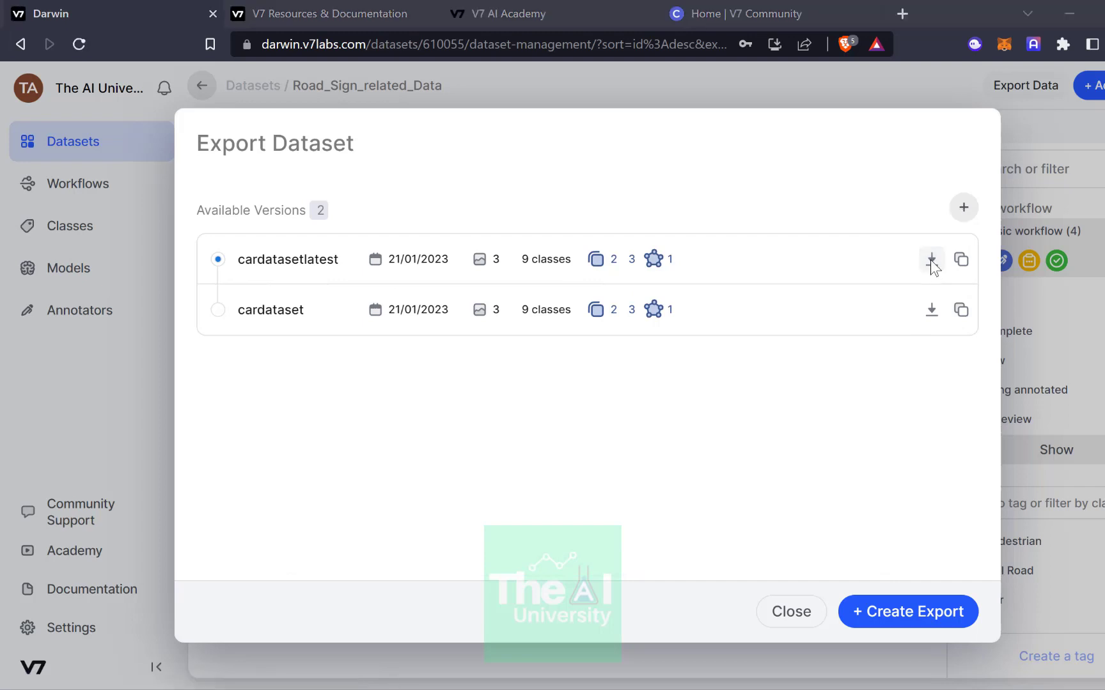
# Start downloading cardatasetlatest, cancel the save, and dismiss the Export Dataset list.
pyautogui.click(931, 258)
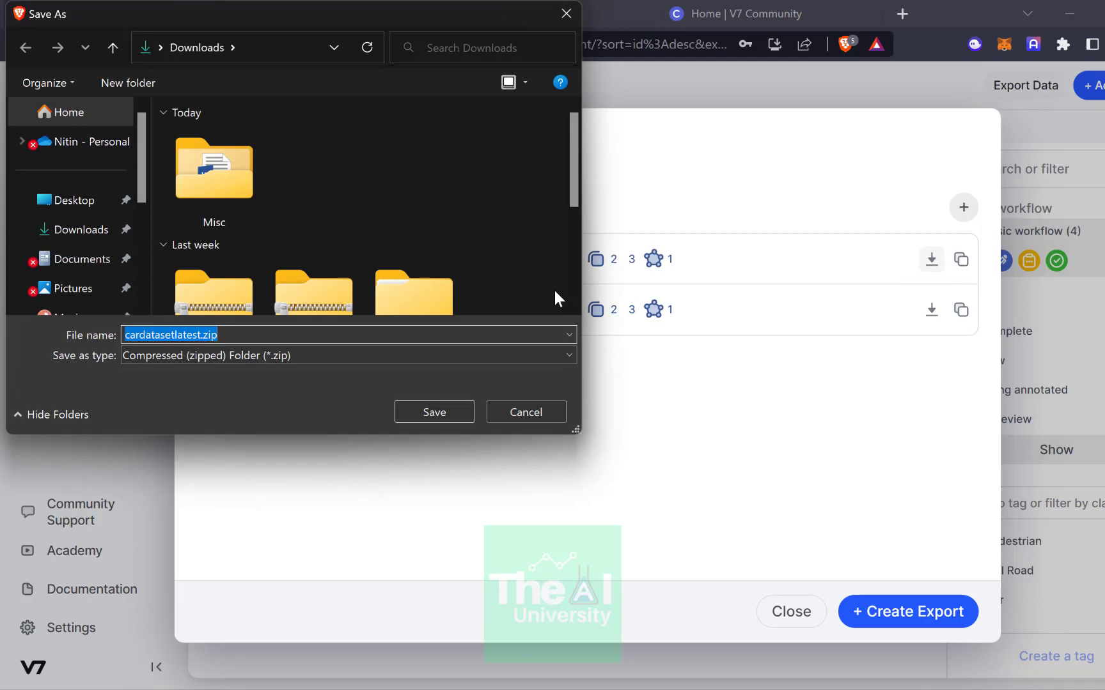
pyautogui.moveTo(525, 412)
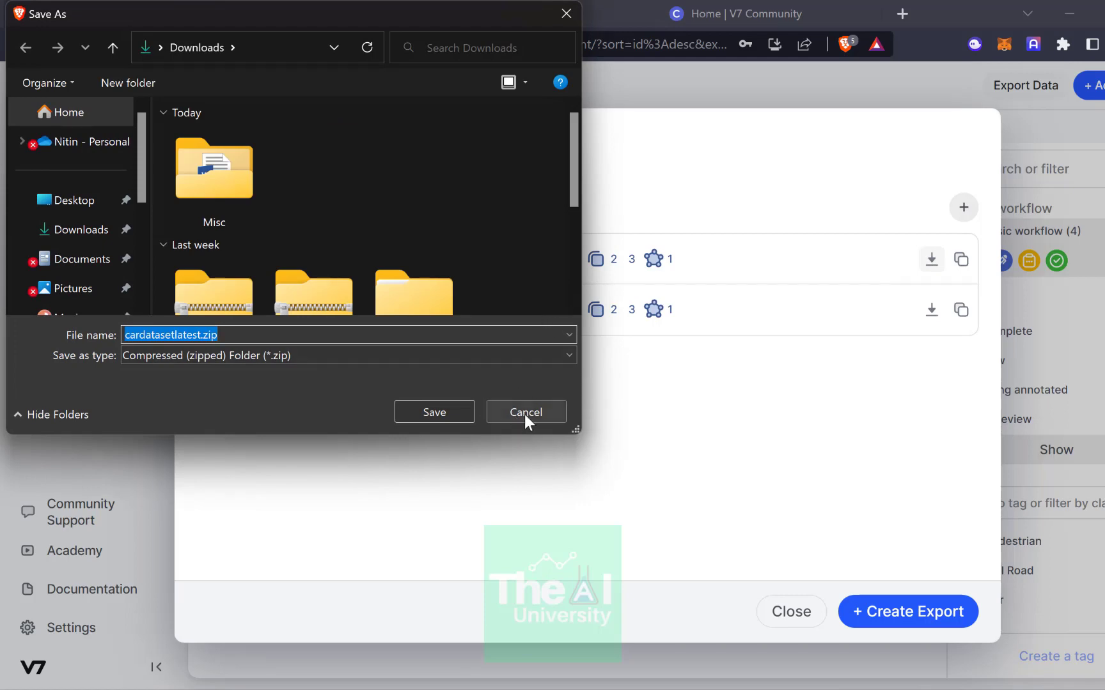
pyautogui.click(525, 412)
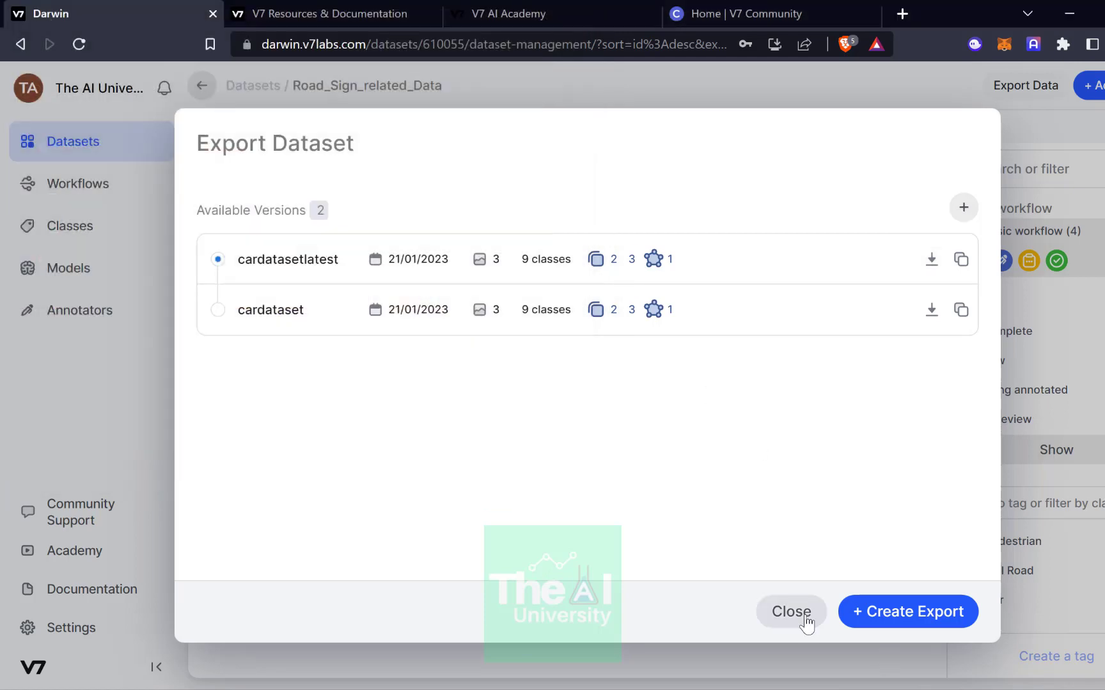
pyautogui.click(792, 610)
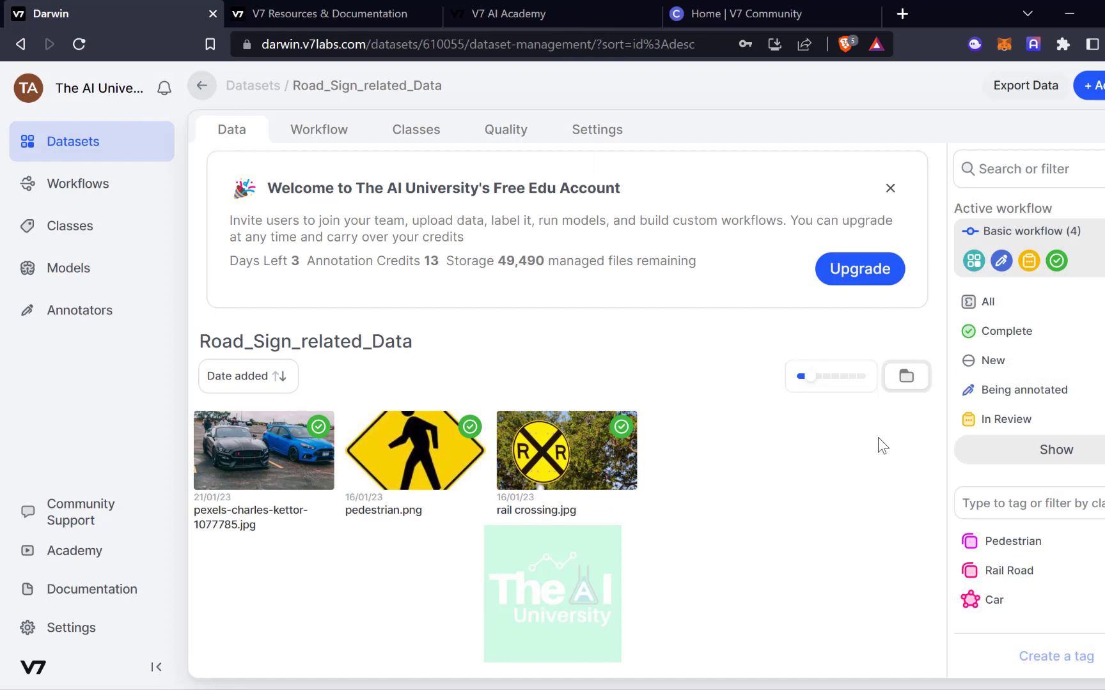